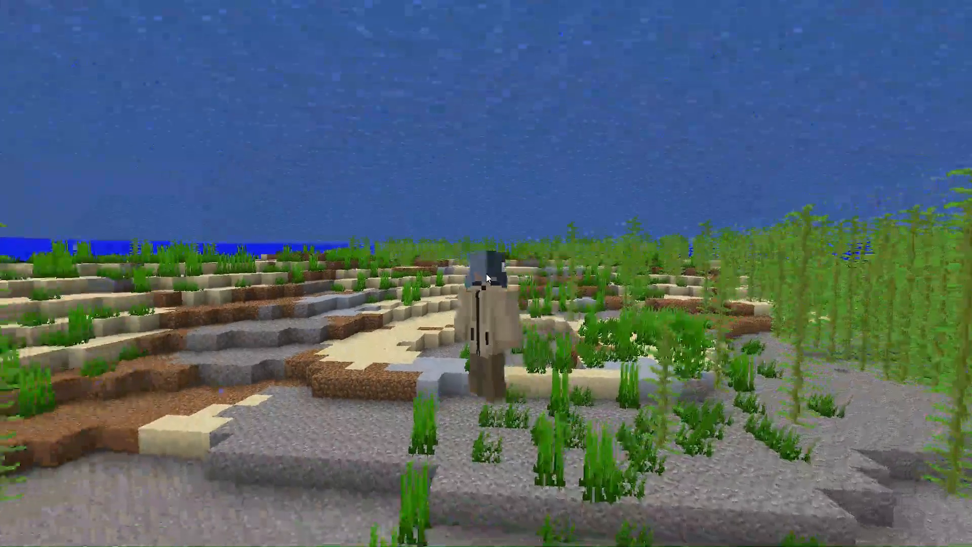
mouse_move(486, 273)
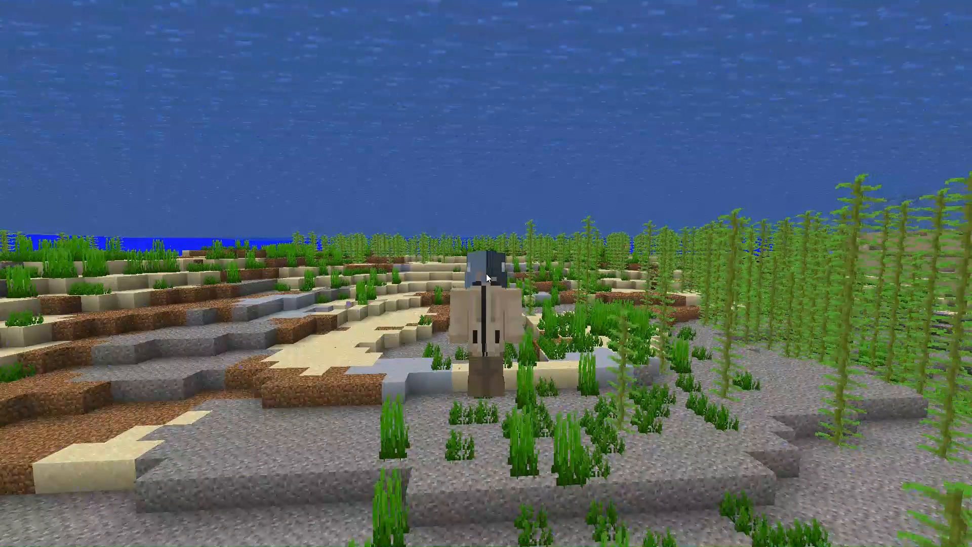
Pause Minecraft so the game menu appears over the Minehut dashboard
key("Escape")
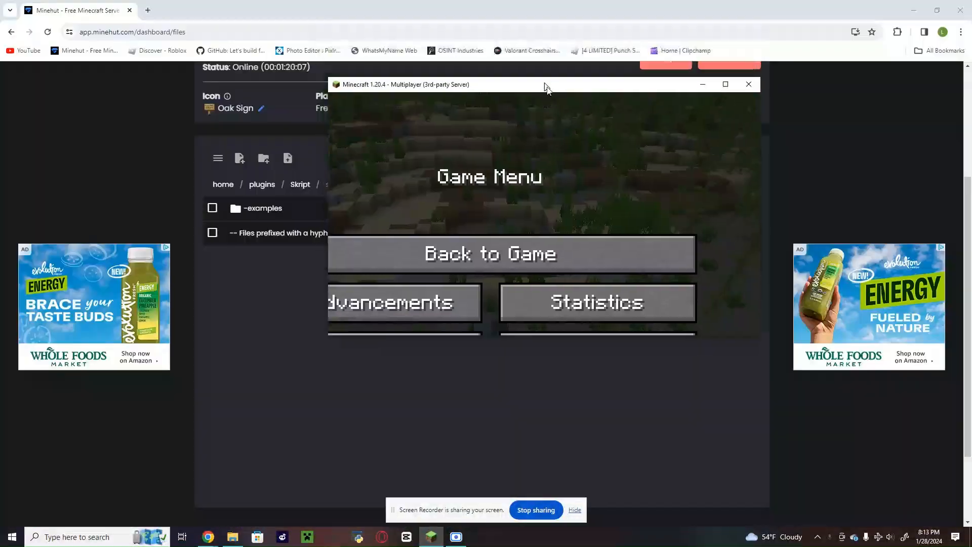
Bring the Minehut file manager forward at home/plugins/Skript/scripts
left_click(748, 84)
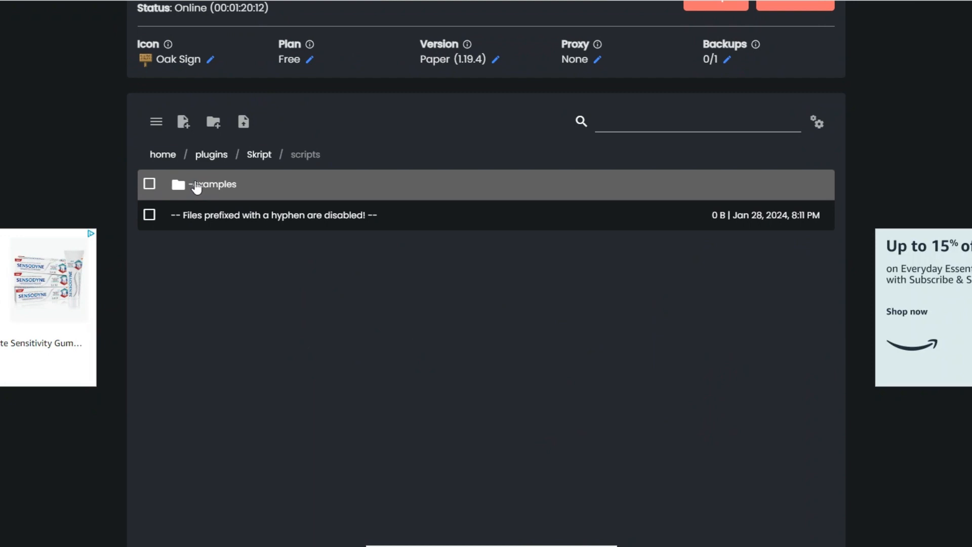
mouse_move(275, 172)
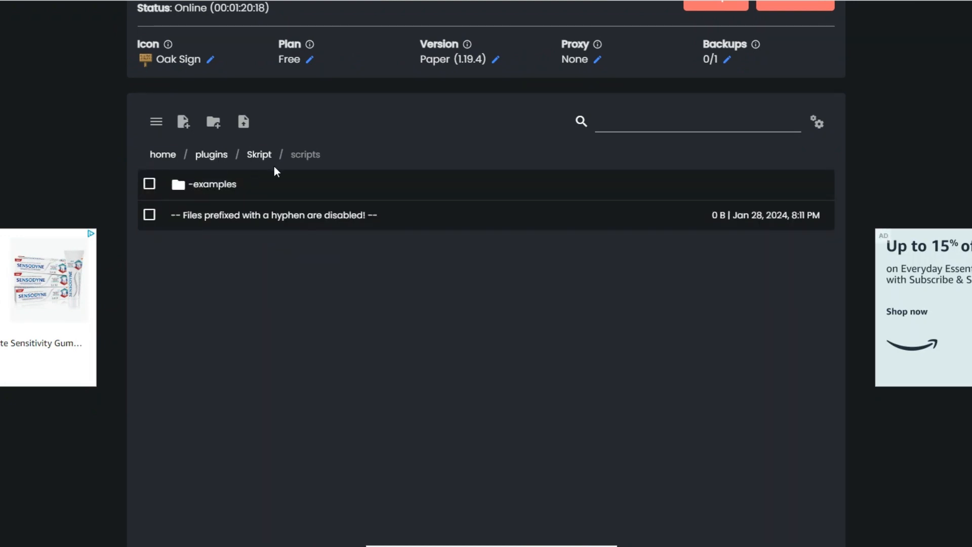
mouse_move(333, 241)
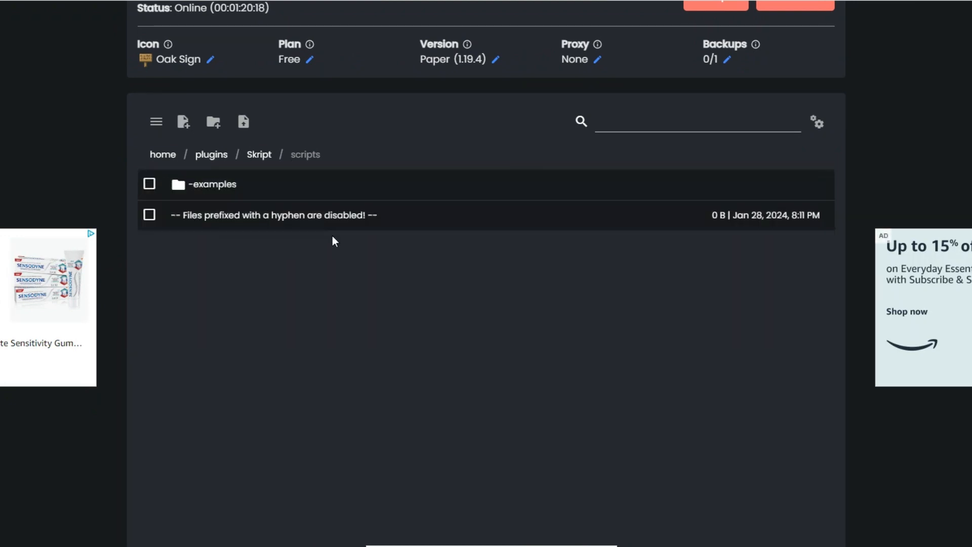
mouse_move(252, 191)
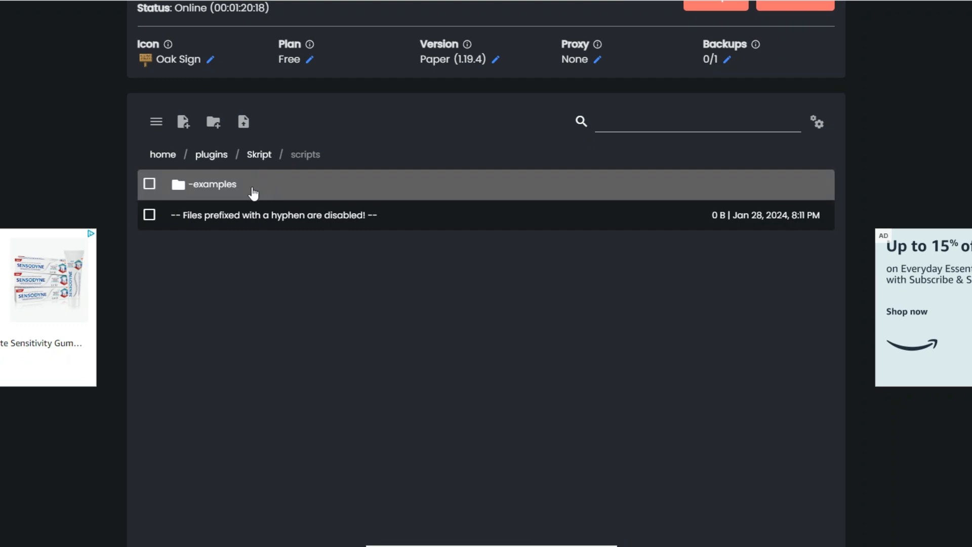
mouse_move(181, 216)
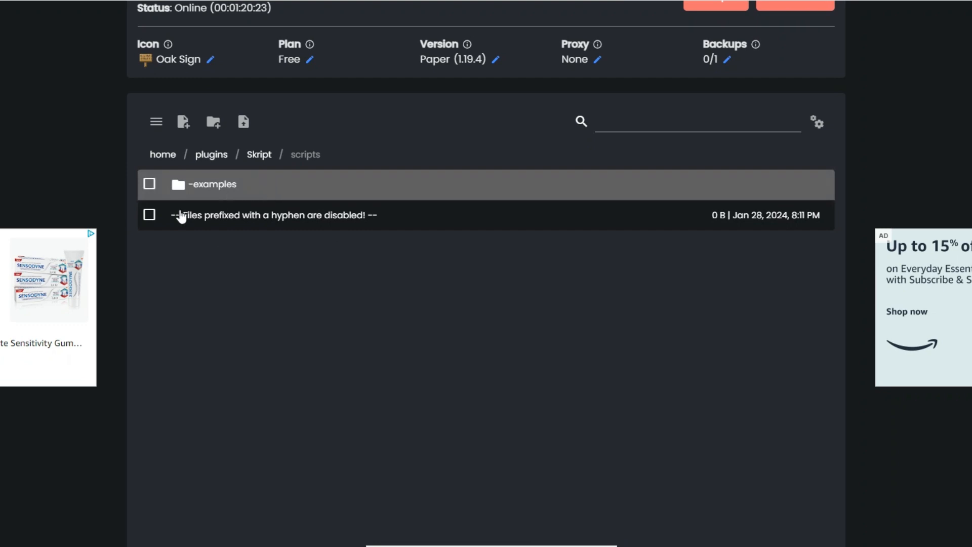
mouse_move(260, 189)
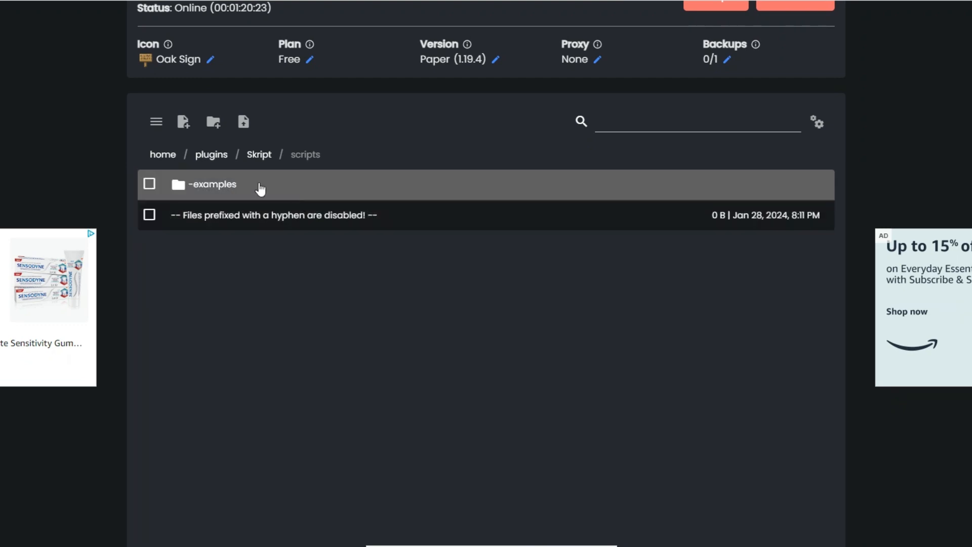
Create a new file named easyranks.sk in the scripts folder
left_click(258, 154)
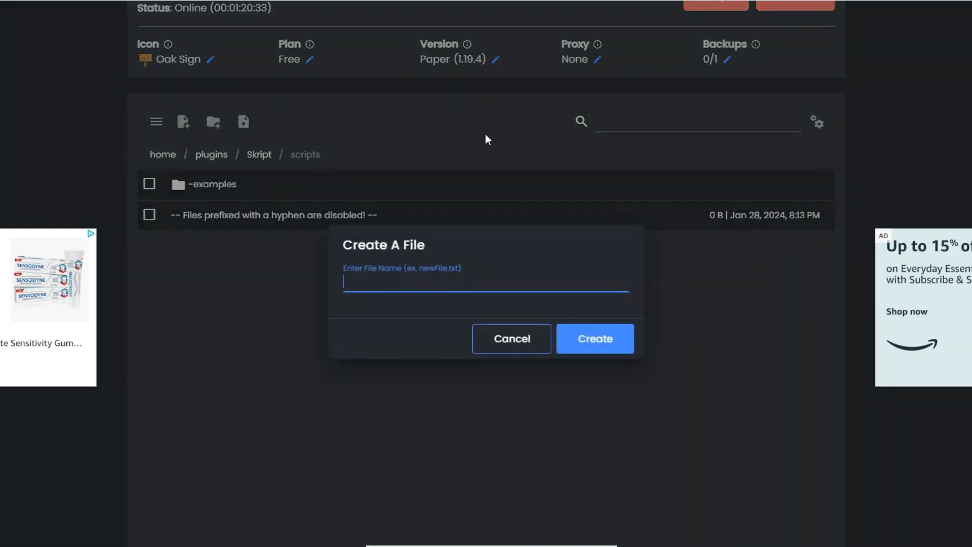
mouse_move(476, 283)
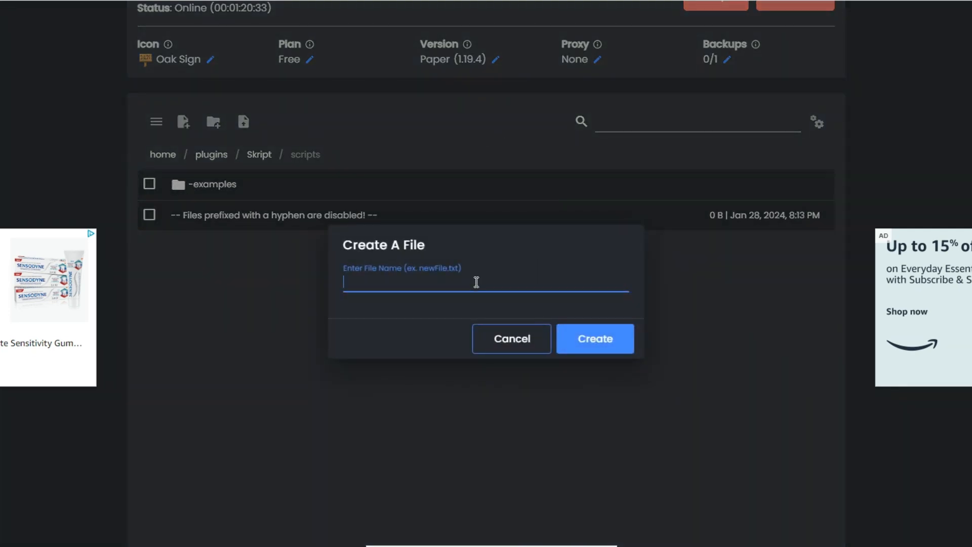
type("eas")
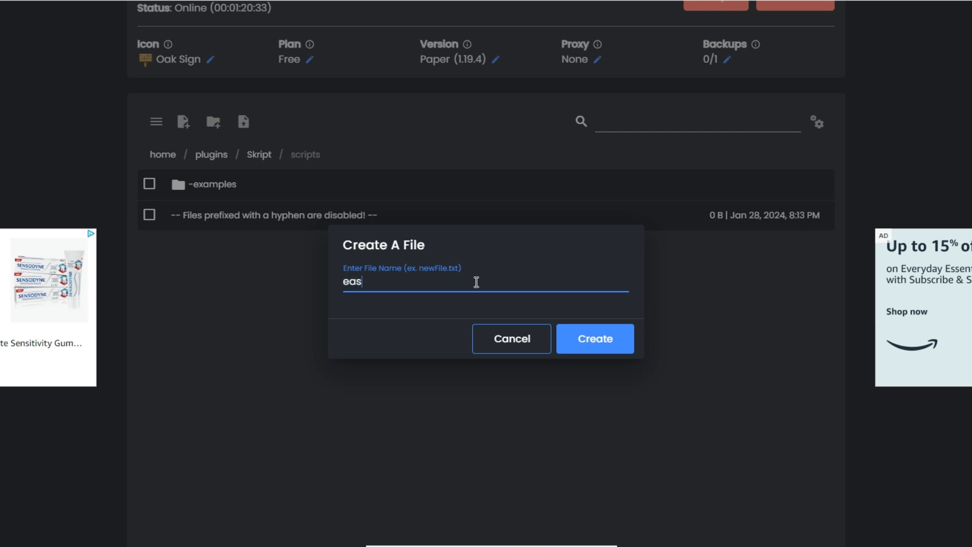
type("yranks.s")
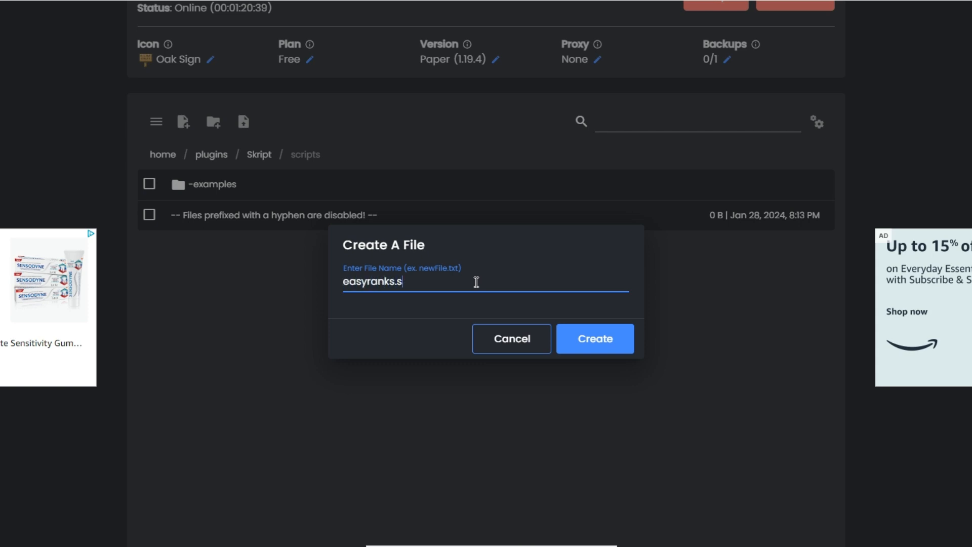
left_click(593, 339)
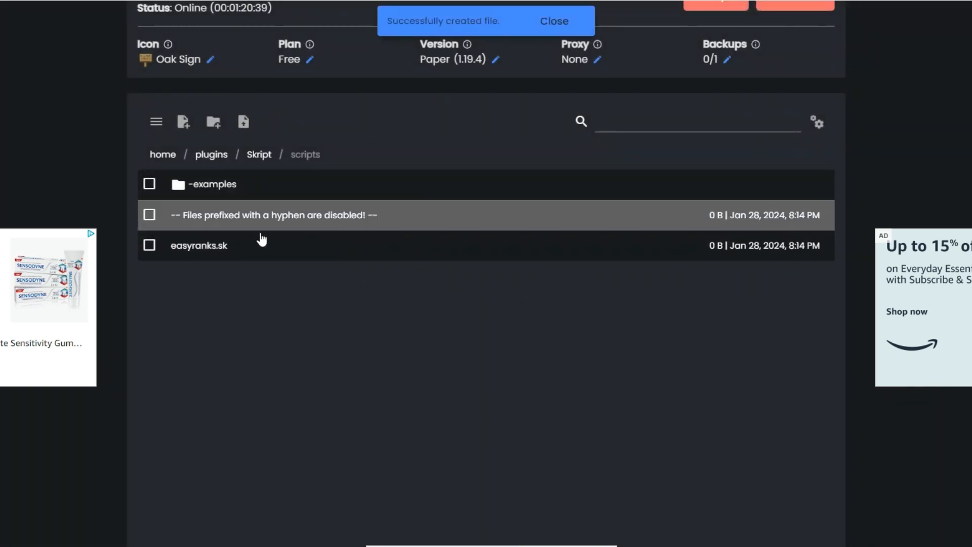
In easyranks.sk write an on first join event that sets {rank%player%}
left_click(199, 245)
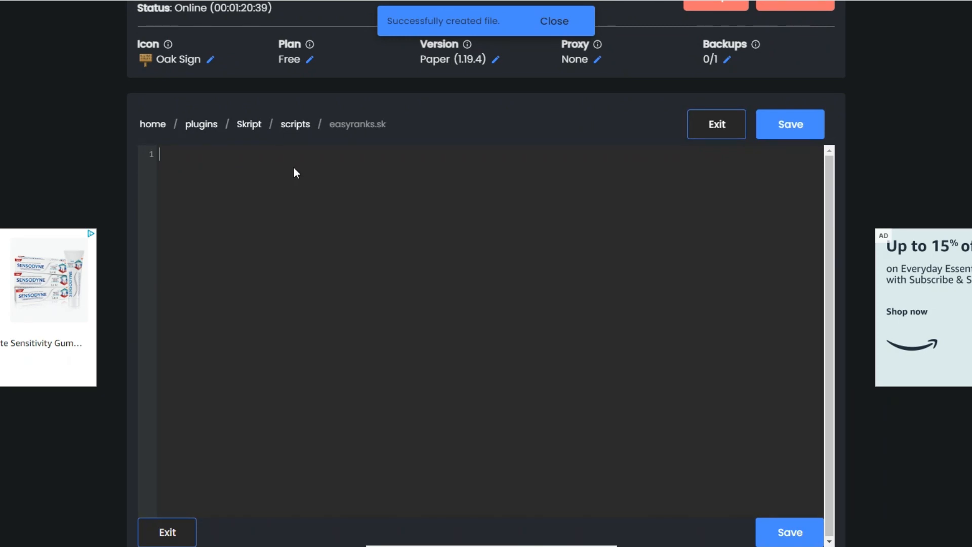
type("on f")
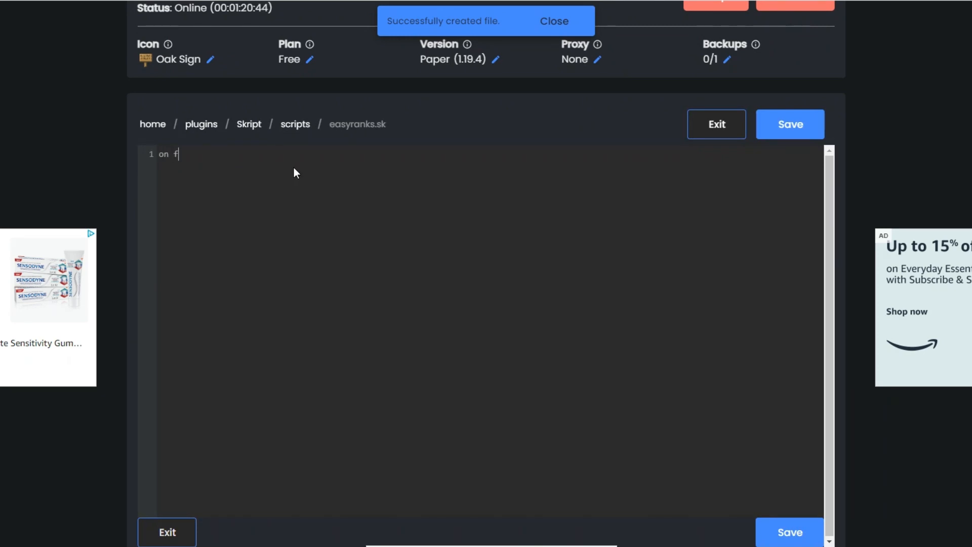
type("irst koi")
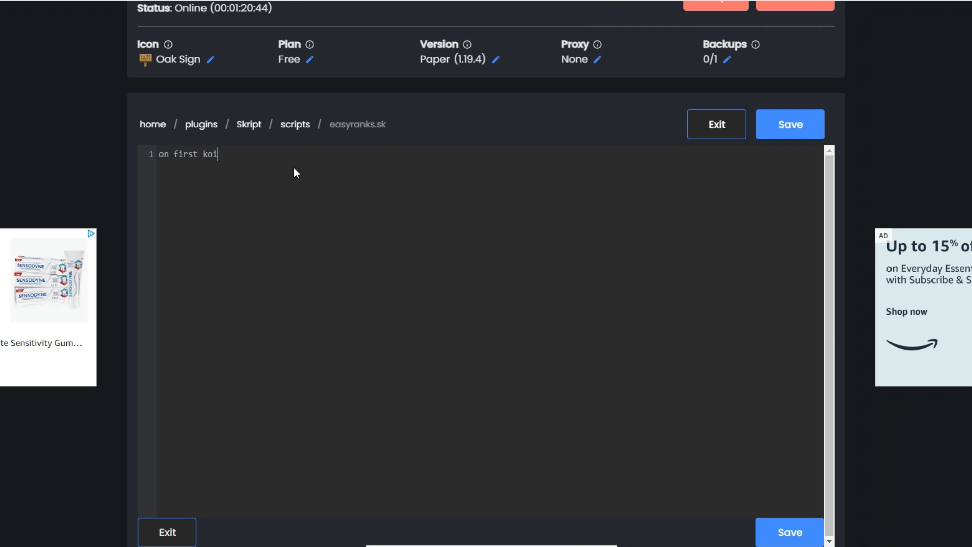
type("join:")
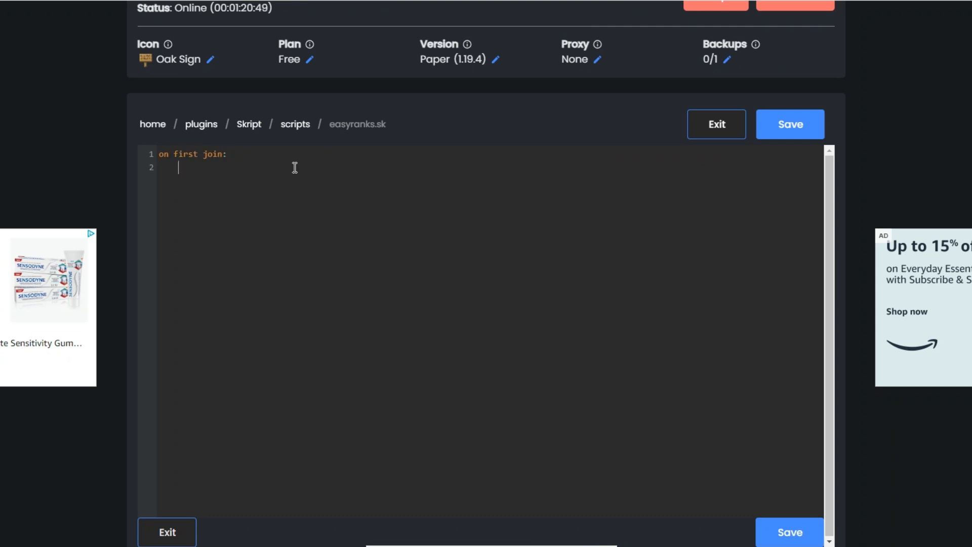
type("set {rank")
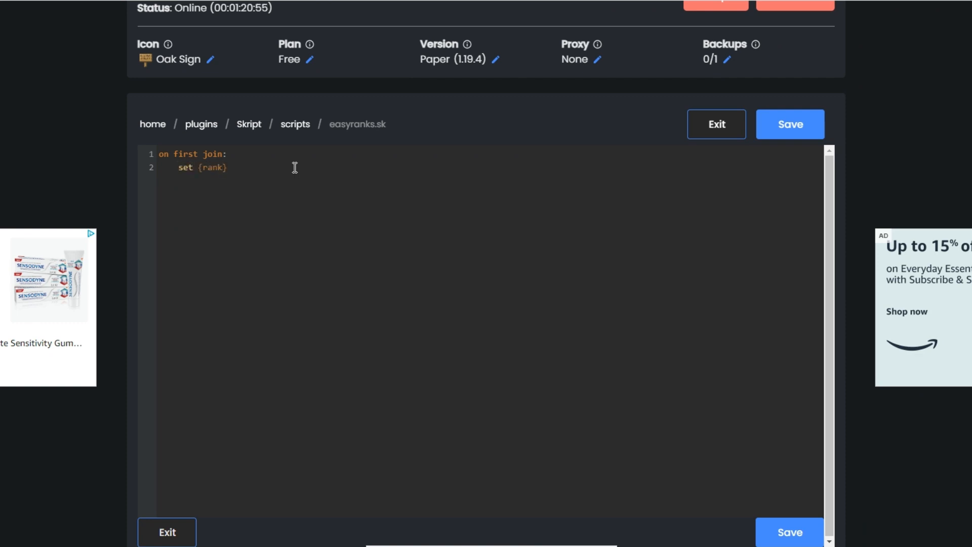
type("%%")
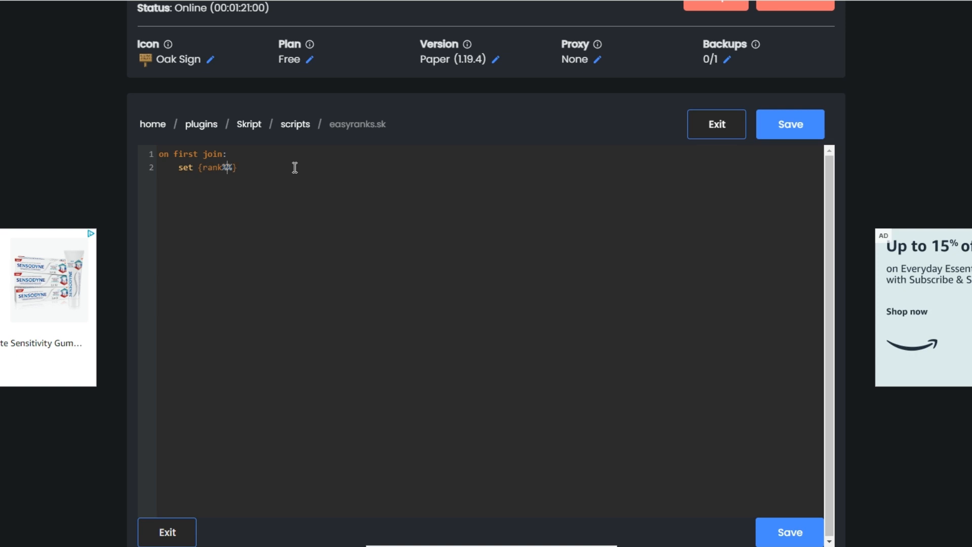
type("%player%")
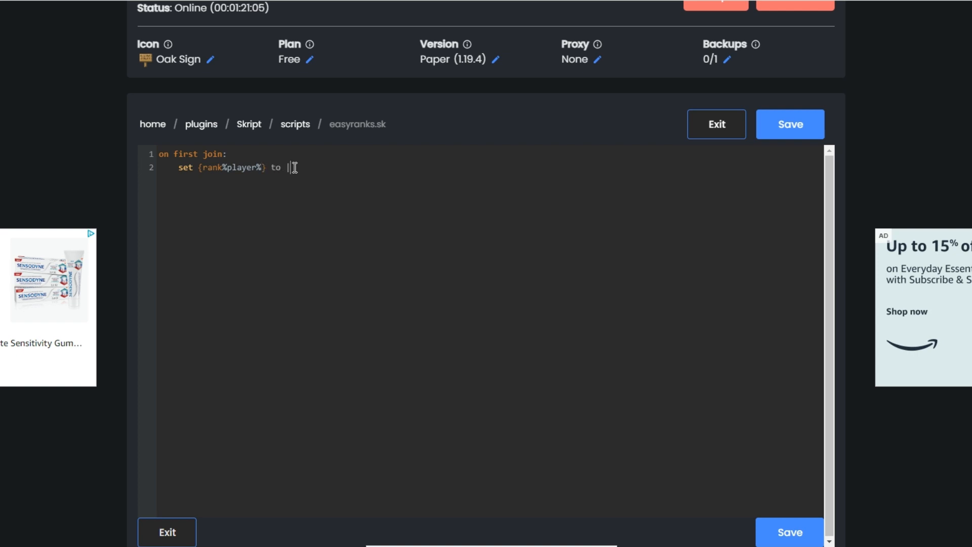
Give the first-join rank the value "&8[&7basic&8]"
type("\"")
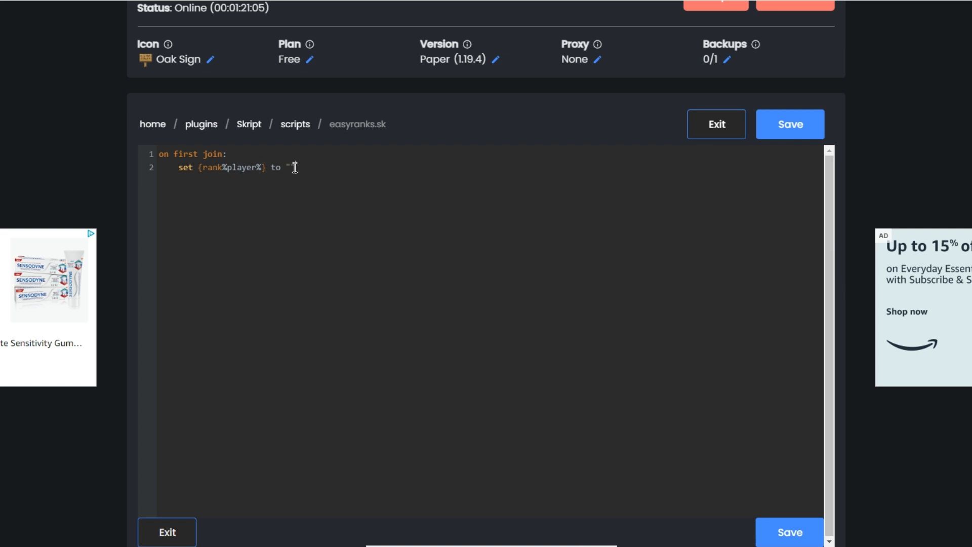
type("\"")
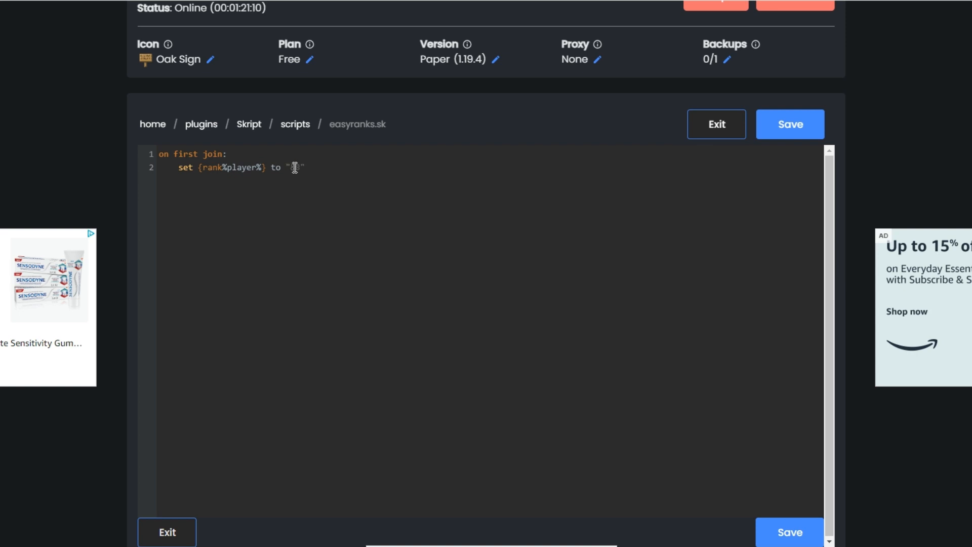
type("[&7basic")
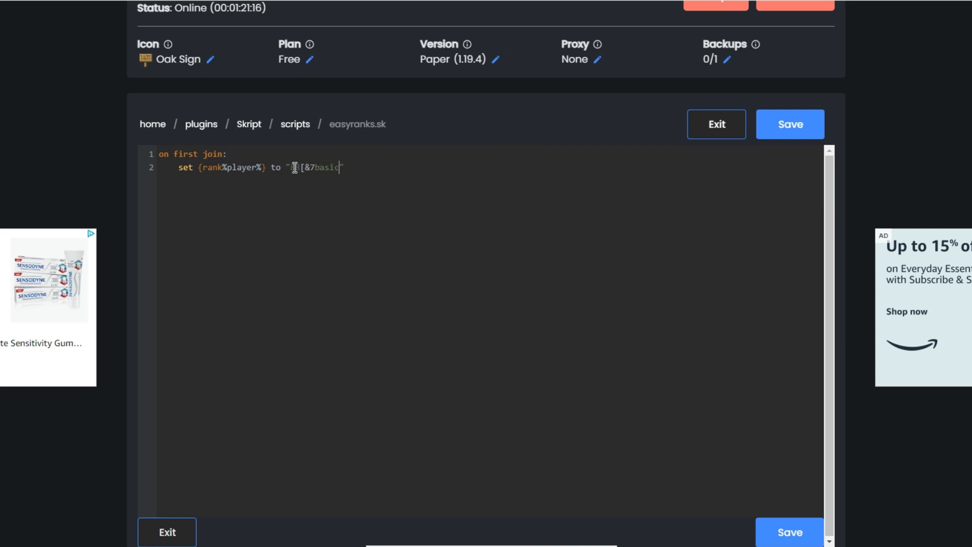
type("&8")
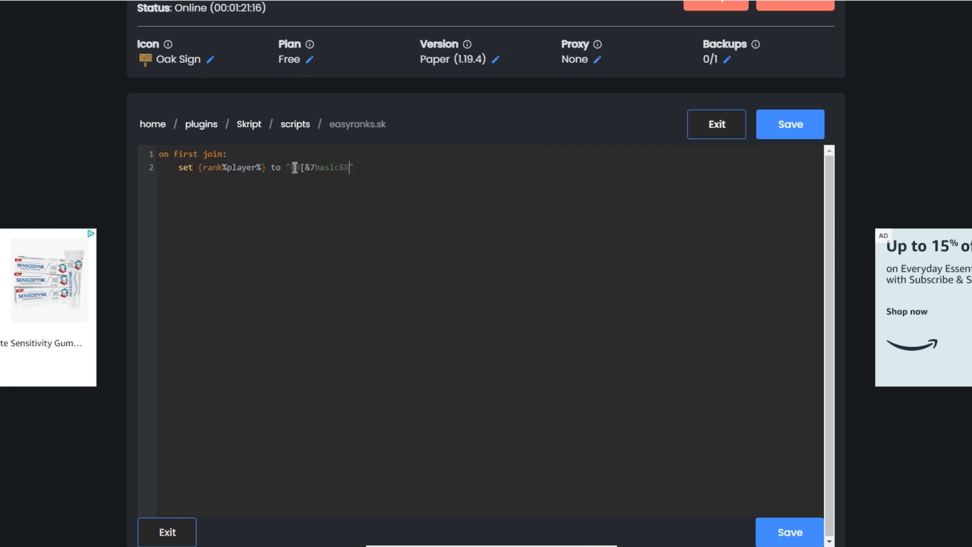
type("]\"")
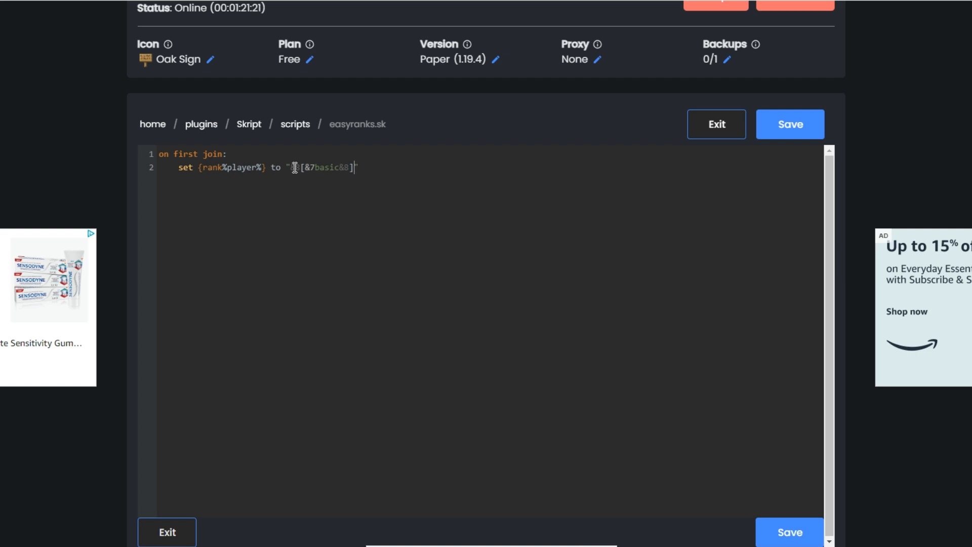
type("&8")
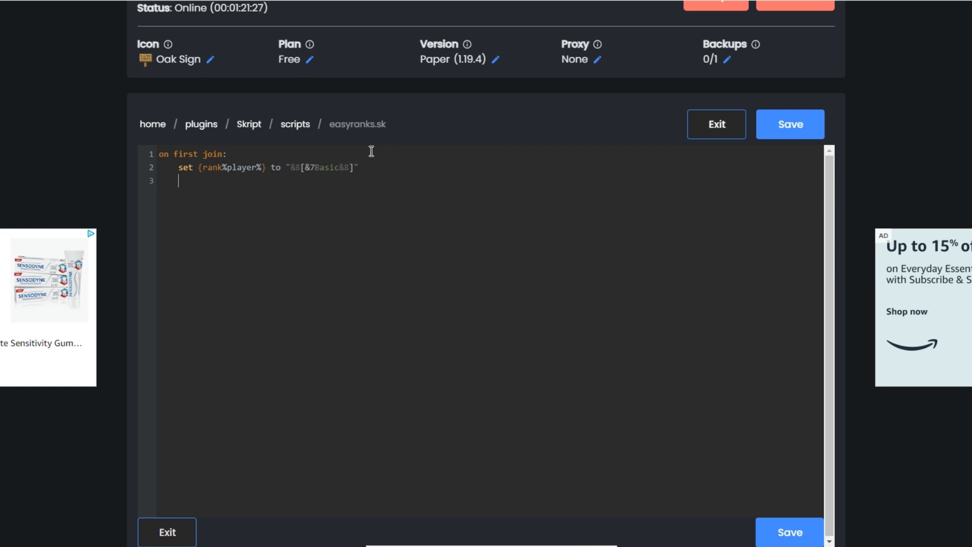
Add an on chat event that cancels the normal chat message
type("on chat:")
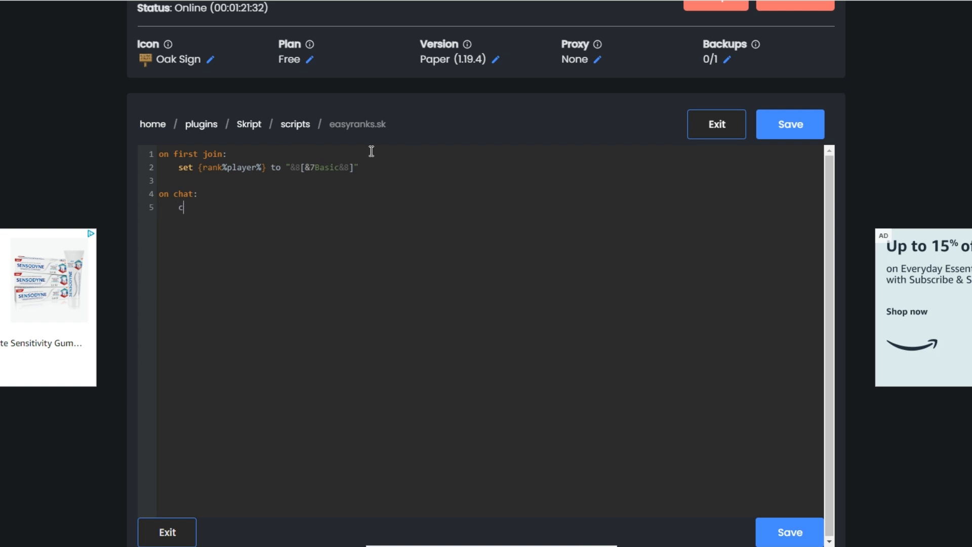
type("ancel event")
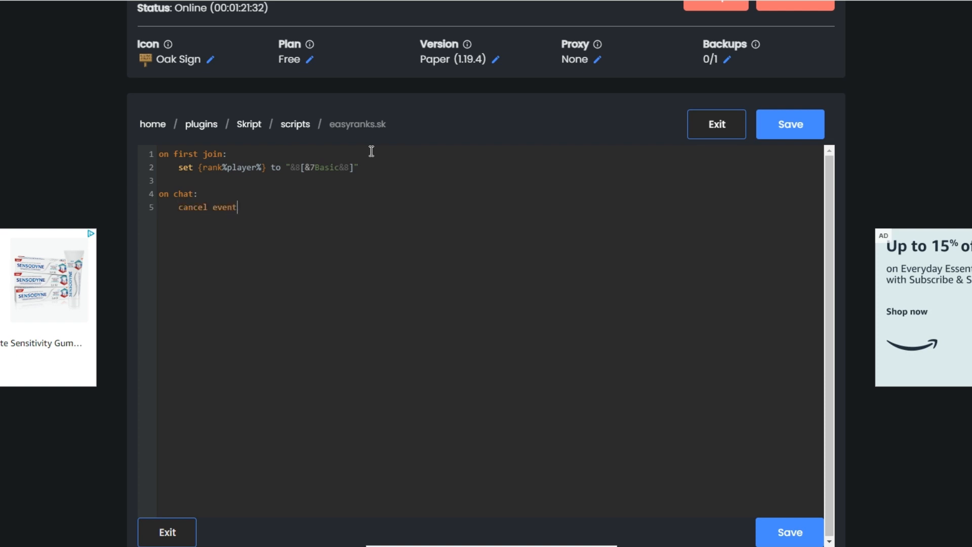
key("Return")
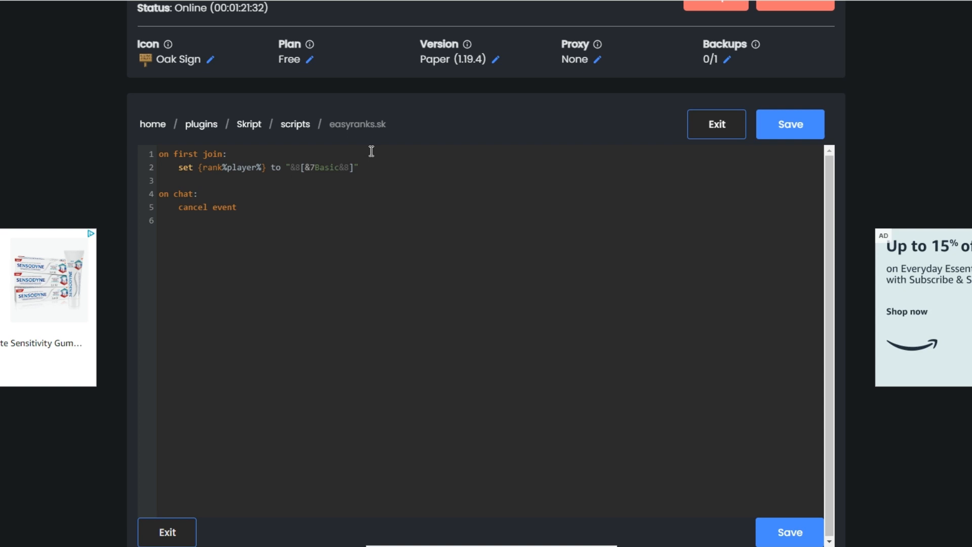
Broadcast "%{rank%player%}% &7%player%: &f%message%" in place of the chat
type("broadc")
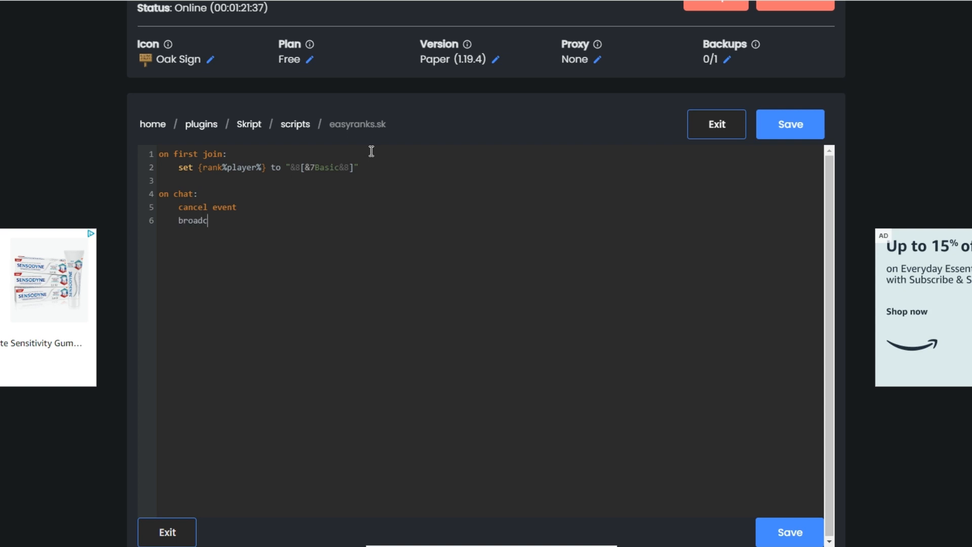
type("ast \"\"")
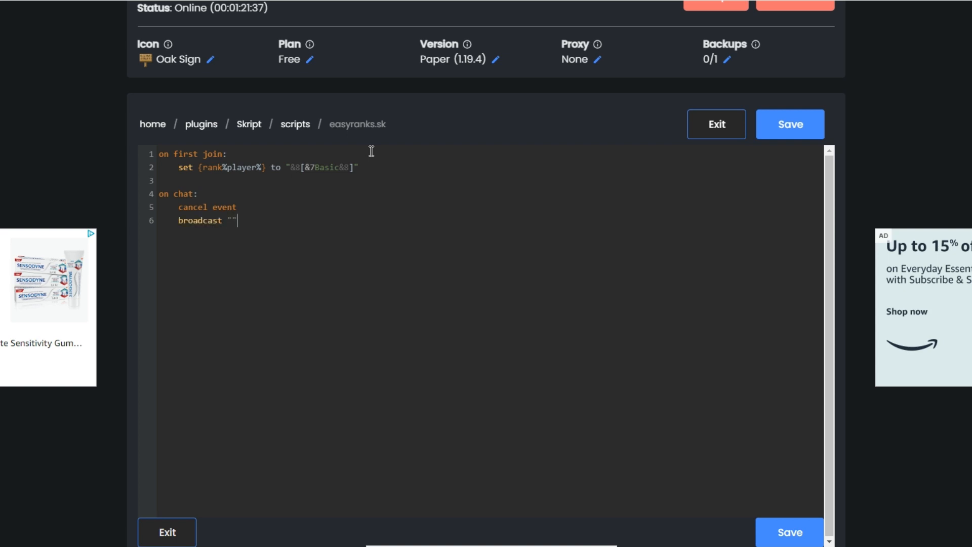
type("%{rank%player%")
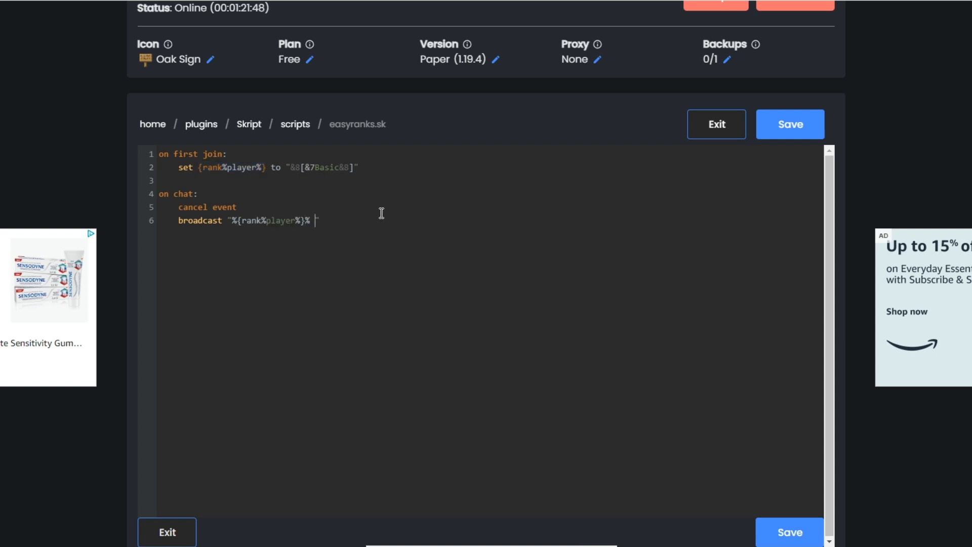
type("%\"")
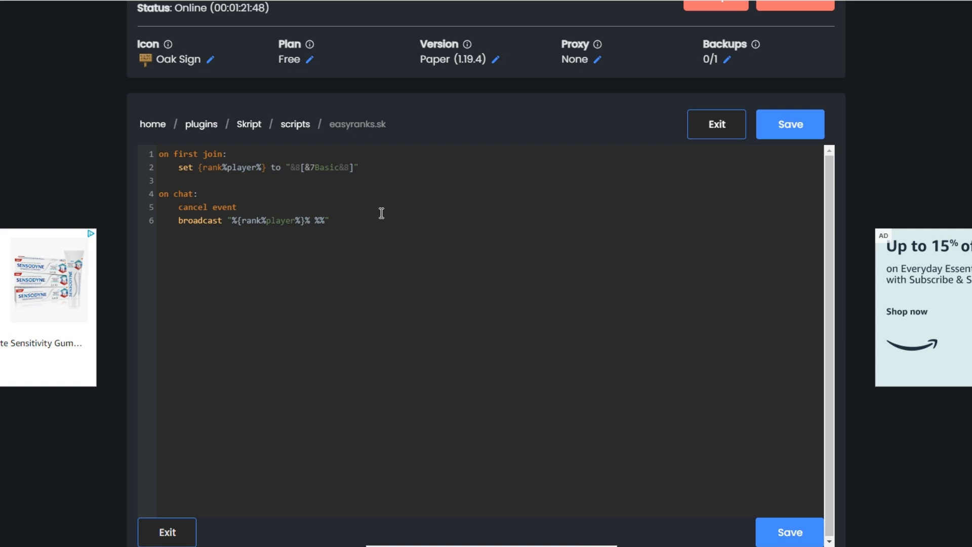
type("&7")
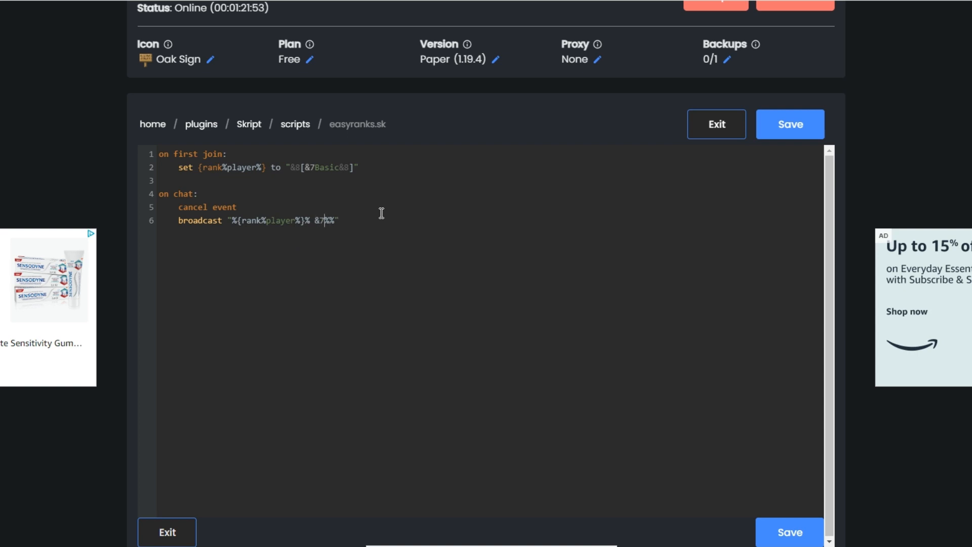
type("player%")
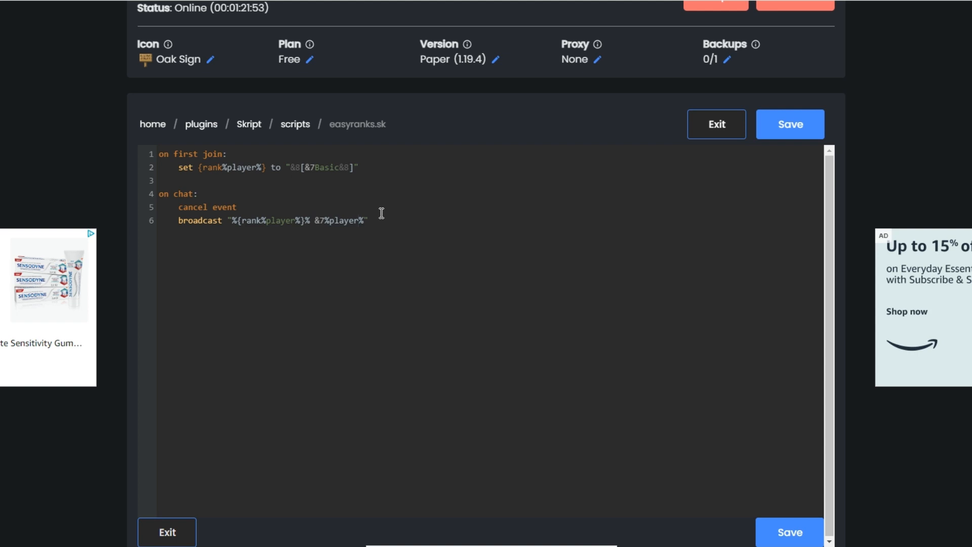
type(":\"")
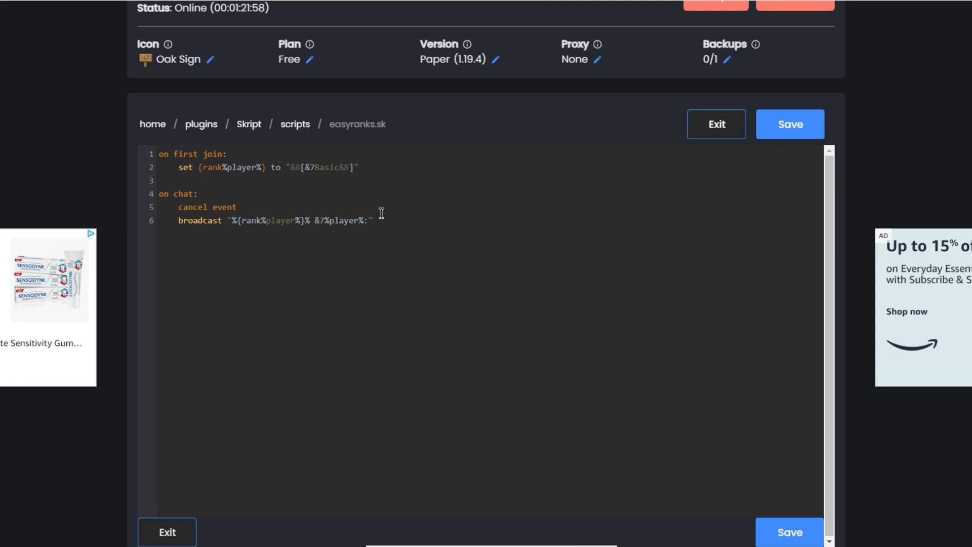
type("&f%message%")
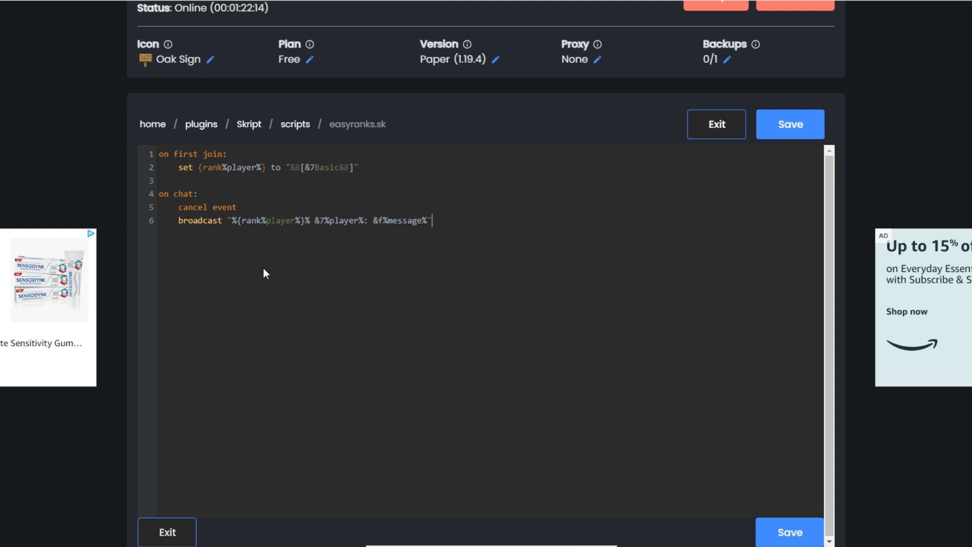
mouse_move(408, 222)
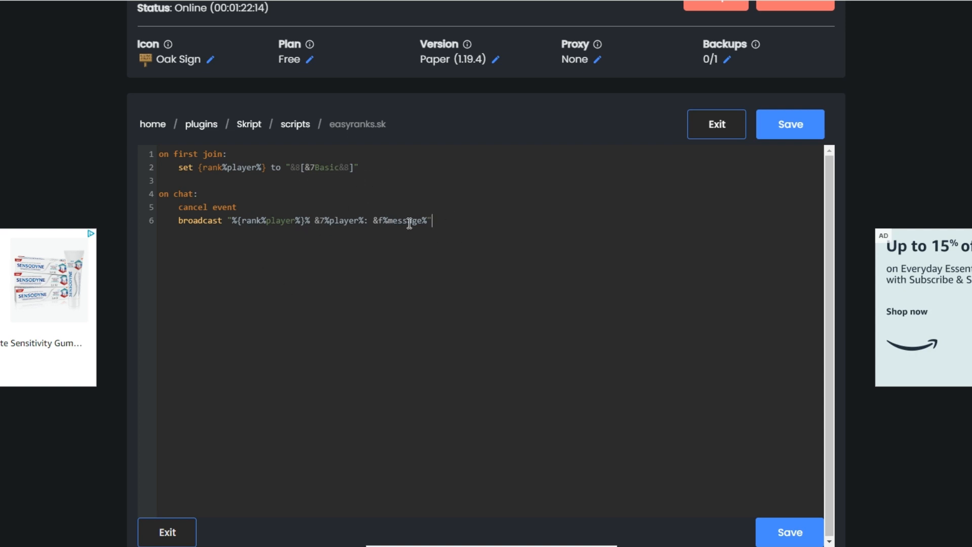
mouse_move(266, 211)
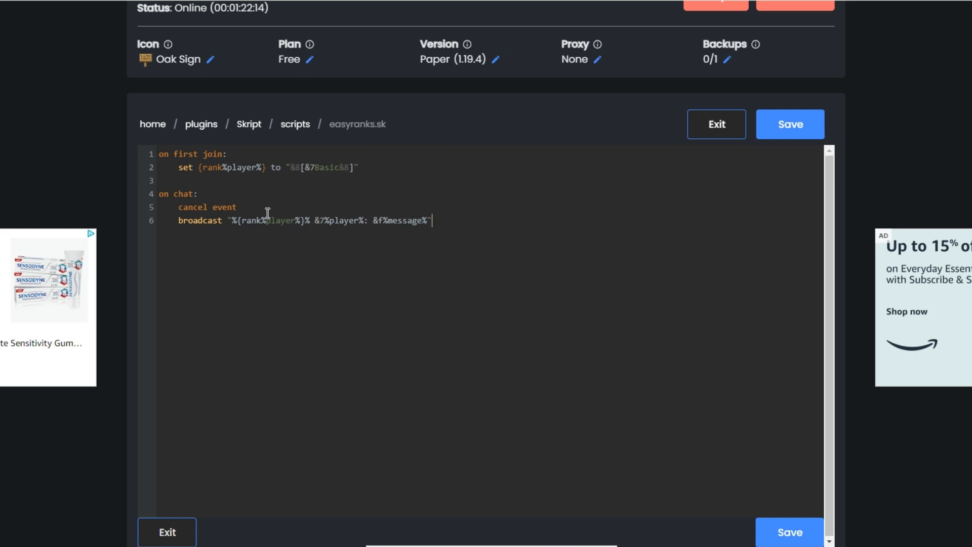
mouse_move(424, 259)
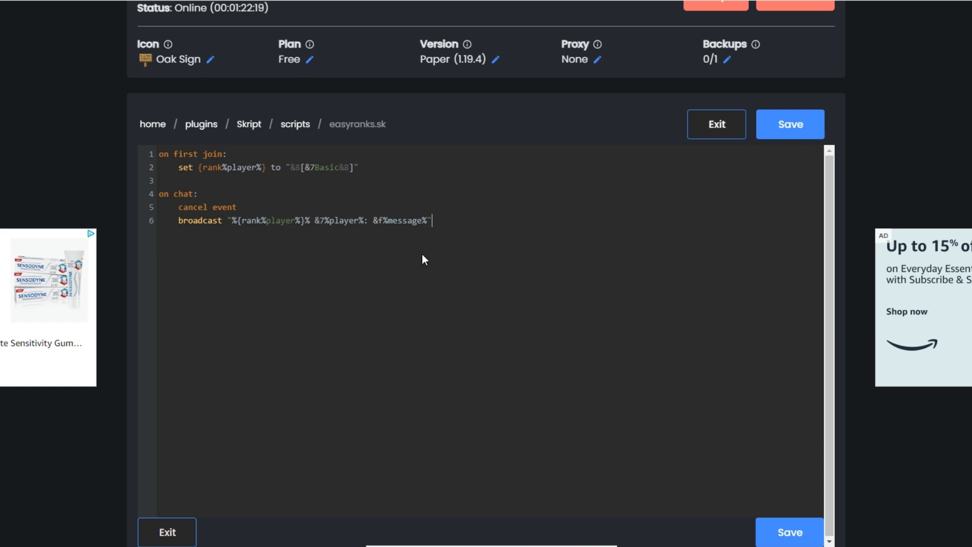
mouse_move(466, 211)
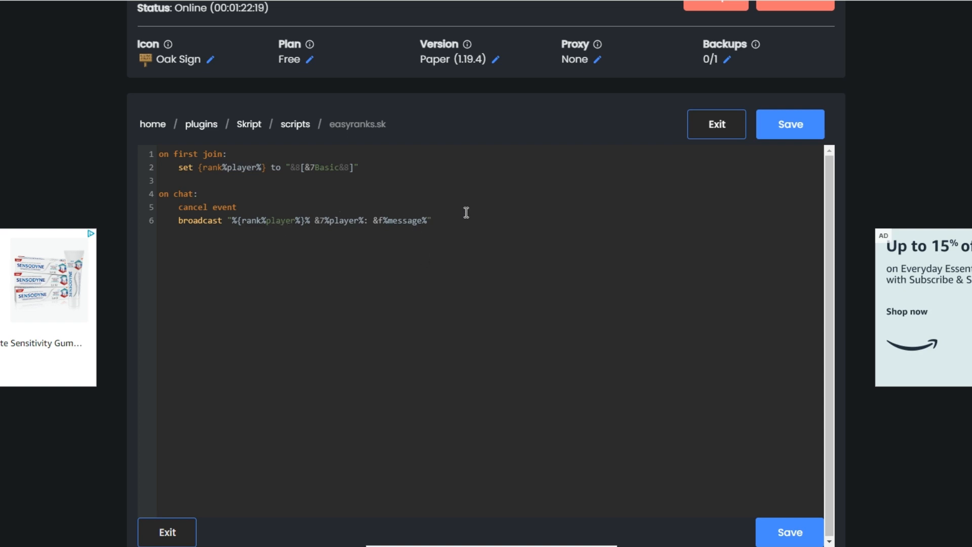
key("enter")
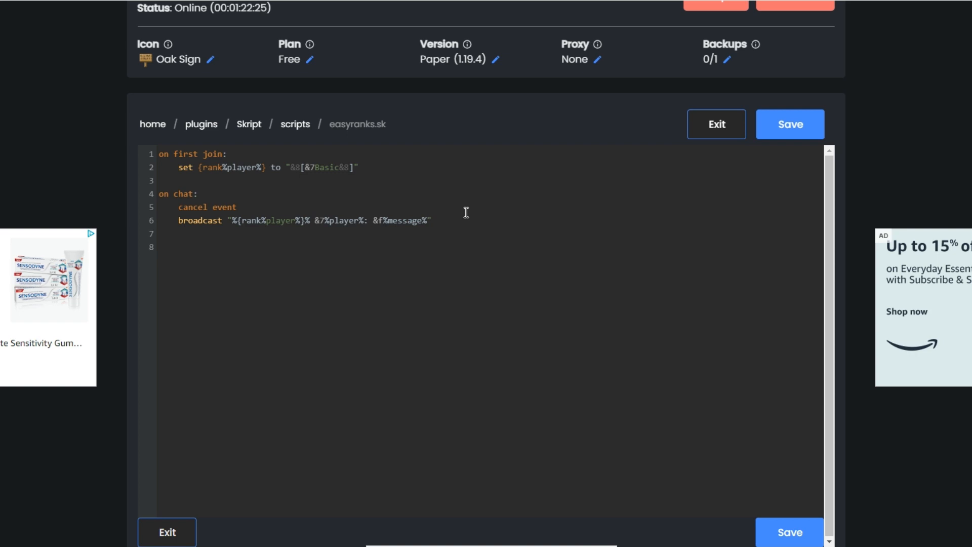
Define command /setrank <player> <text> with permission op and a trigger
left_click(178, 247)
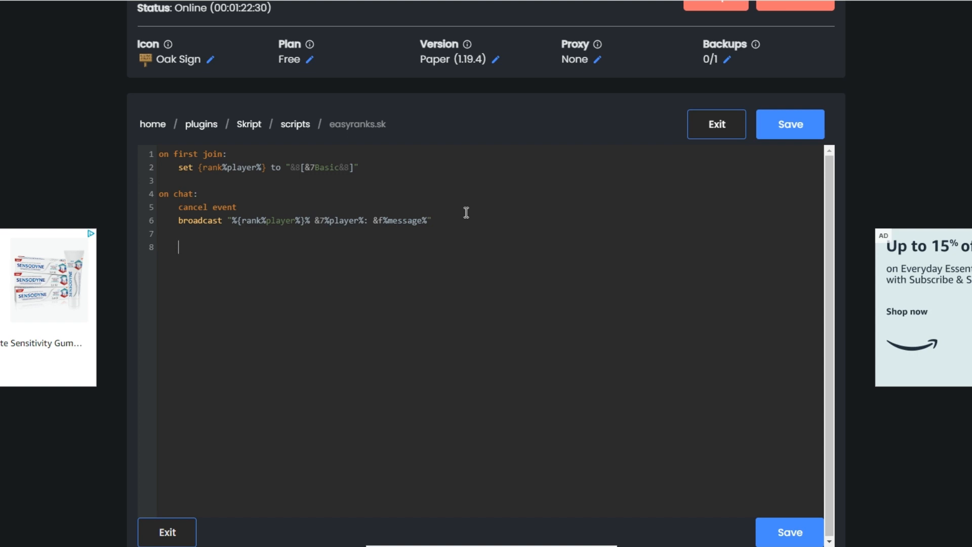
type("command /s")
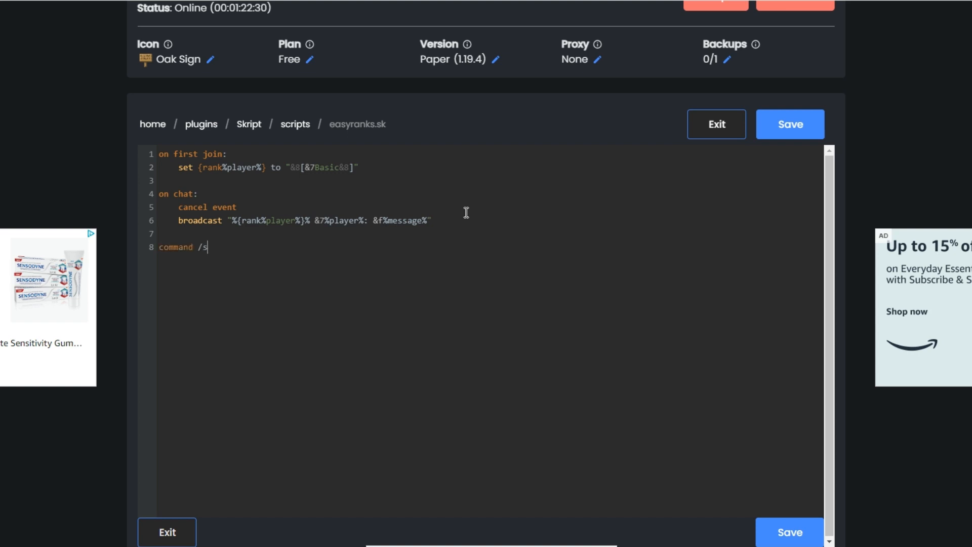
type("etrank")
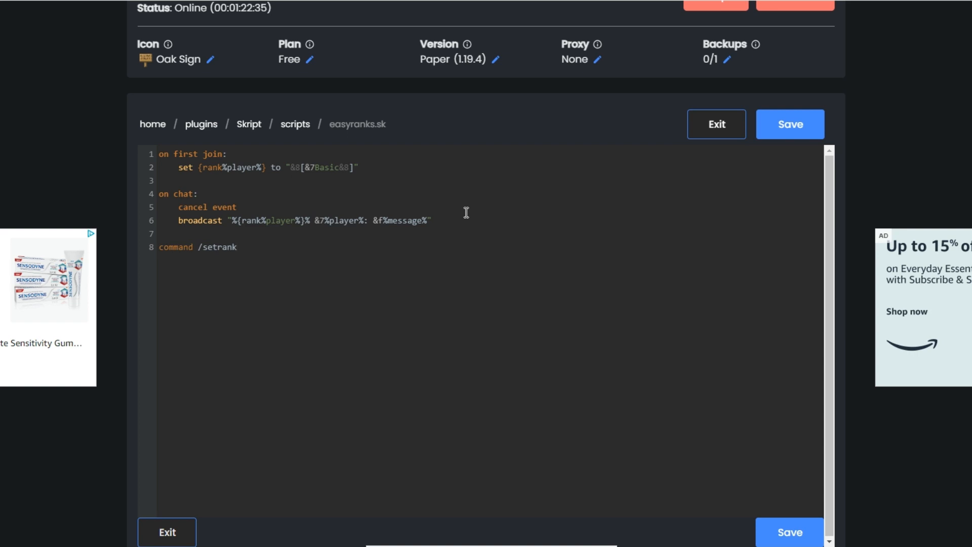
type("<p>")
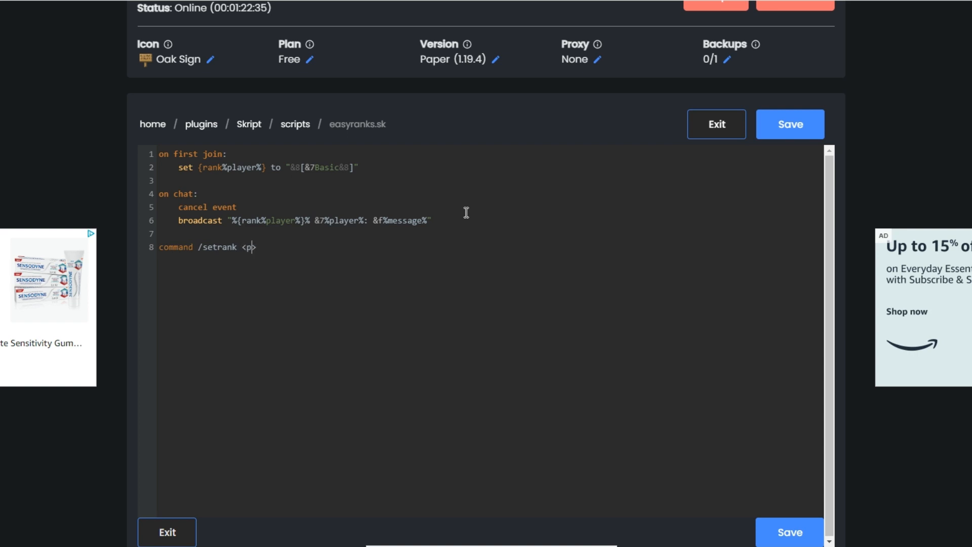
type("layer>")
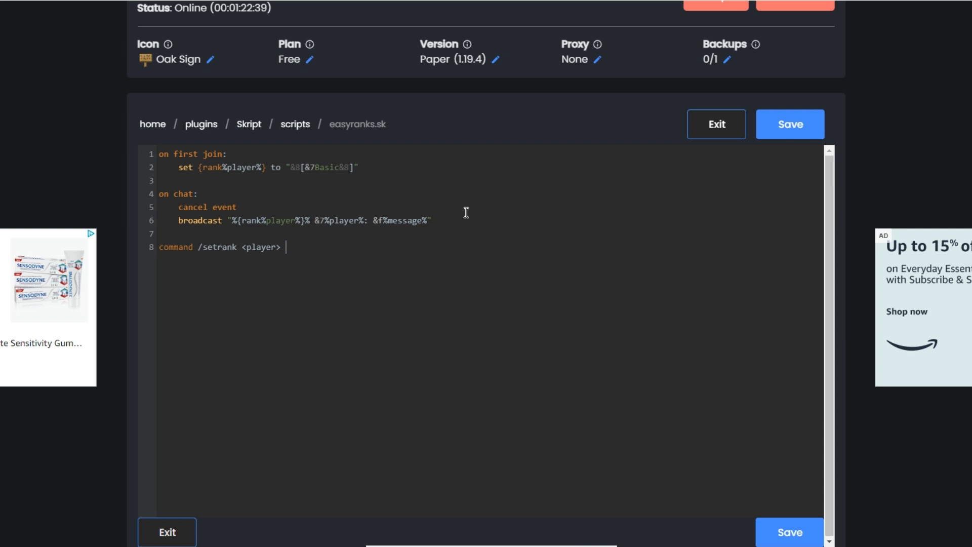
type("<text>")
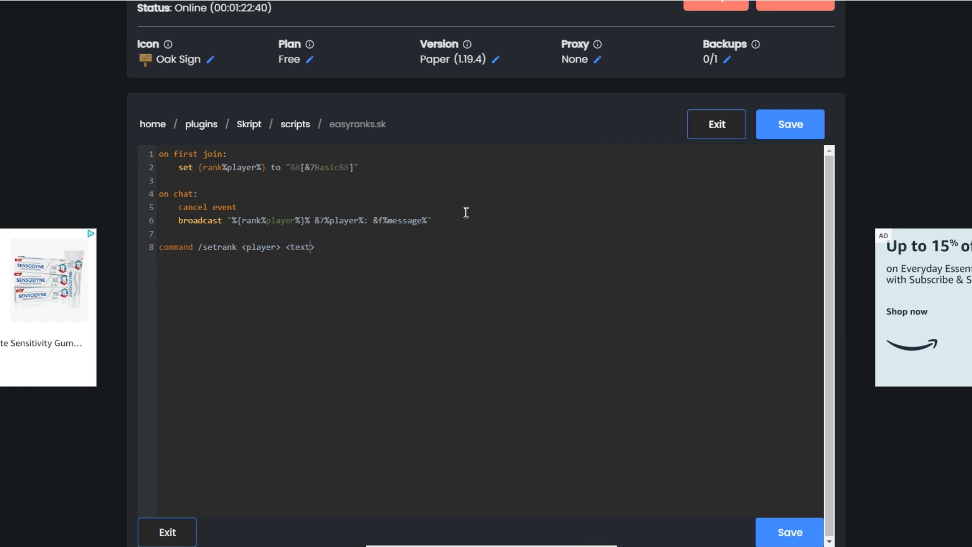
type(":")
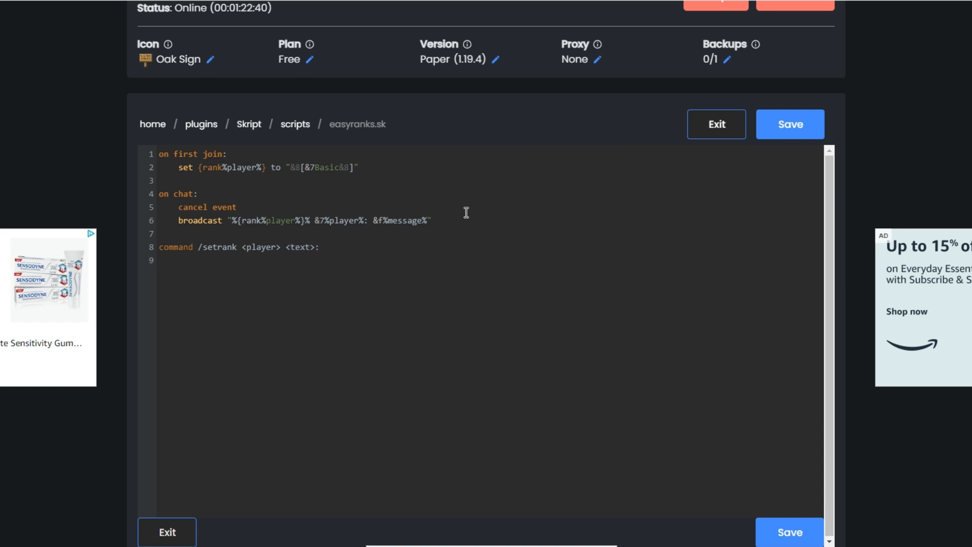
type("permiss")
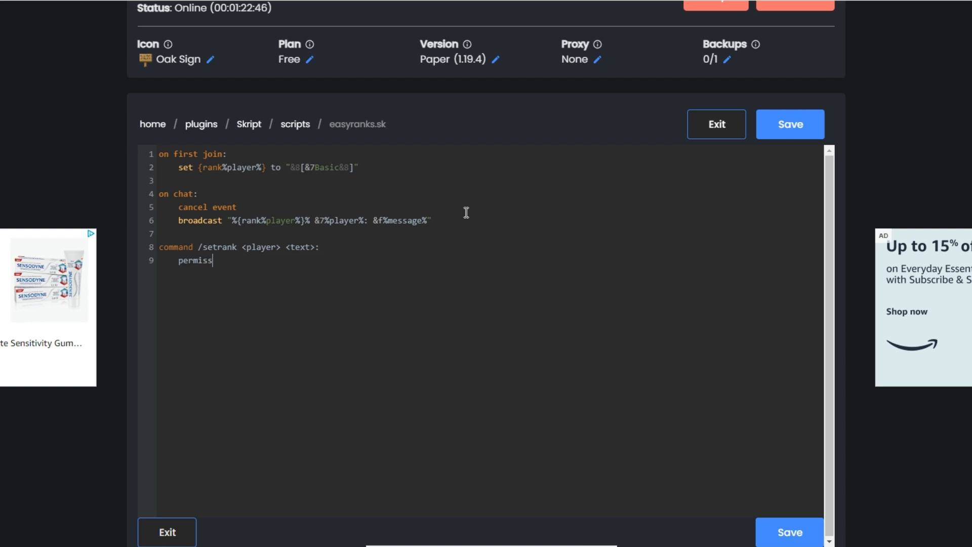
type("ion: op")
type("trigger")
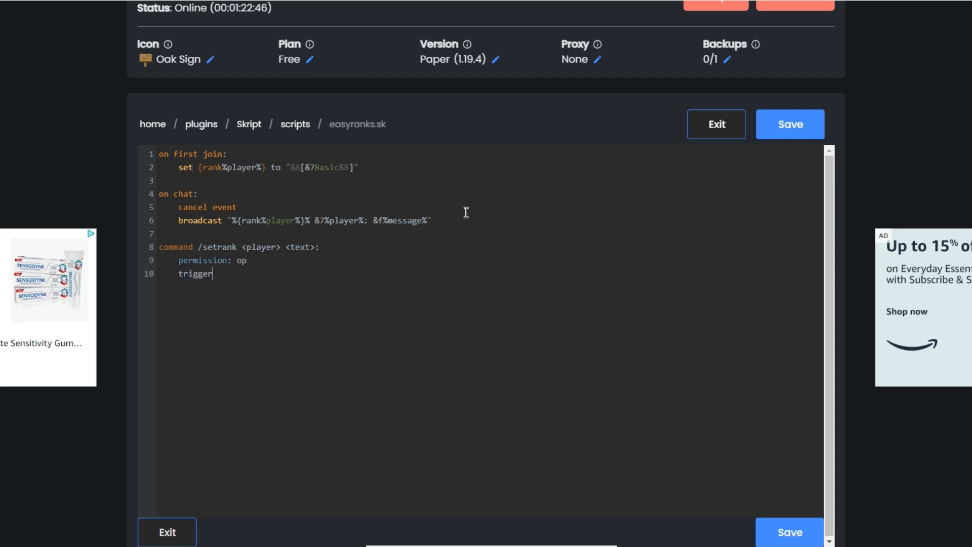
type(":")
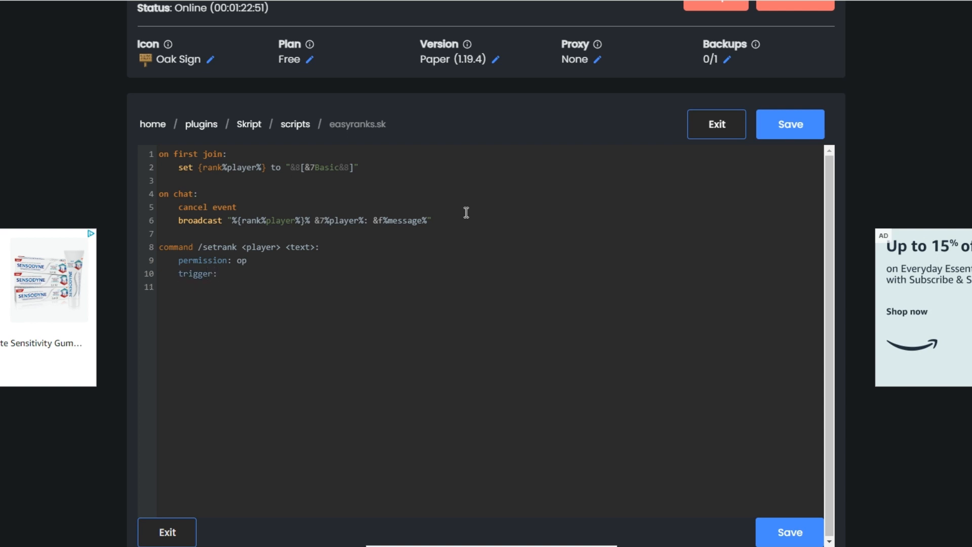
Add checks that arg-2 is "Basic" and arg-1 is player
type("if a")
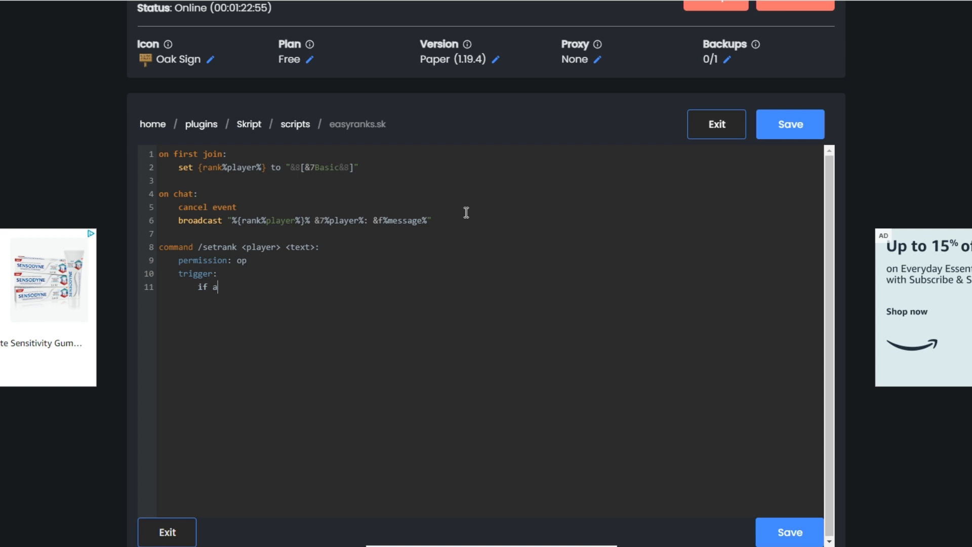
type("rg-2")
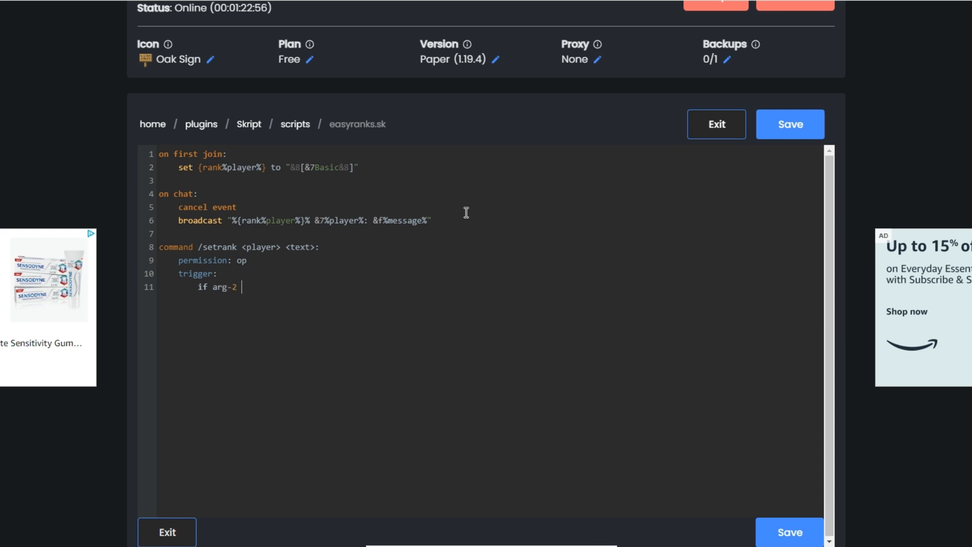
type("is \"\"")
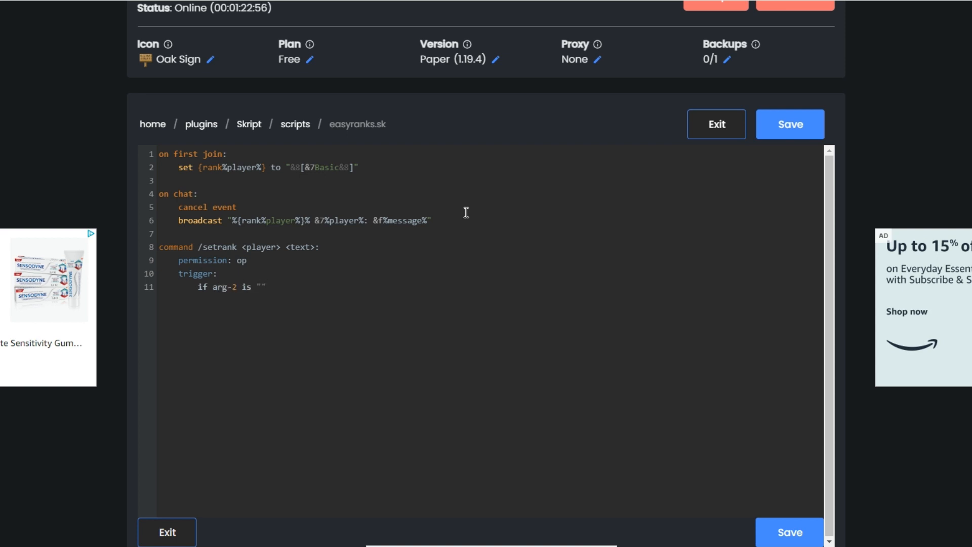
type("Basic")
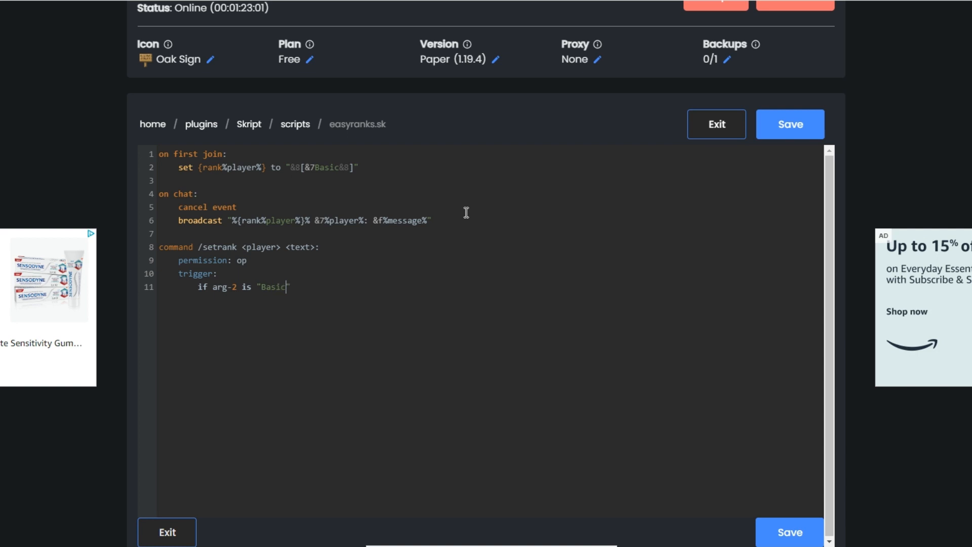
mouse_move(292, 257)
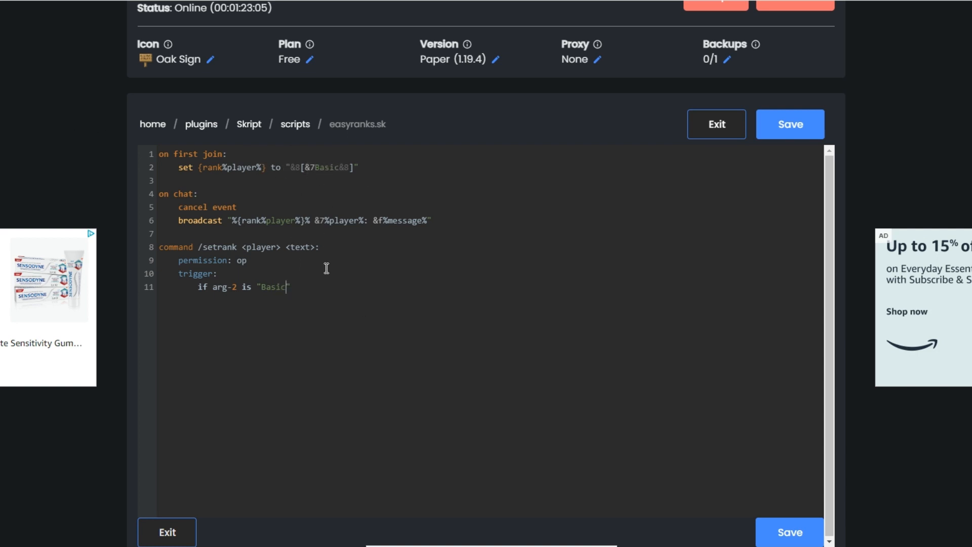
mouse_move(321, 173)
type(":")
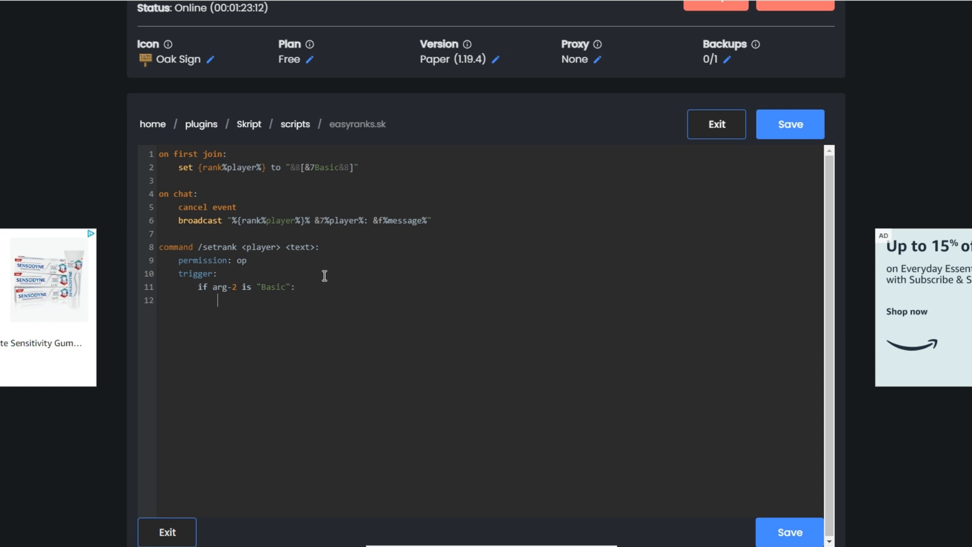
type("if")
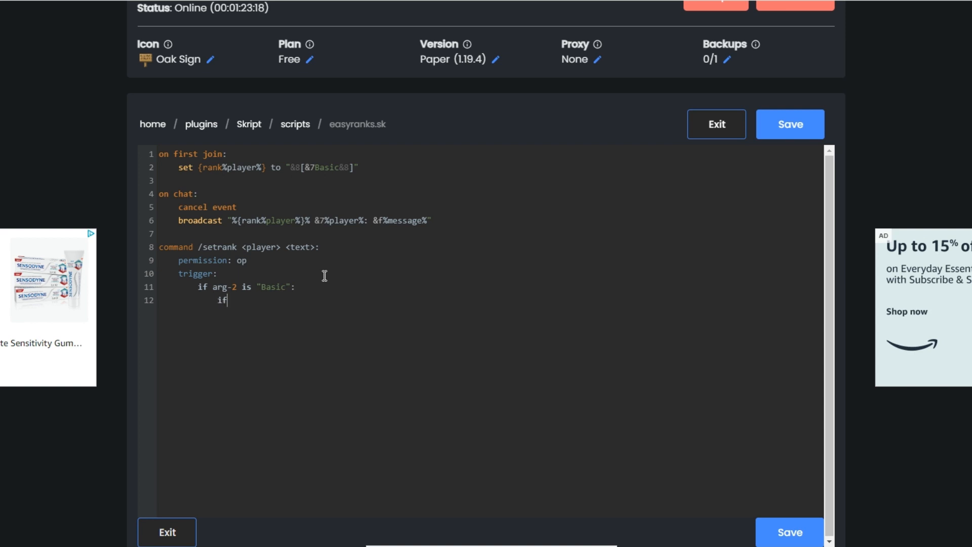
type("arg-")
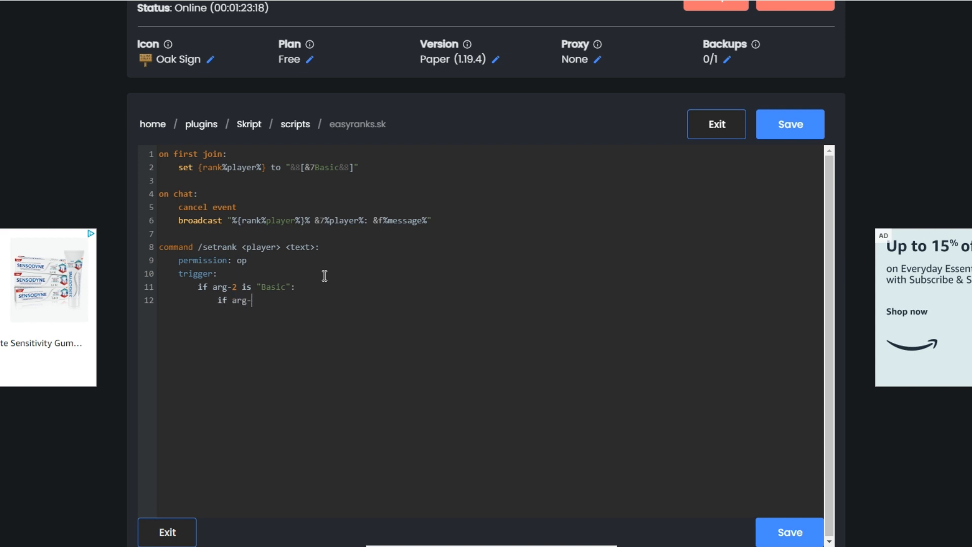
type("1 is player:")
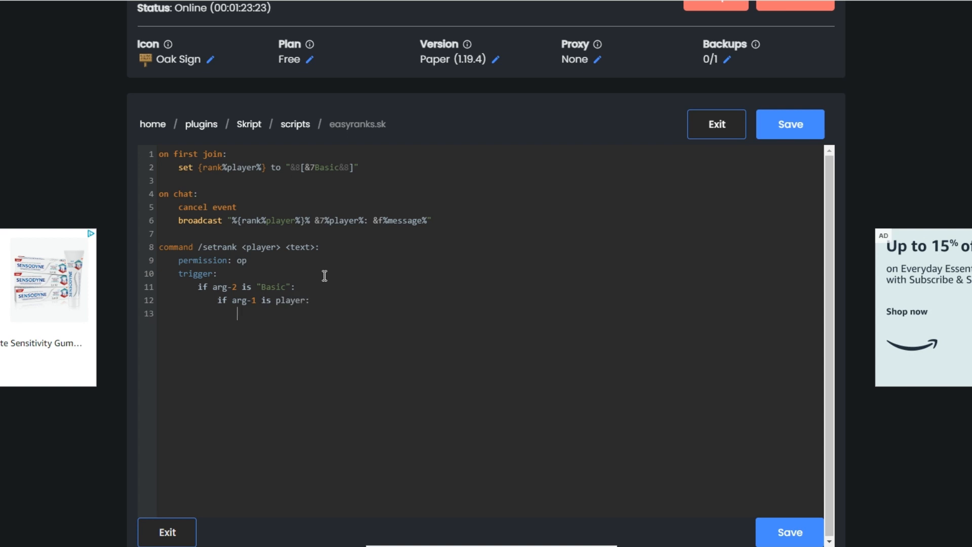
Set {rank%player%} to "&8[&7Basic&8]" for the Basic case
type("set")
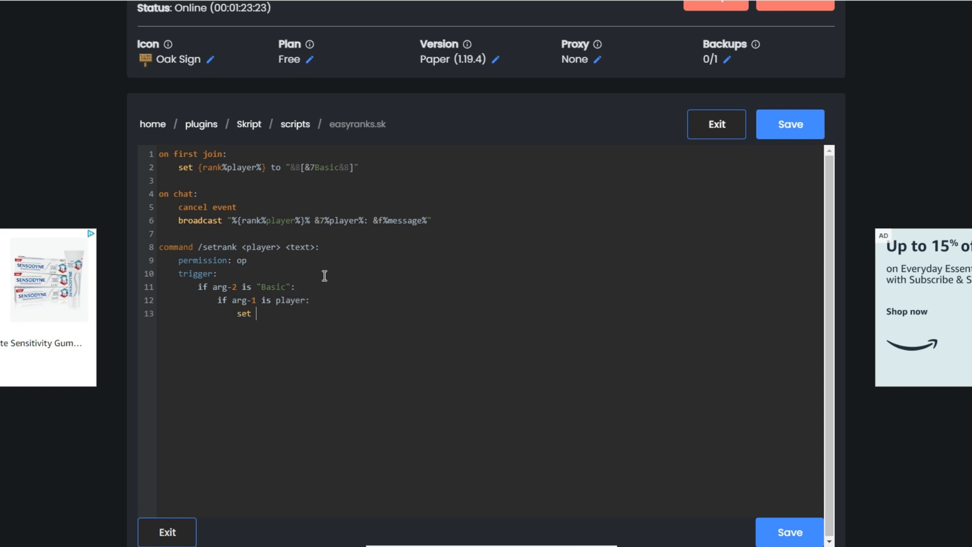
type("{rank%player%} to")
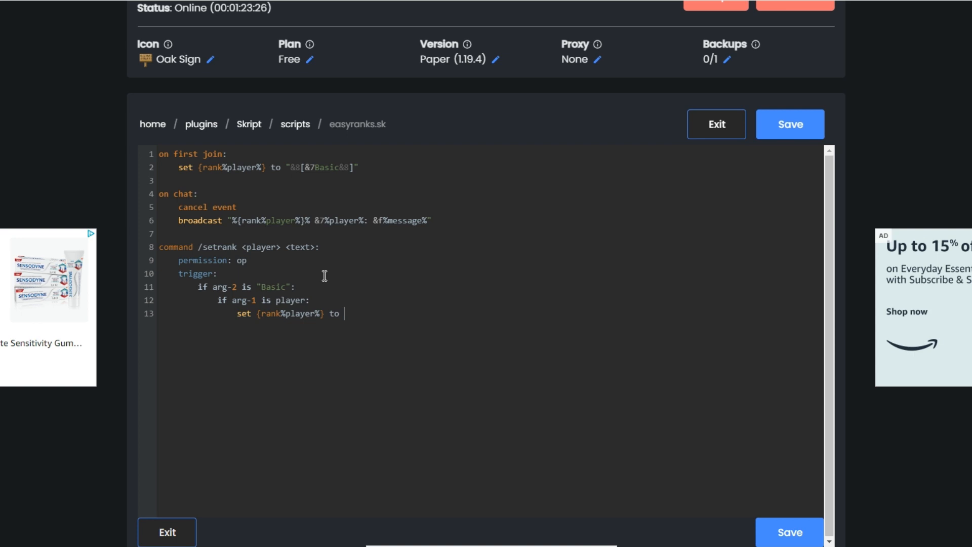
double_click(321, 168)
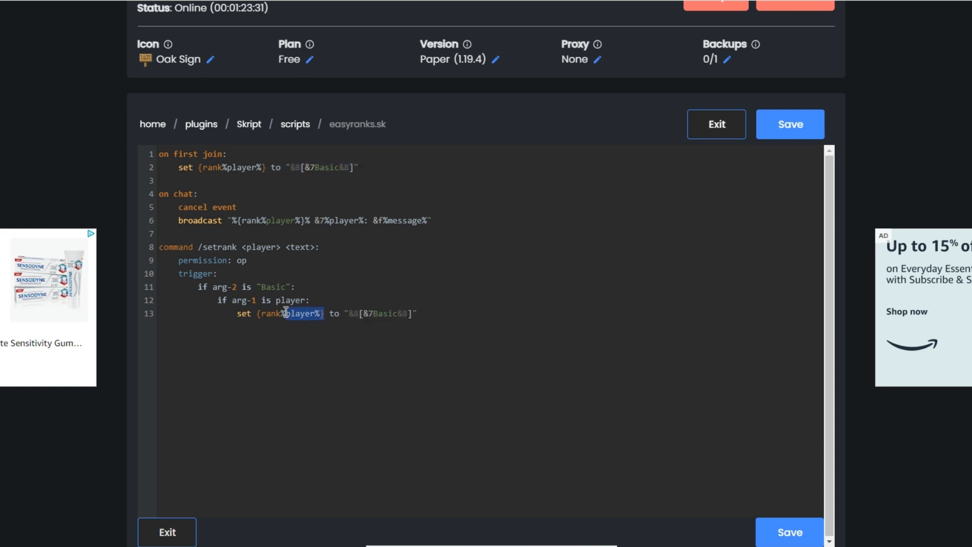
left_click(451, 313)
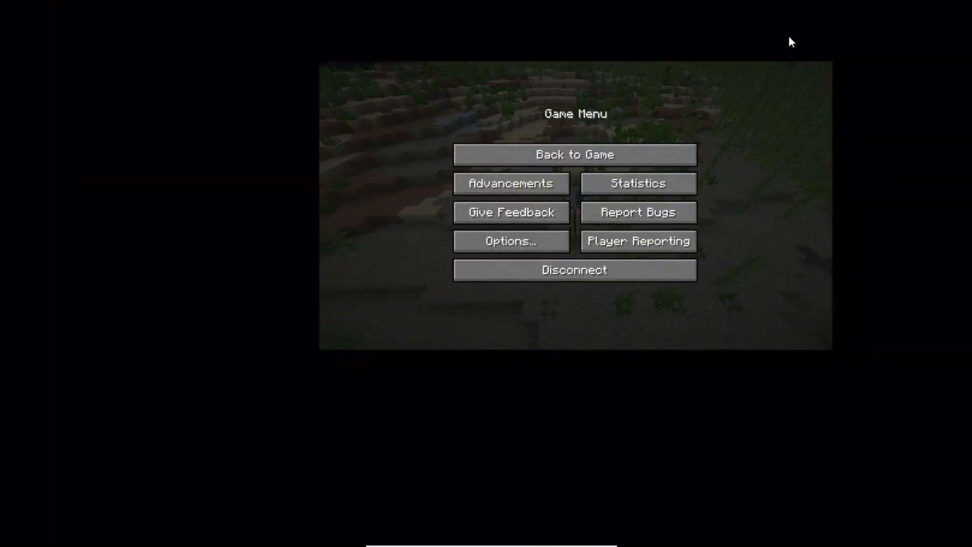
Resume the game and run /skript reload easyranks.sk
left_click(573, 154)
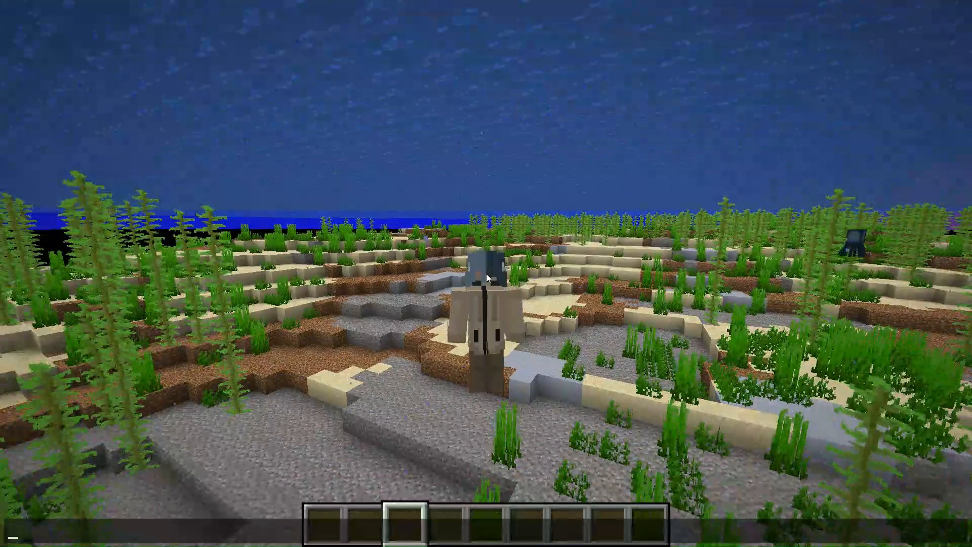
type("/skript")
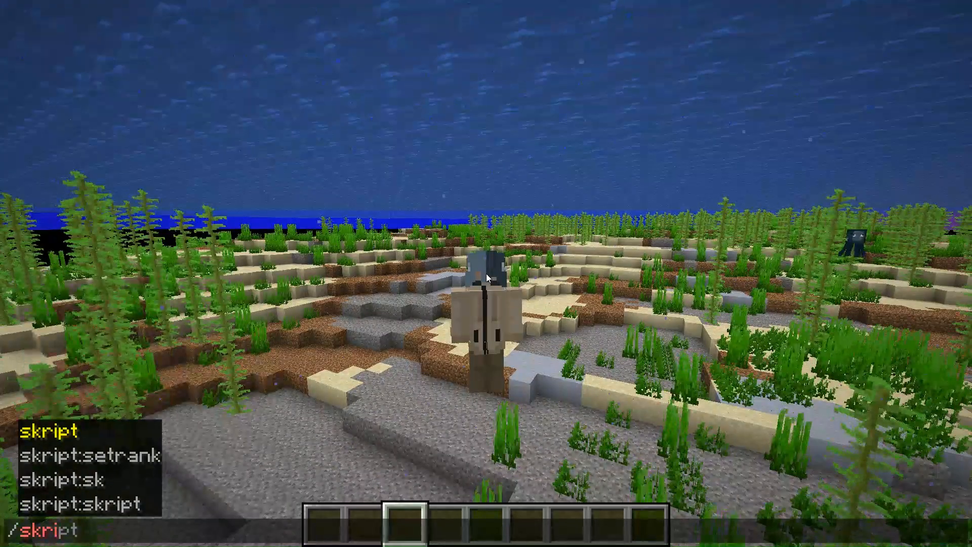
type("reload easyranks.sk")
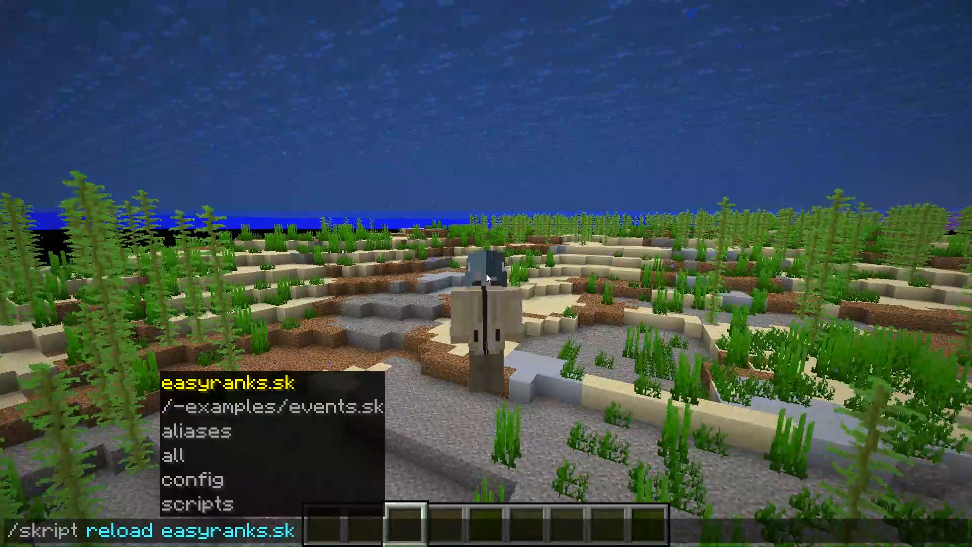
key("Return")
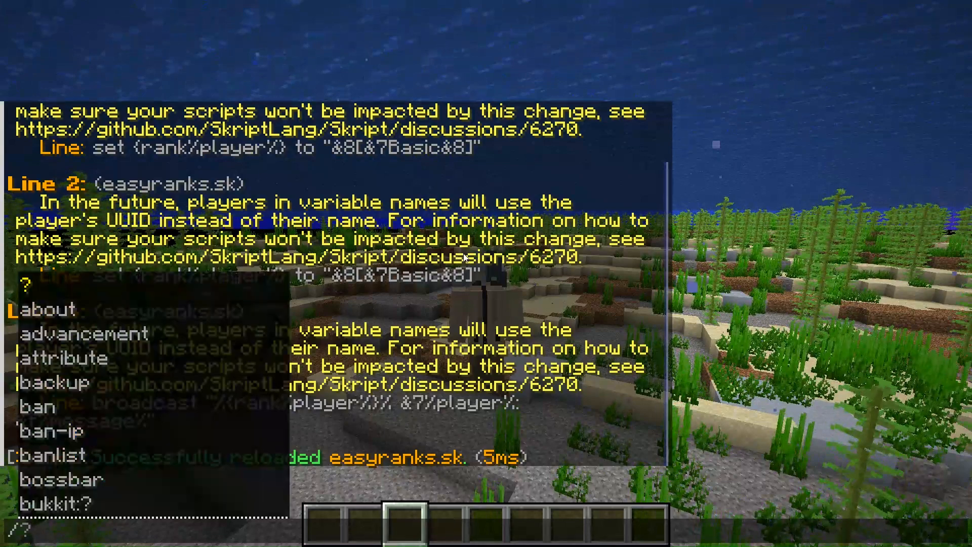
type("setrank")
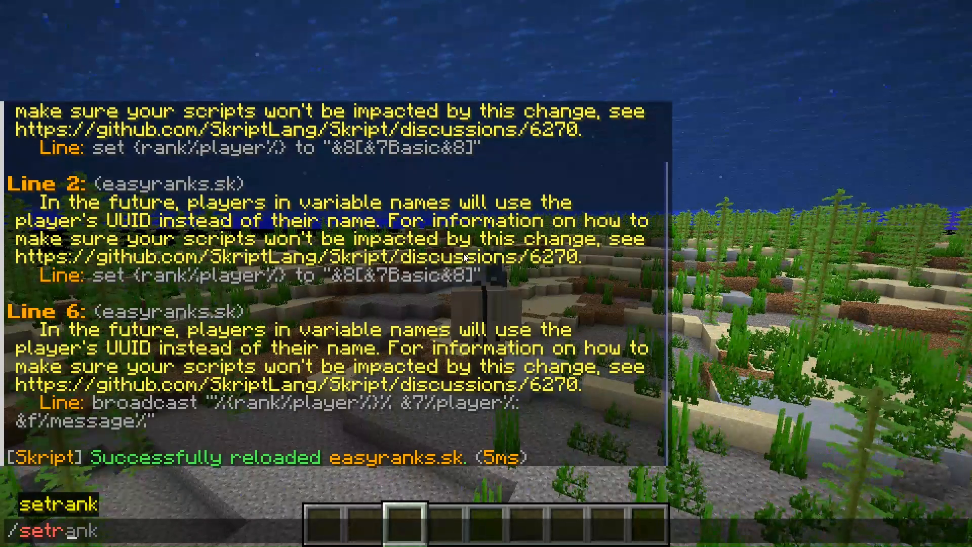
type("SquareSodakid")
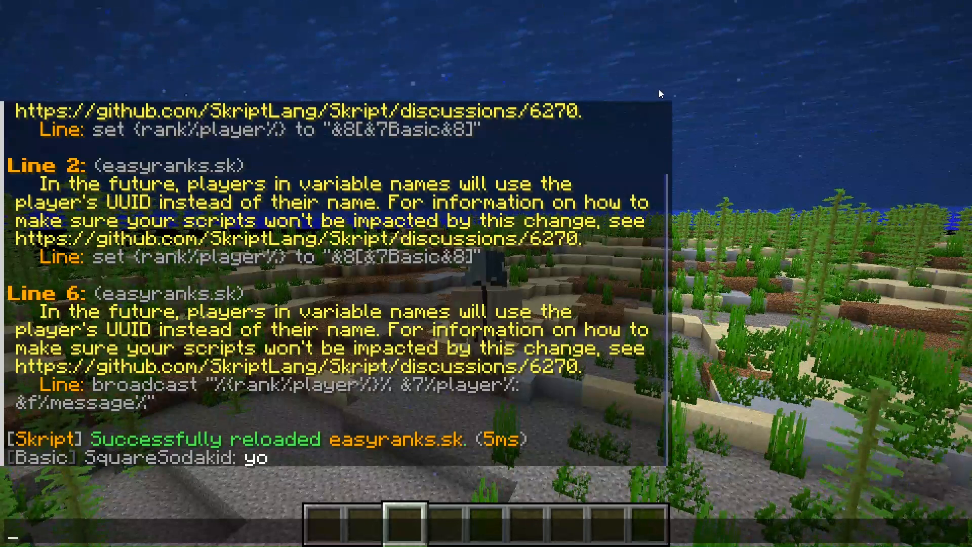
key("escape")
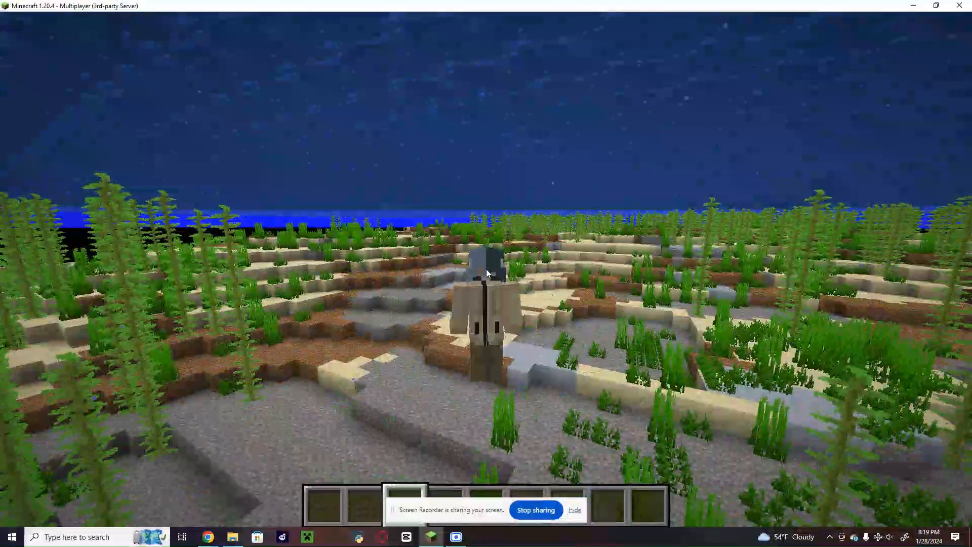
key("Escape")
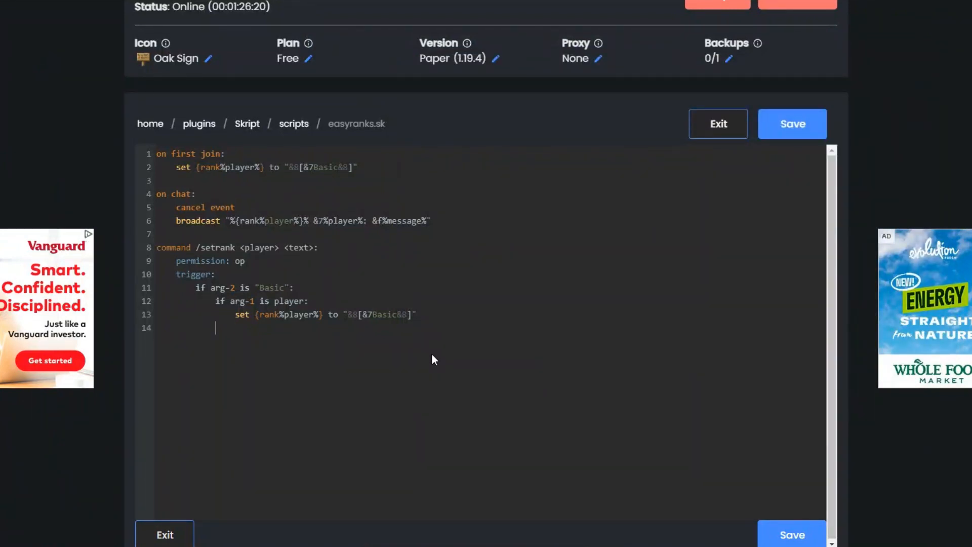
Add an if arg-2 is "Owner" branch to /setrank
type("if arg")
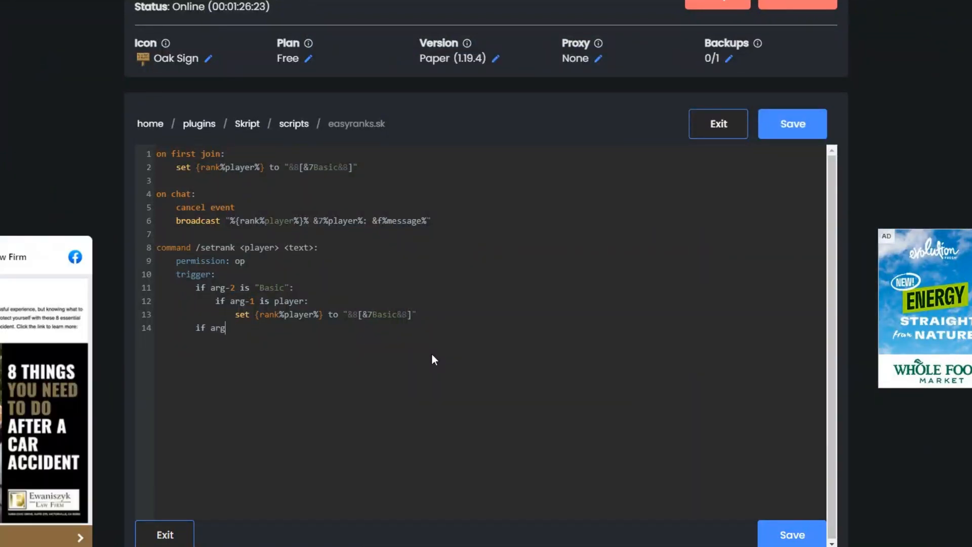
type("-2 is \"Basic\":")
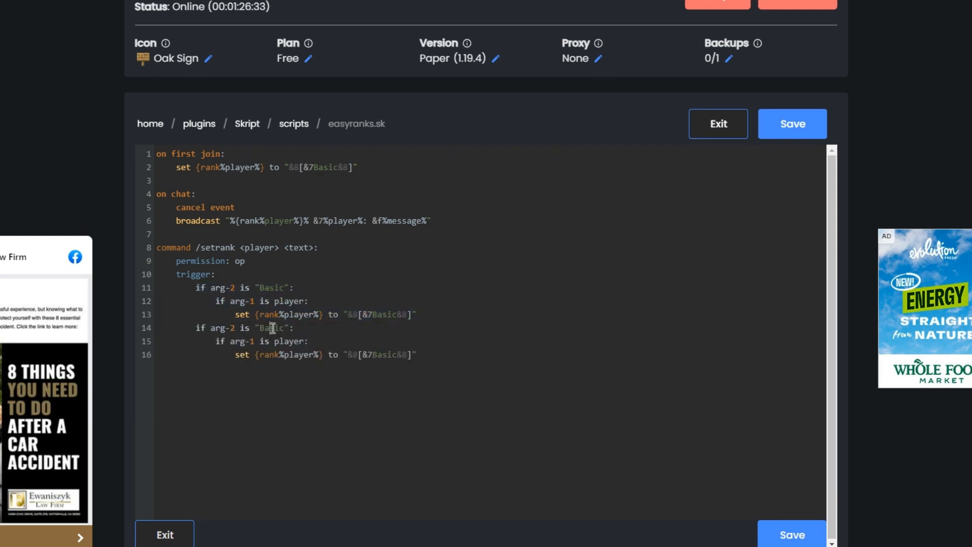
type("owner")
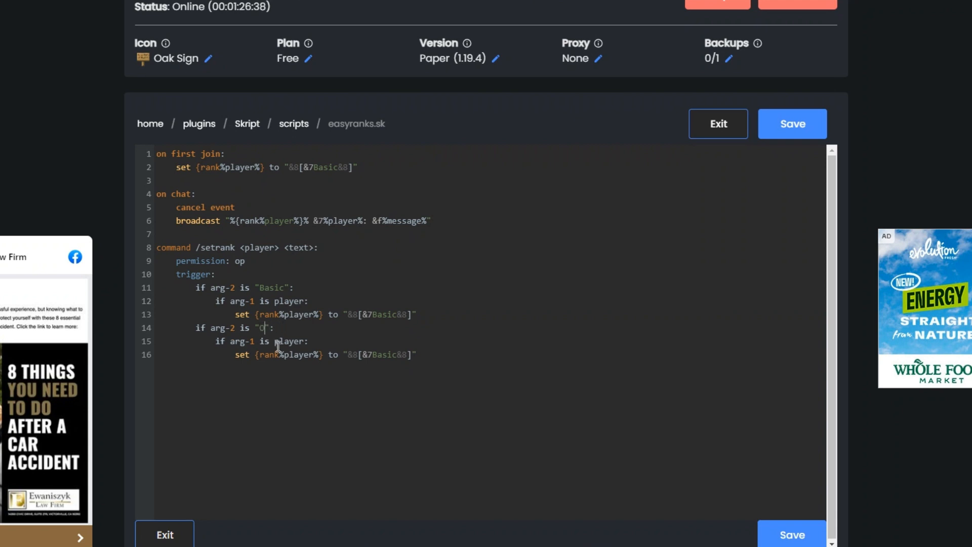
type("wner")
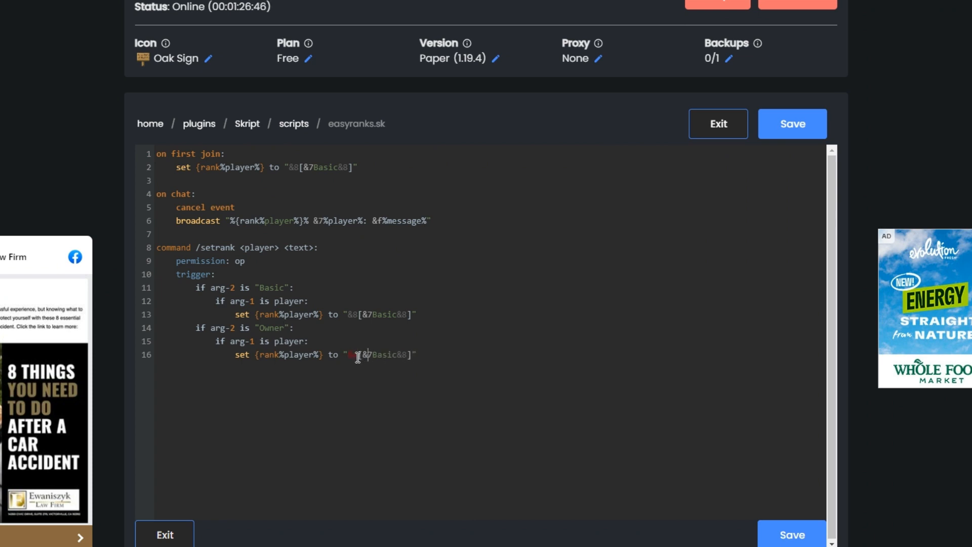
Make the Owner branch set the rank tag to "&8[&cOwner&8]"
type("&c")
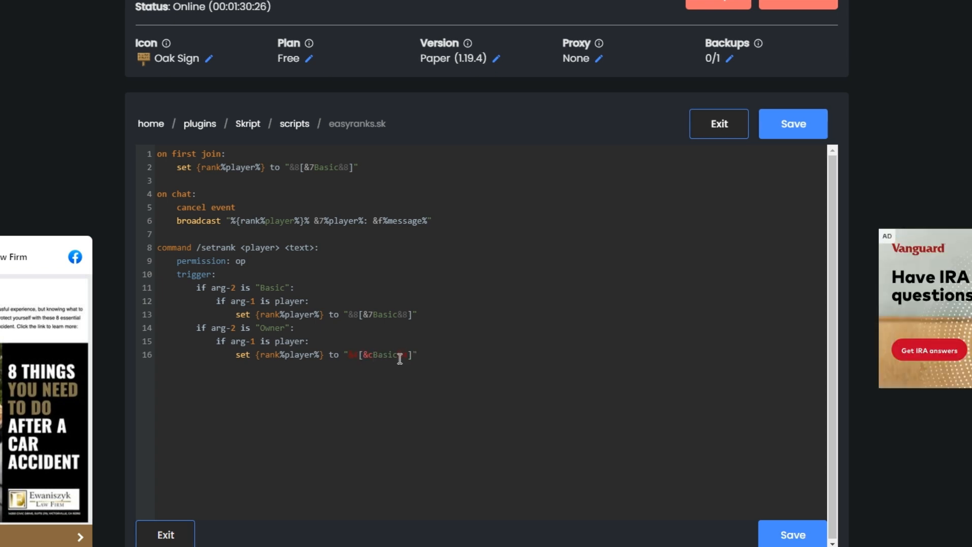
double_click(385, 354)
type("Ow")
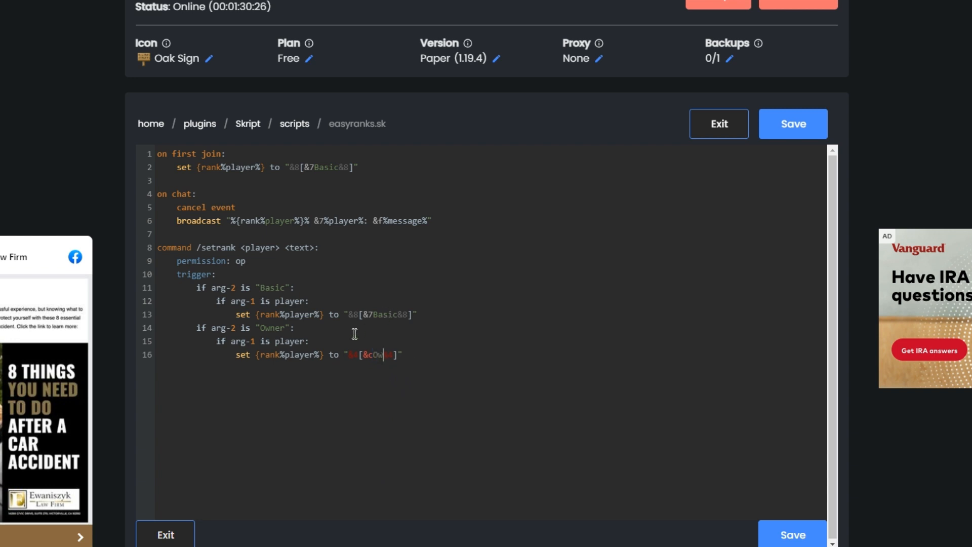
type("ner")
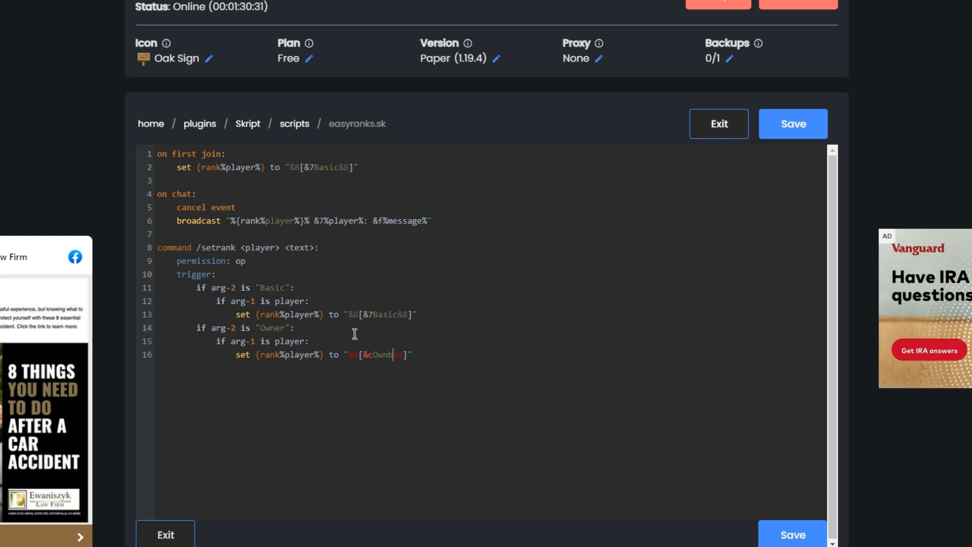
type("er")
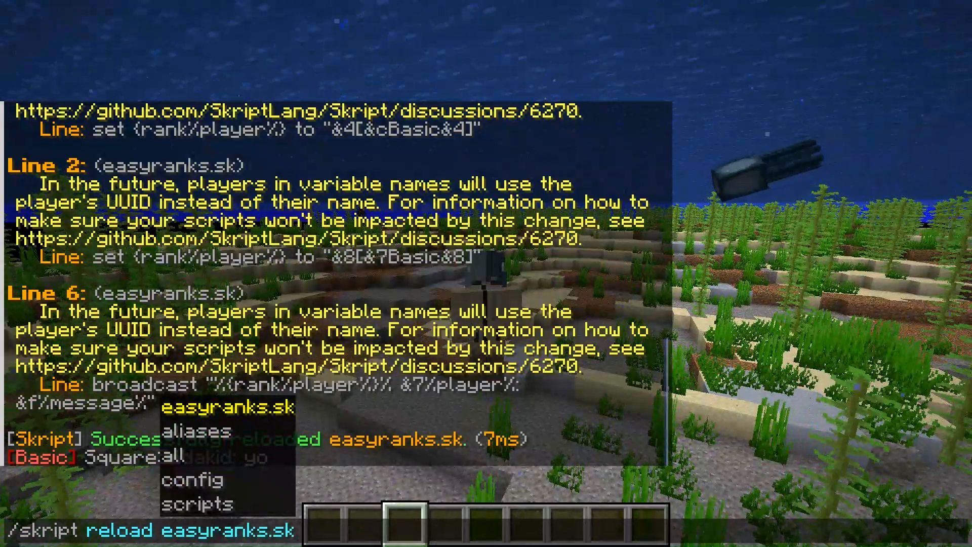
Reload easyranks.sk, run /setrank SquareSodakid Owner, and return to the script editor
key("Return")
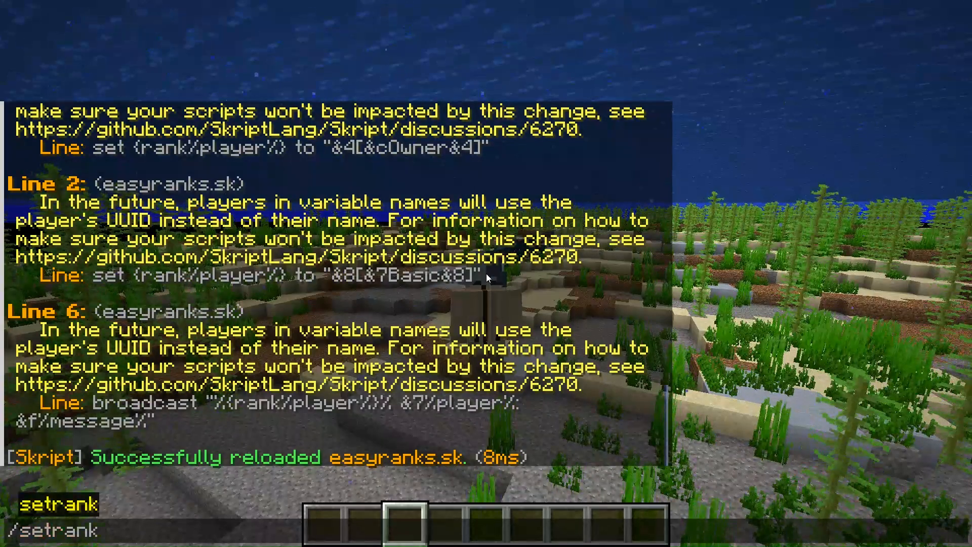
type("SquareSodakid o")
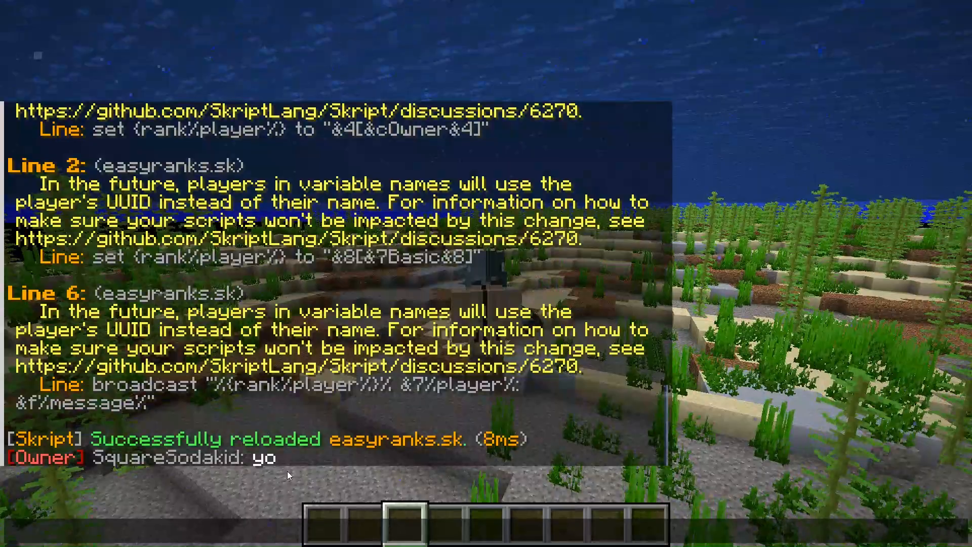
key("Escape")
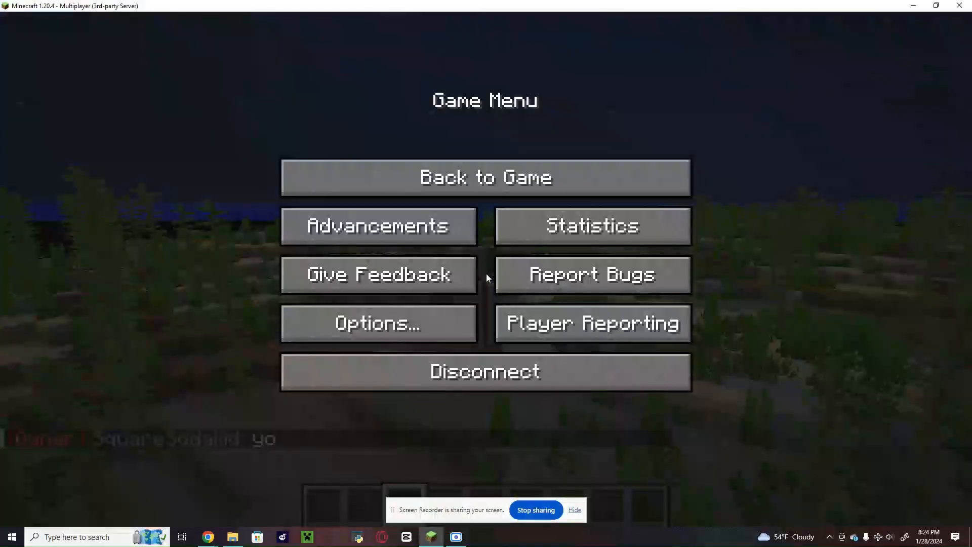
left_click(935, 7)
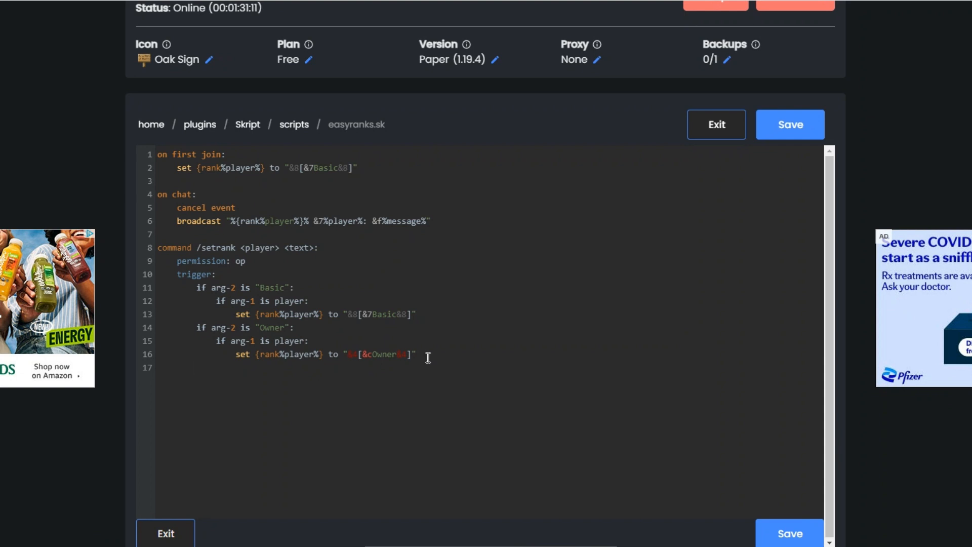
Add an if arg-2 is "None" branch with if arg-1 is player to /setrank
type("if ar")
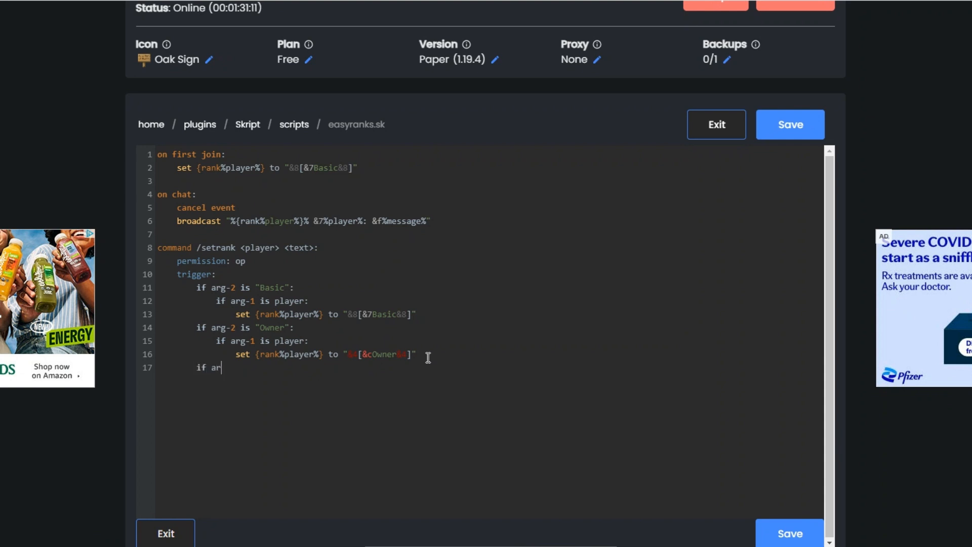
type("g-2 is")
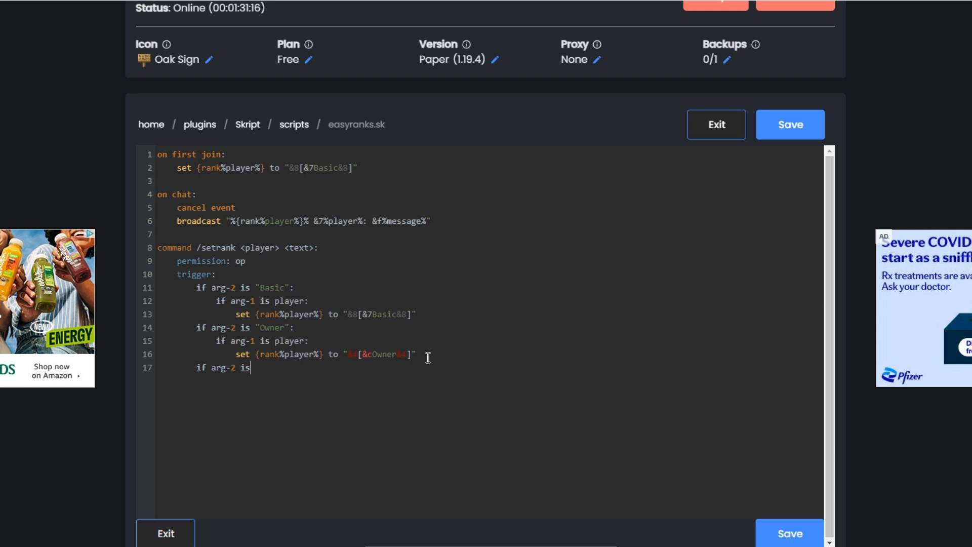
type("\"no")
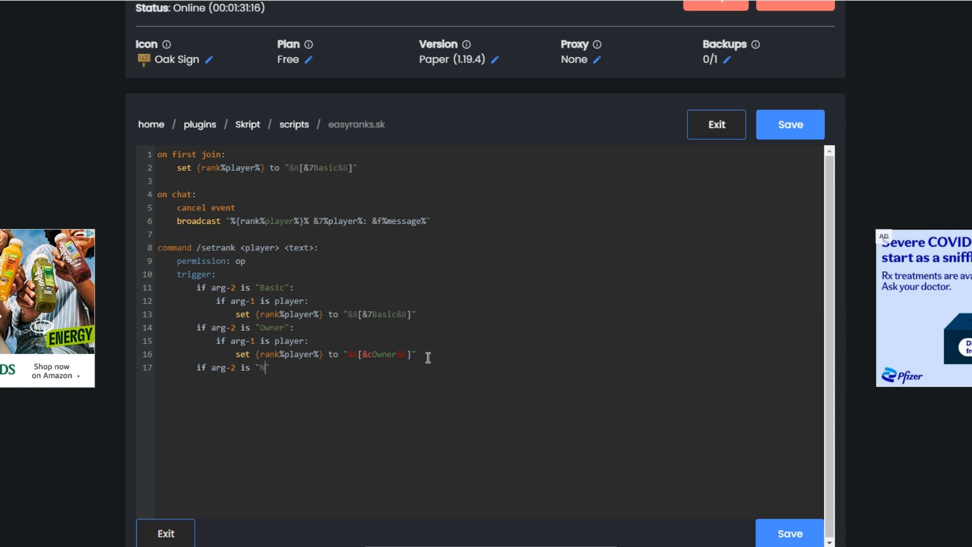
type("one")
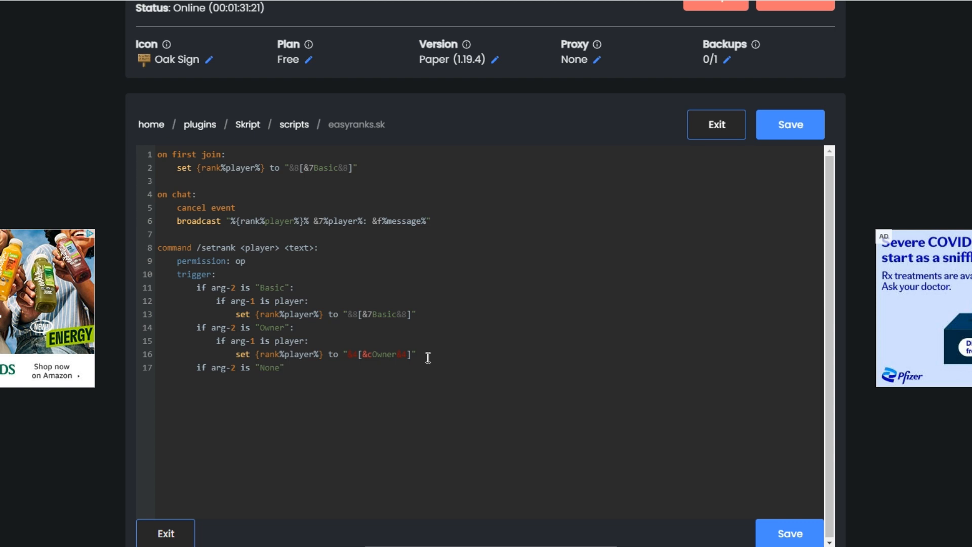
type(":")
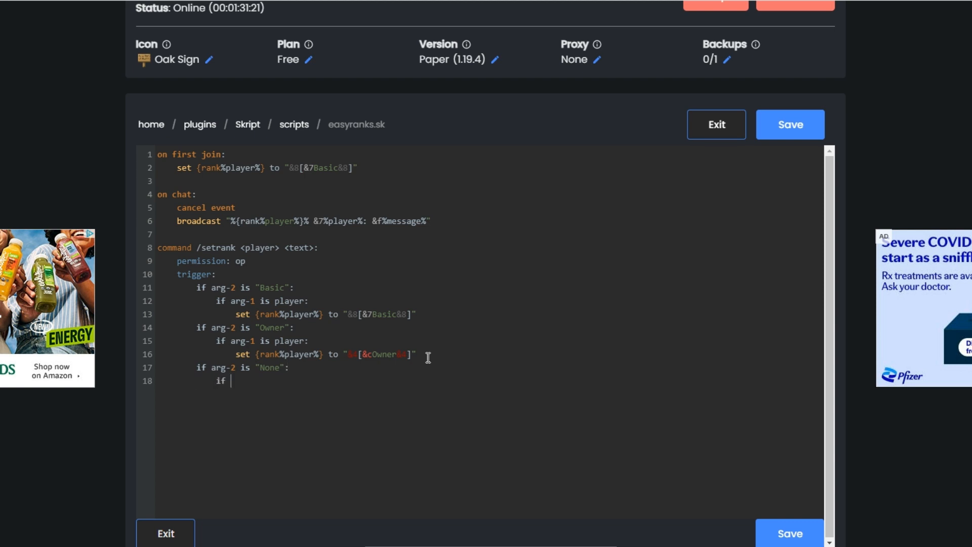
type("arg-")
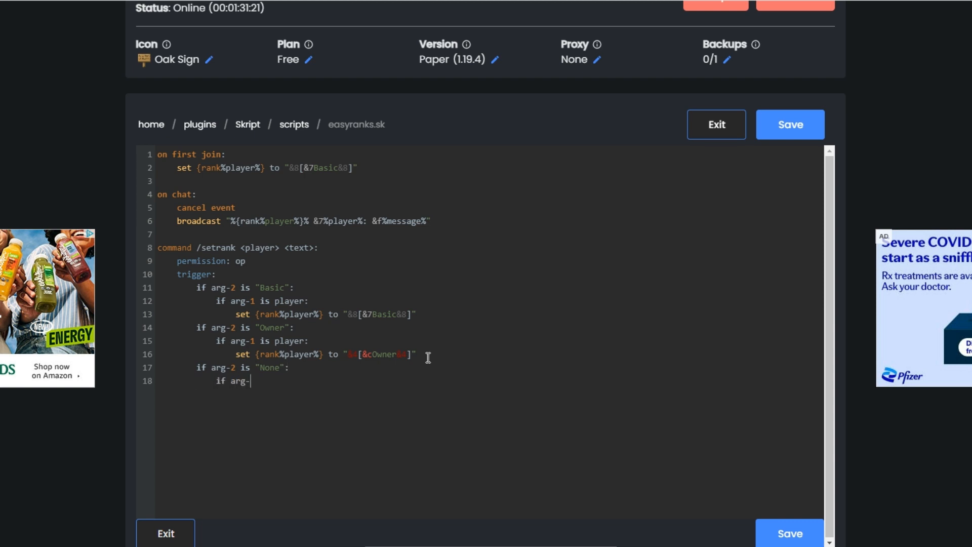
type("1 is player")
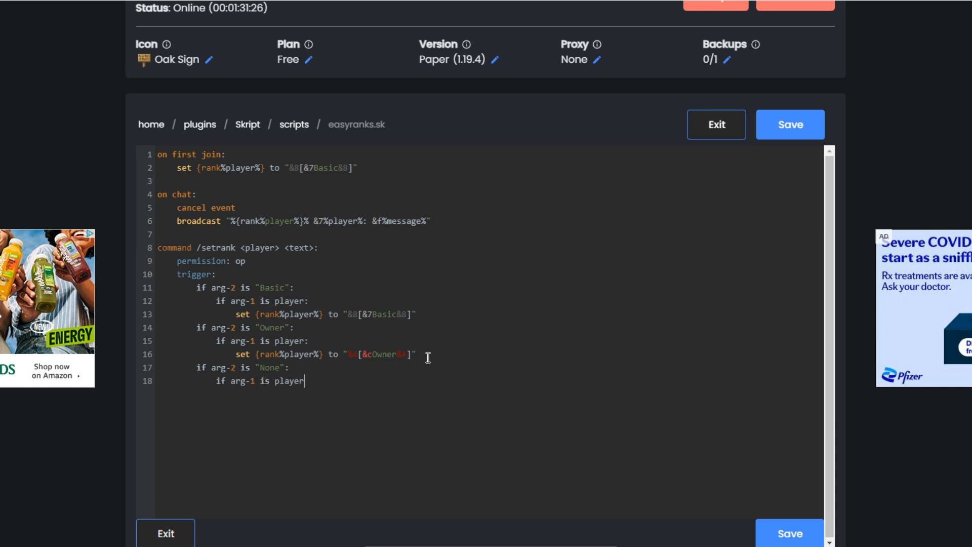
type(":")
type("set {rank%player%} to \"")
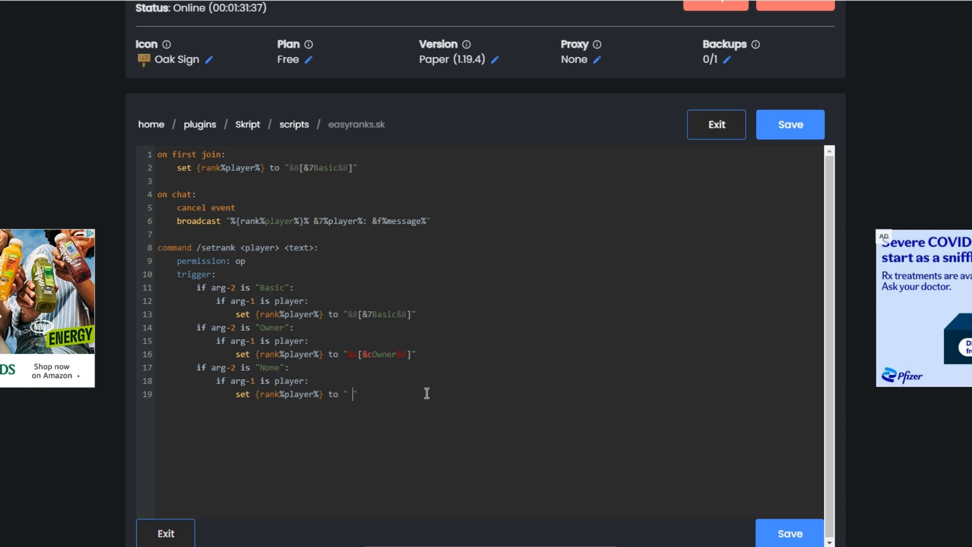
Save easyranks.sk with the None branch clearing the rank to " "
left_click(790, 123)
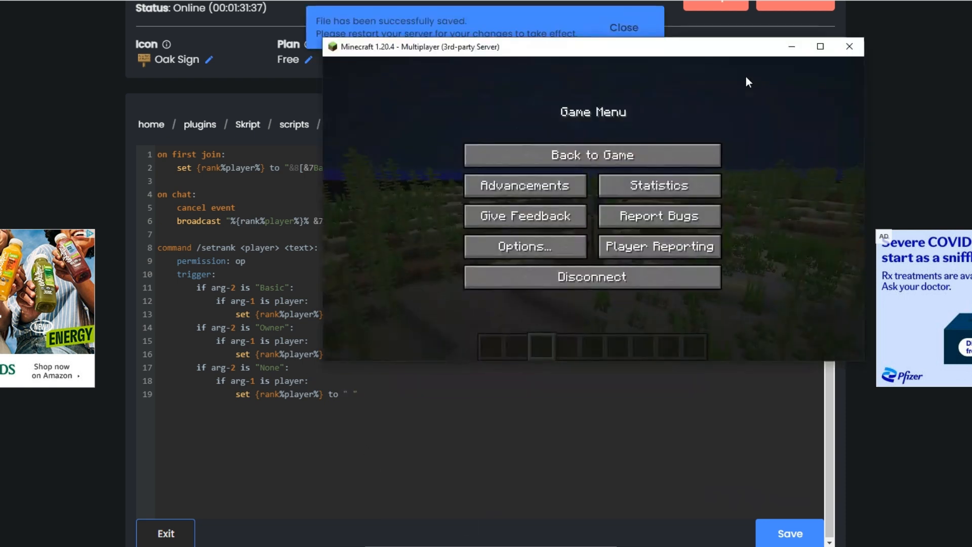
Reload easyranks.sk in-game and set SquareSodakid's rank to none so chat shows no prefix
left_click(591, 155)
type("/skript reload easyranks.sk")
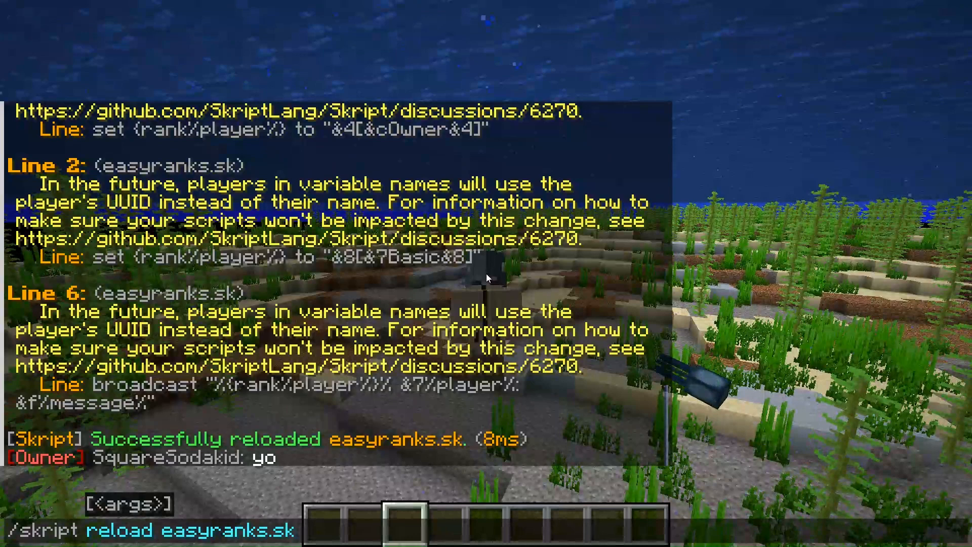
key("Return")
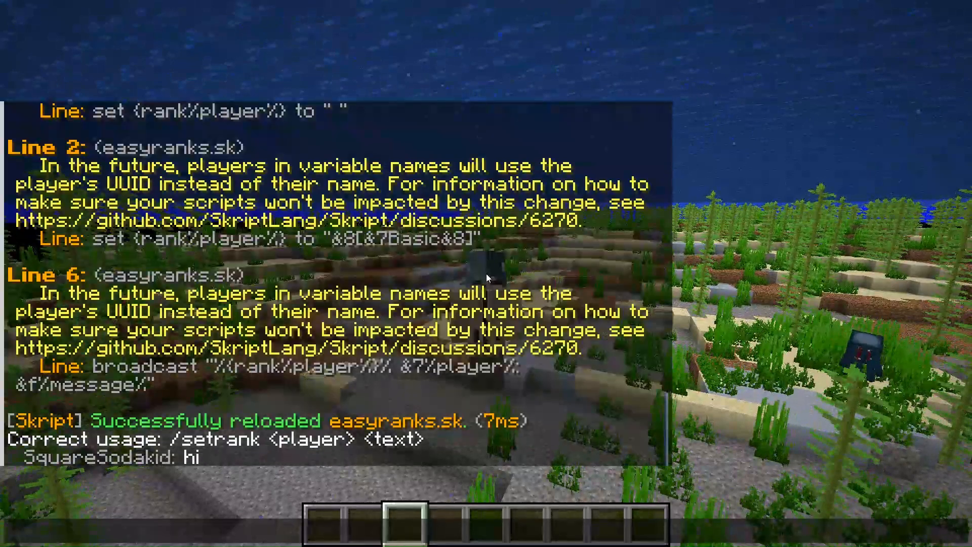
type("/setrank SquareSodakid none")
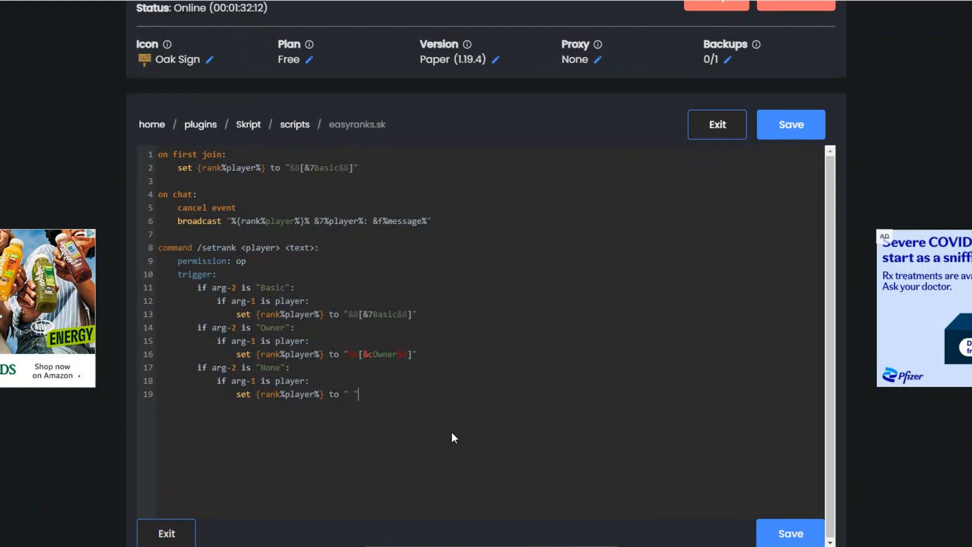
Add a /kick <player> command whose trigger kicks arg-1 only if the sender's rank is Owner
key("enter")
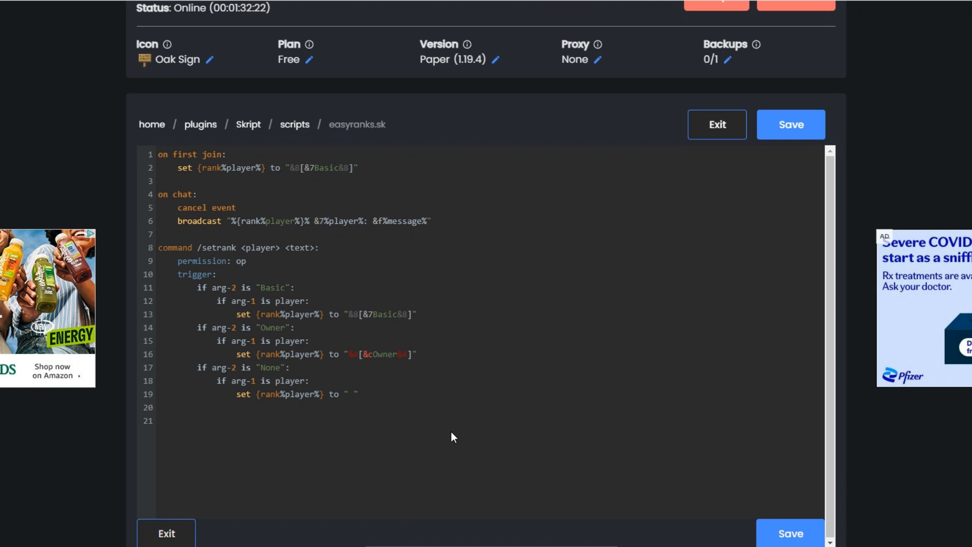
type("command")
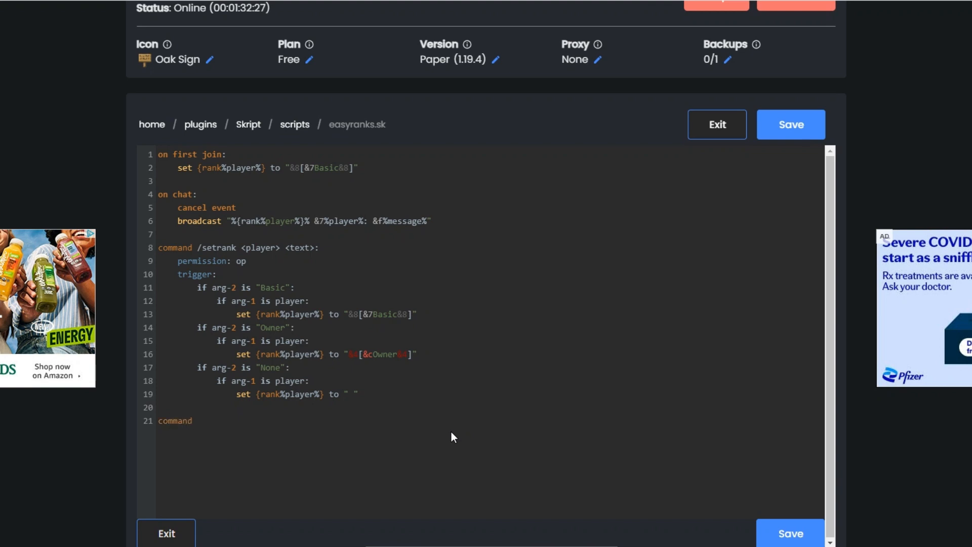
type("/kick")
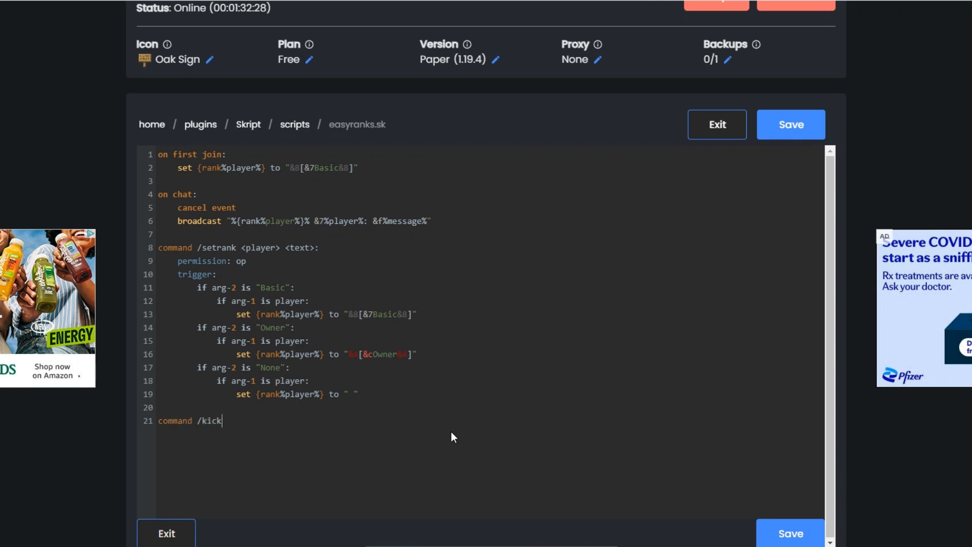
type("<p>")
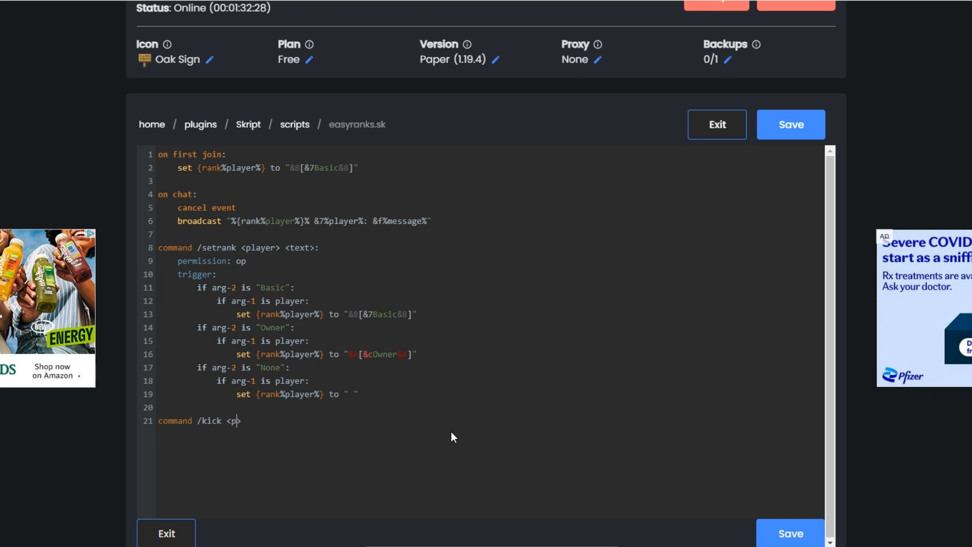
type("layer>:")
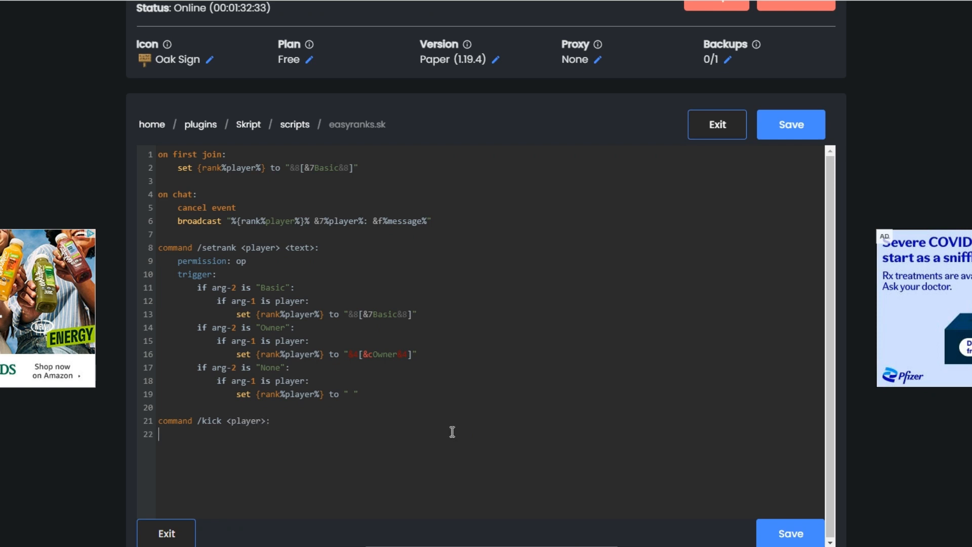
type("trig")
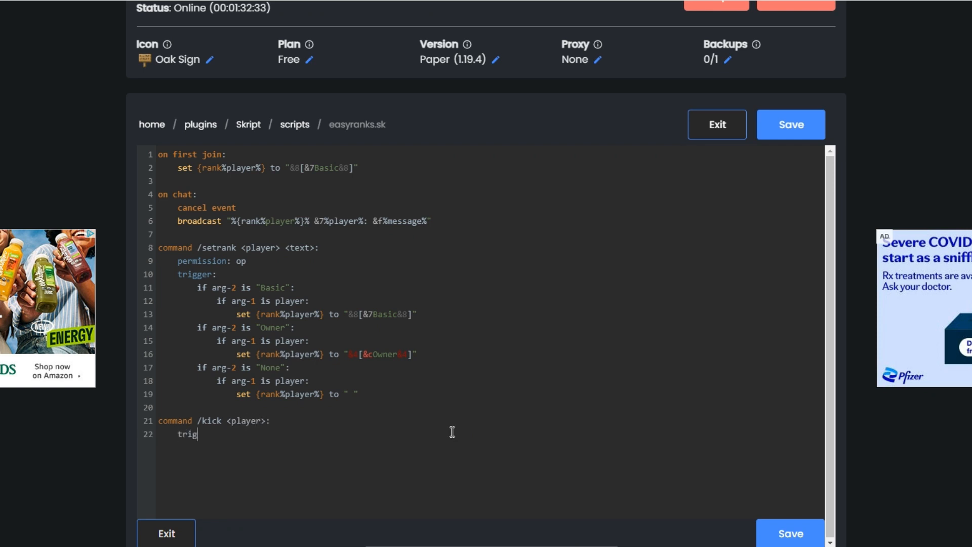
type("ger:")
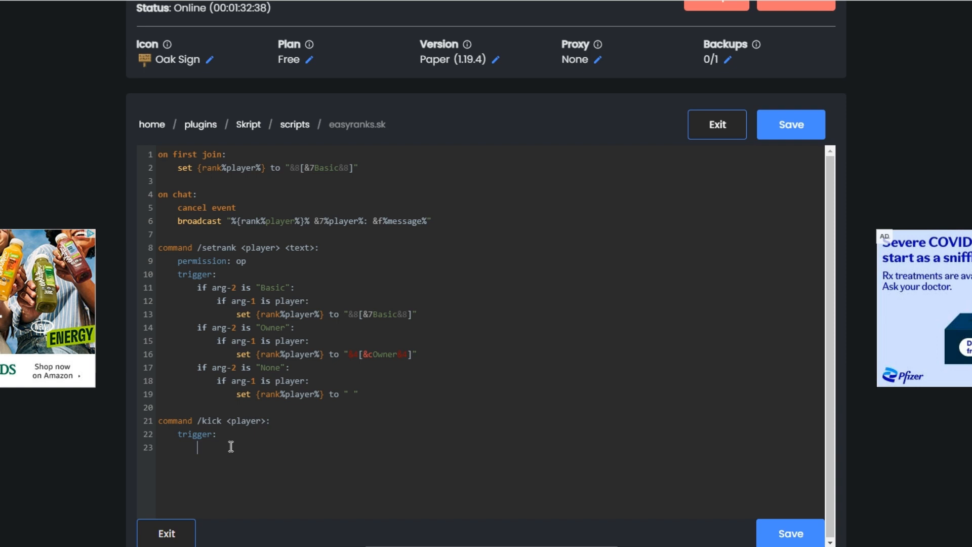
type("if {rank%player%")
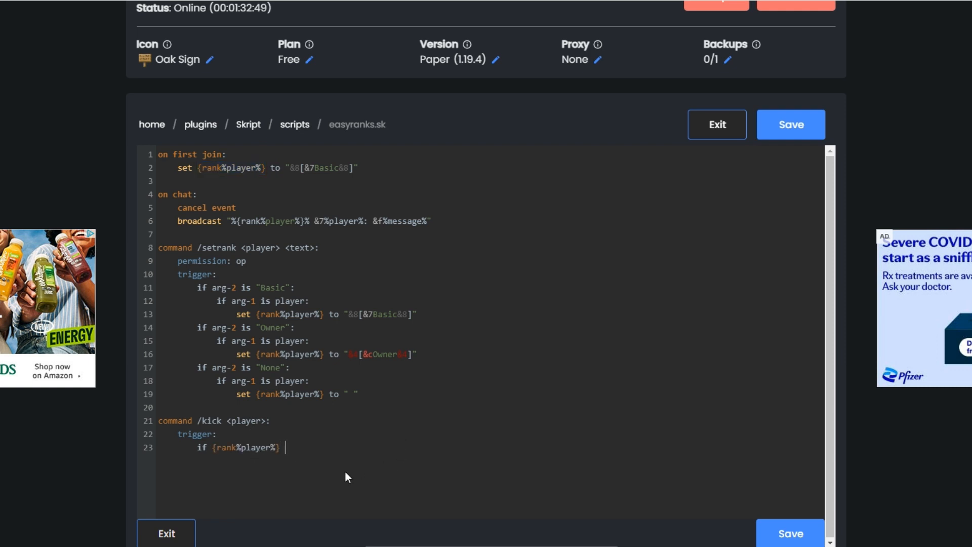
type("is \"&4[&cOwner&4]\":")
type("kick")
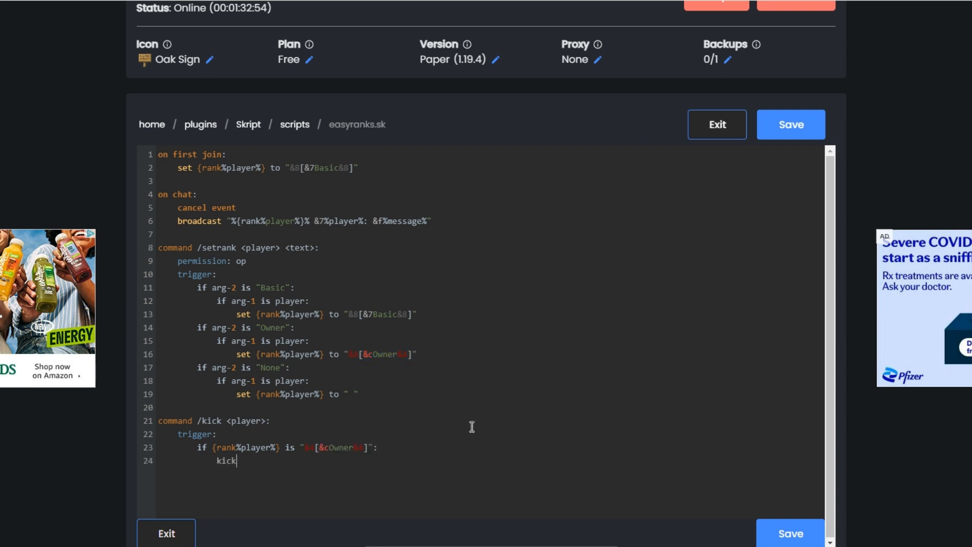
type("arg-1")
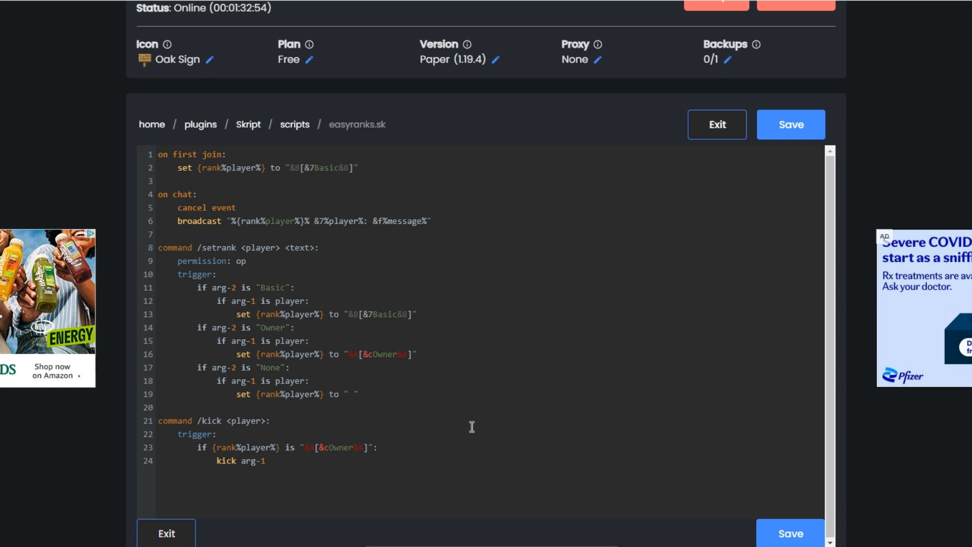
Add an else branch sending "&cYou can't do this command!" to the player
type("else:")
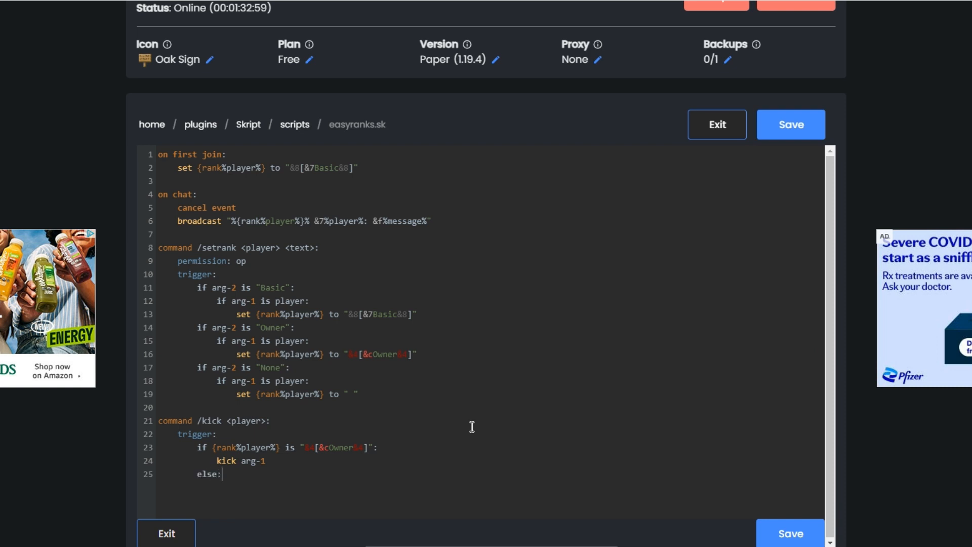
type("send")
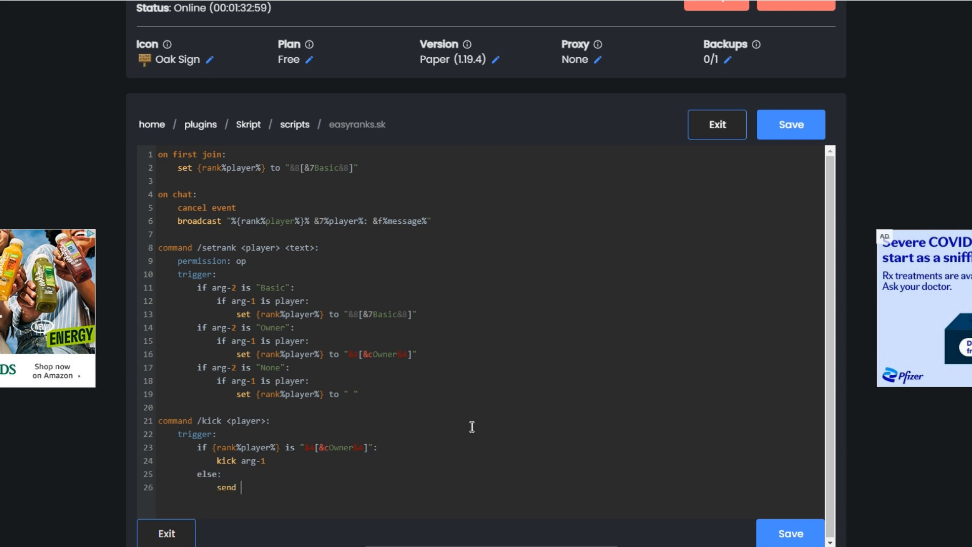
type("\"&cY")
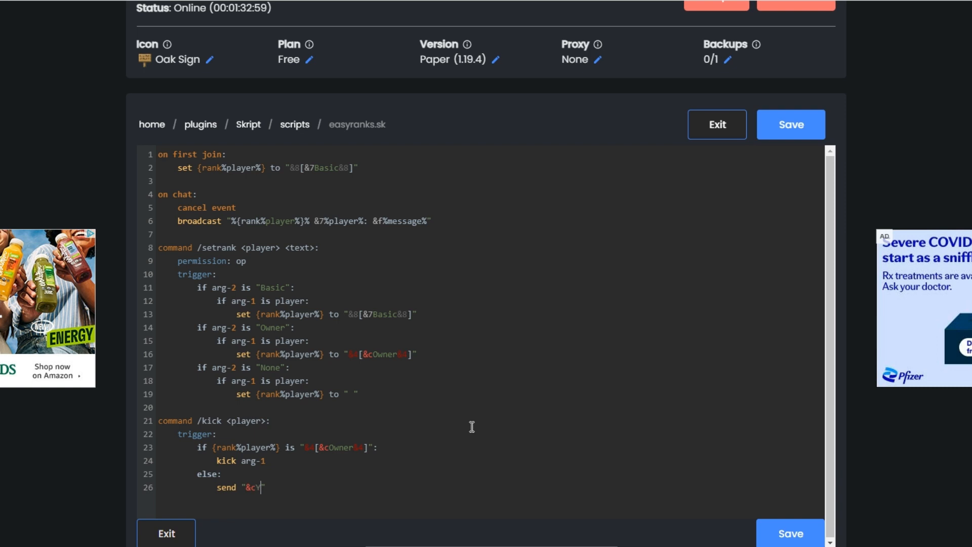
type("ou can't do this command")
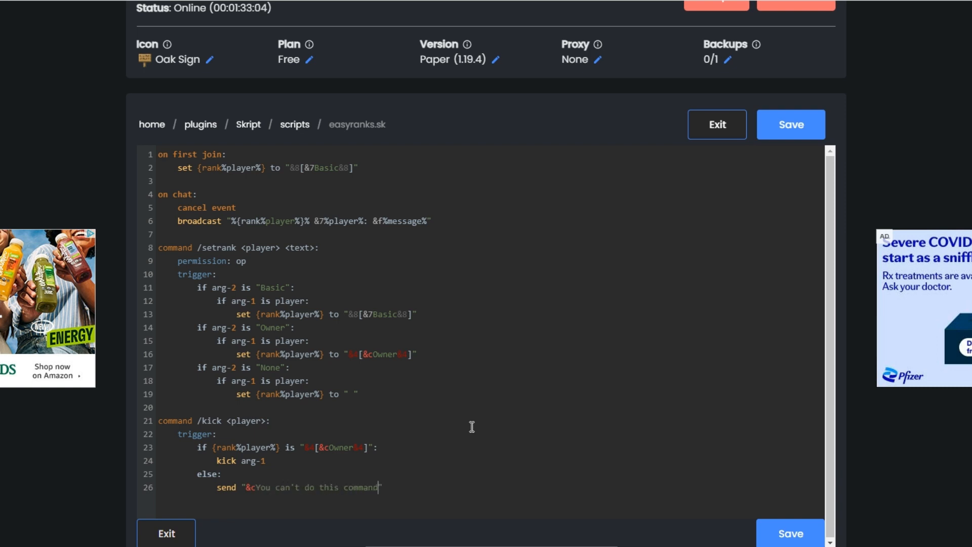
type("!\" to p")
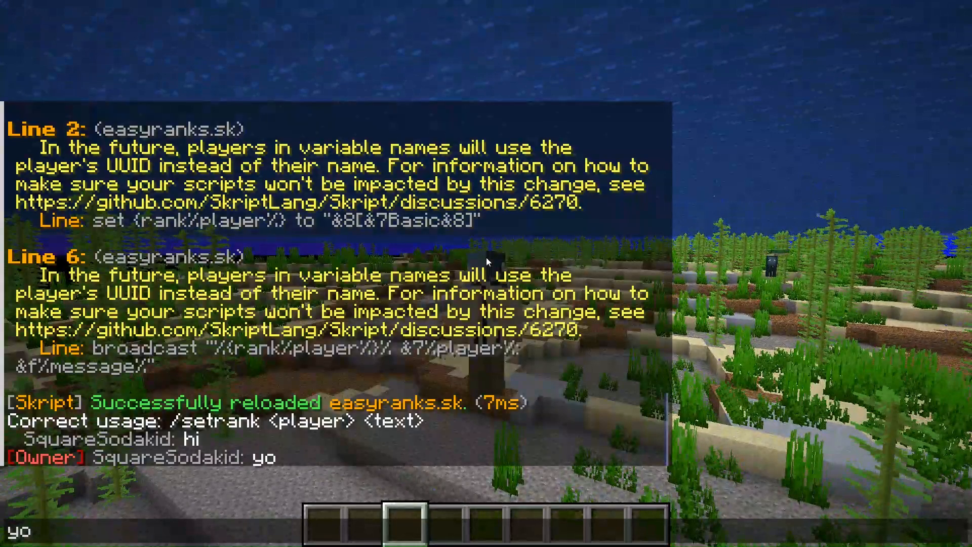
type("/setrank None")
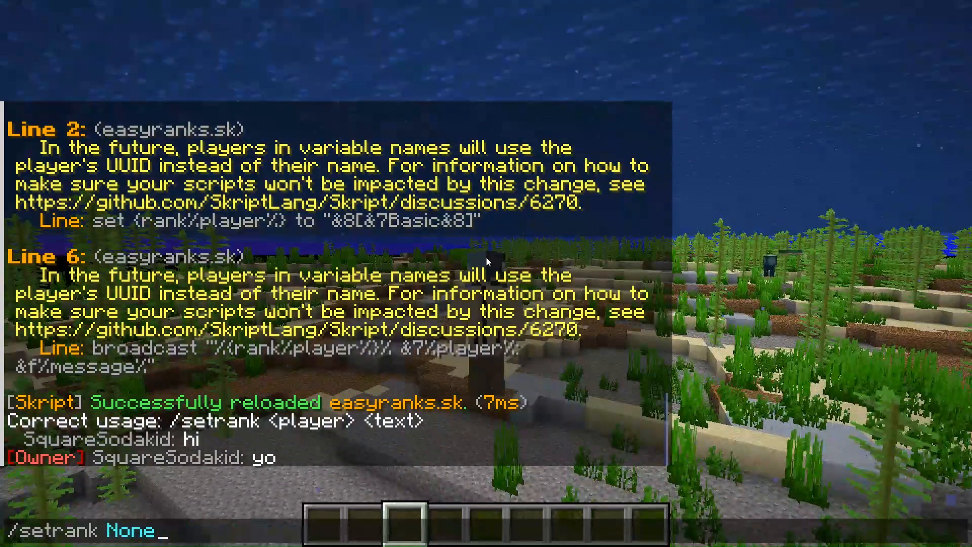
key("Escape")
type("/")
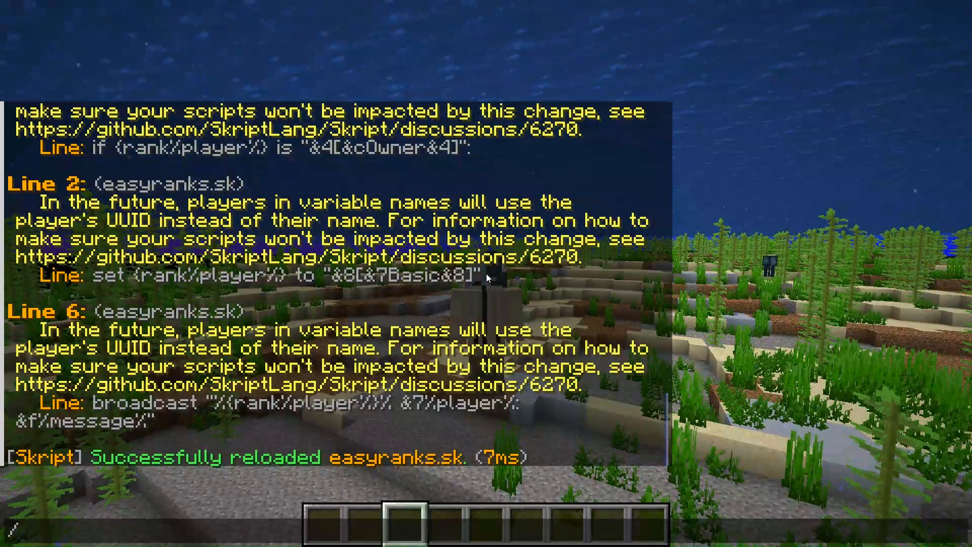
type("setrank SquareSodakid")
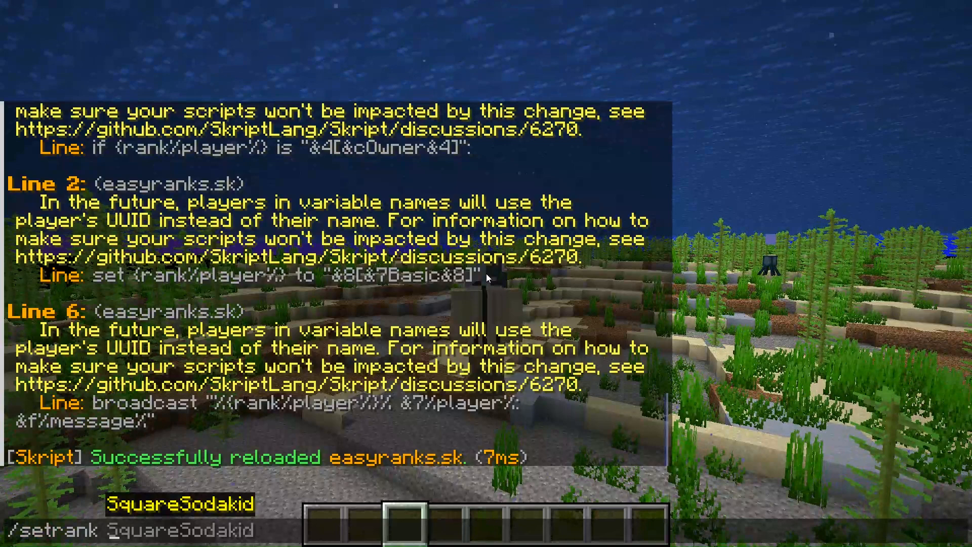
key("Return")
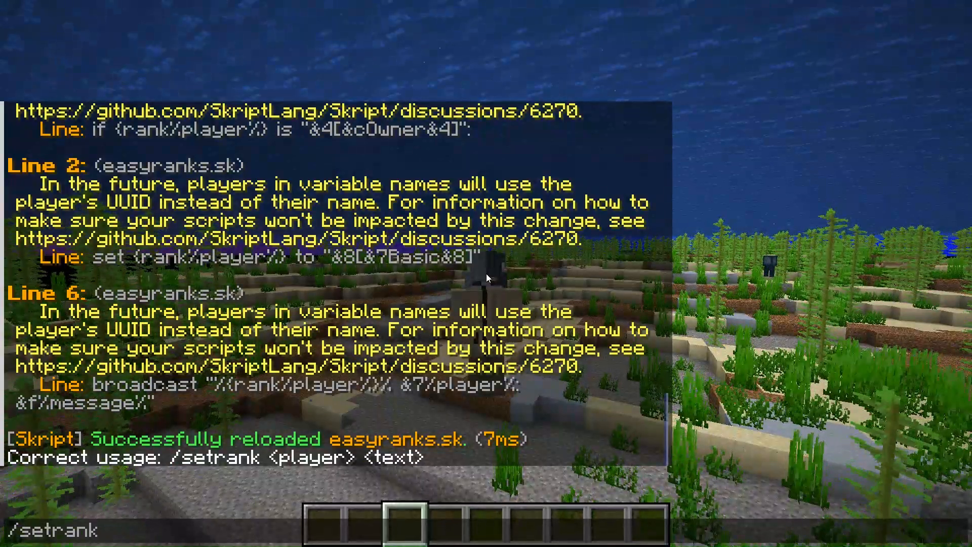
type("SquareSodakid ba")
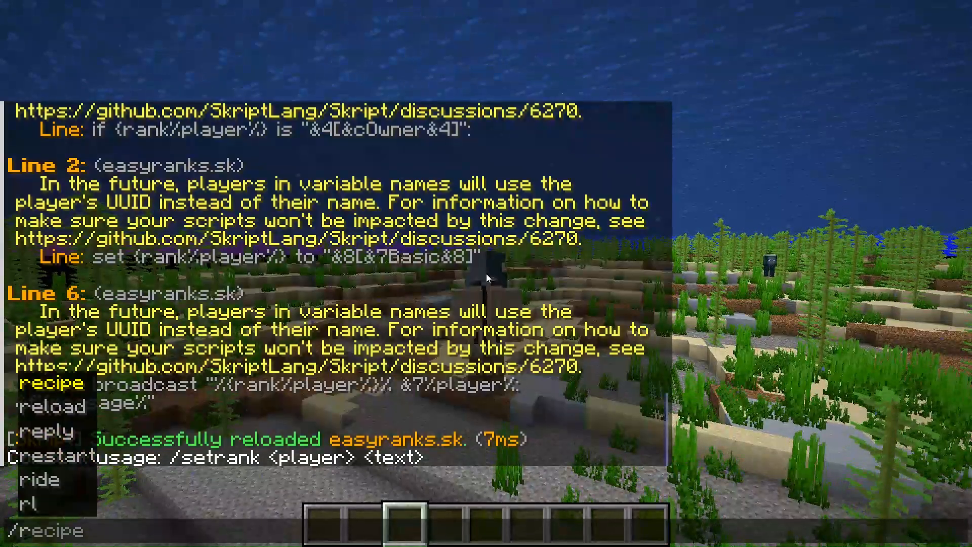
type("/kick SquareSodakid")
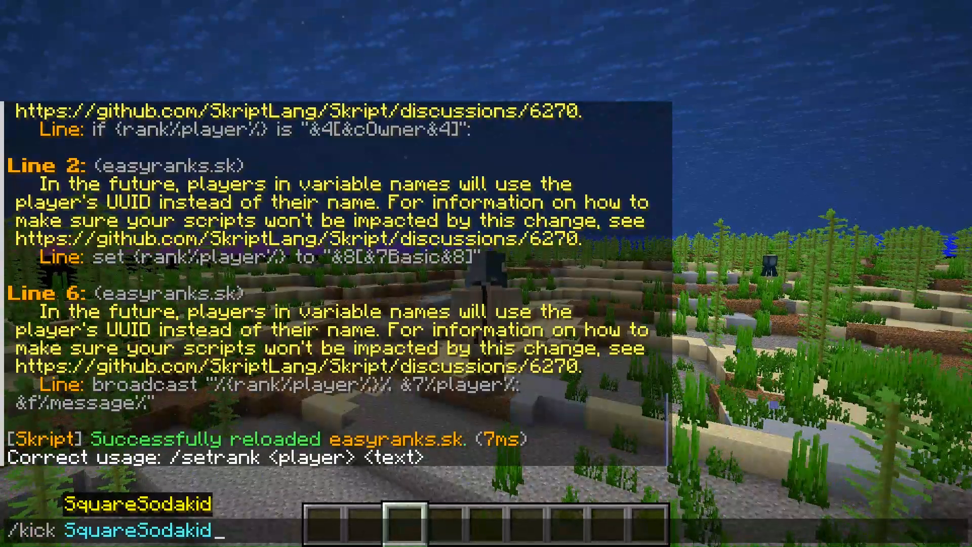
key("Return")
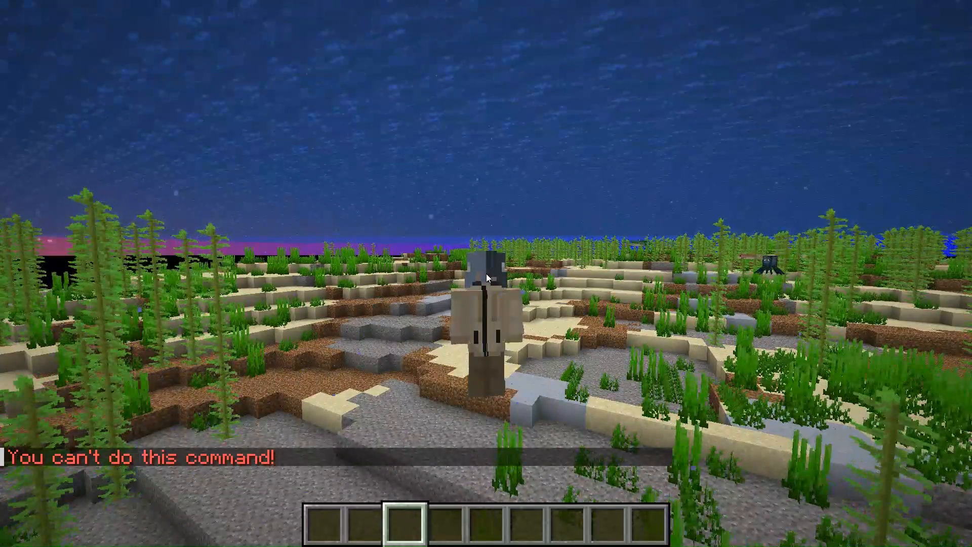
Change SquareSodakid's rank again, /kick to get kicked, then rejoin the Phoat test server
type("/setrank SquareSodakid ba")
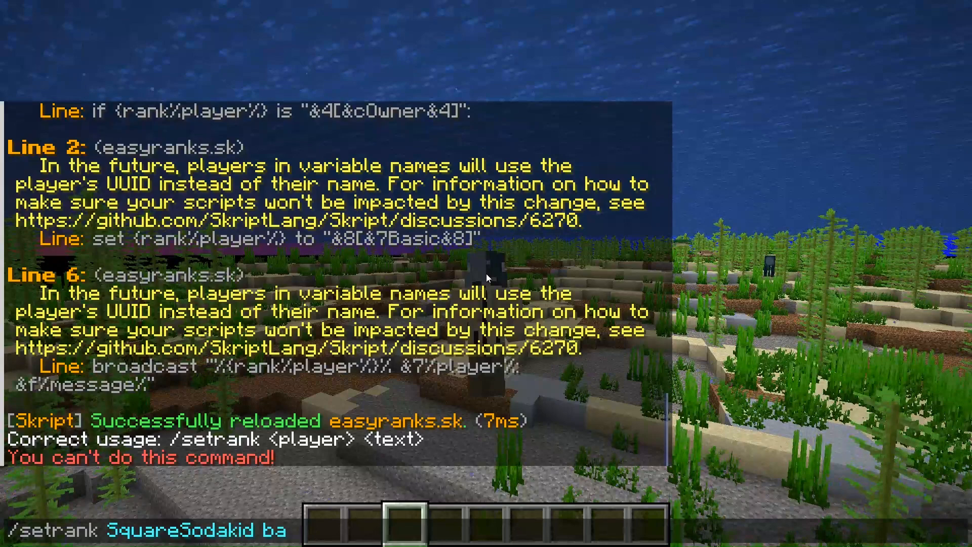
type("None")
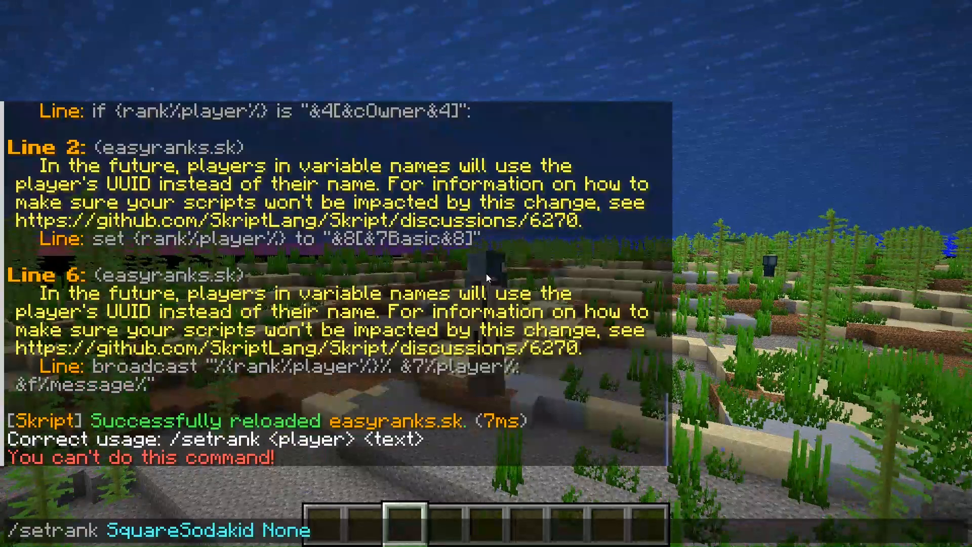
key("Return")
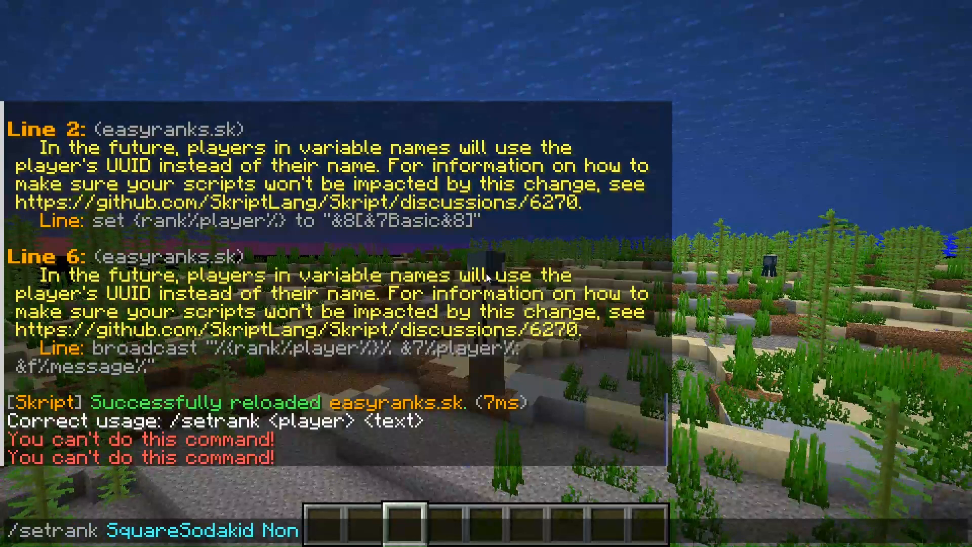
key("Escape")
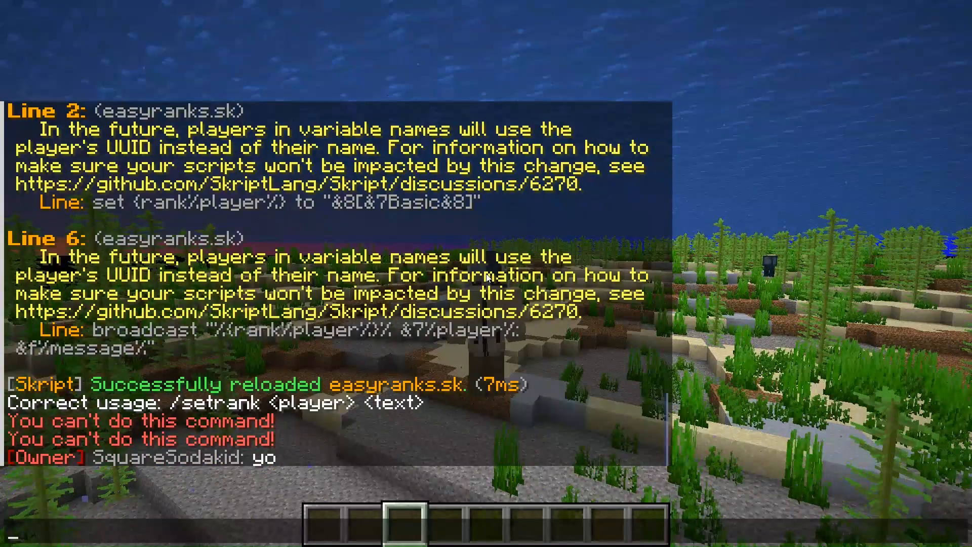
type("/kick SquareSodakid")
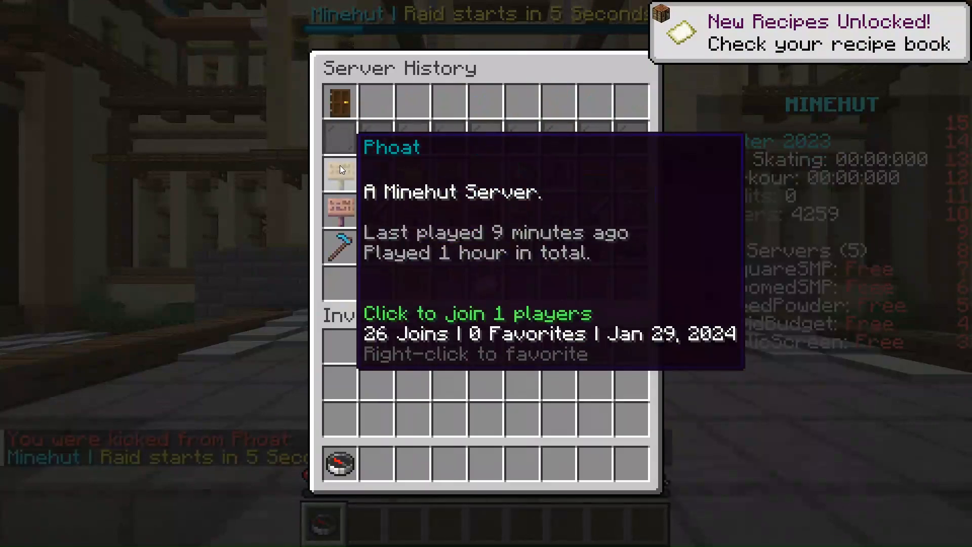
left_click(340, 169)
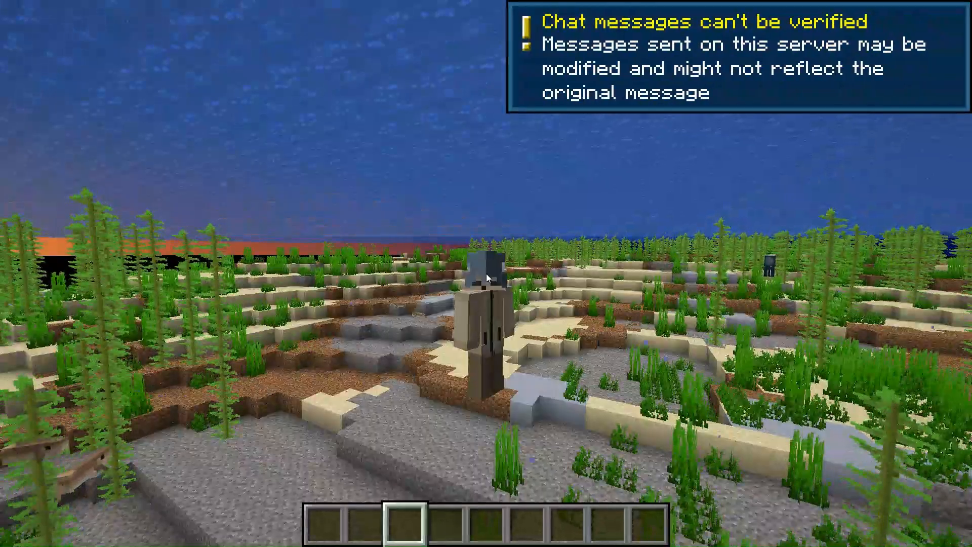
key("alt+tab")
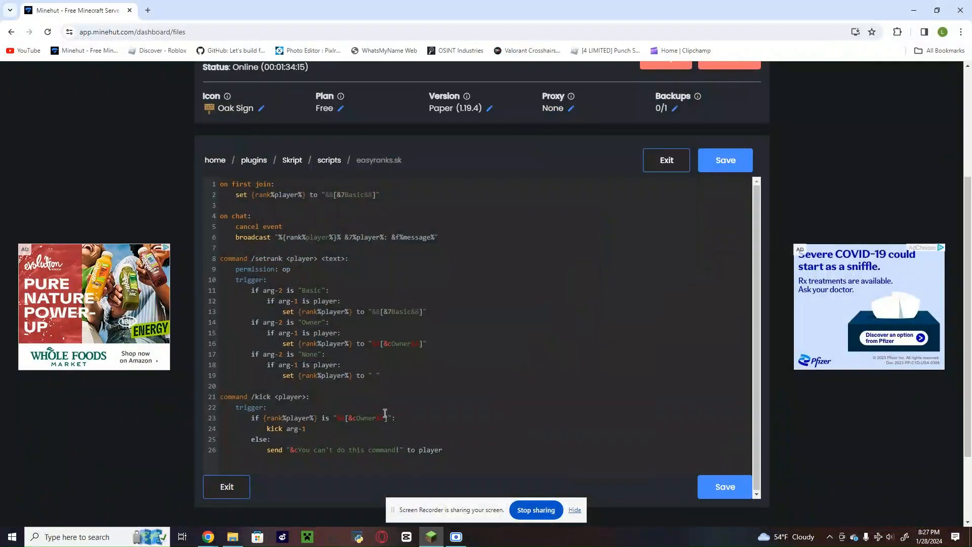
scroll("up", 3)
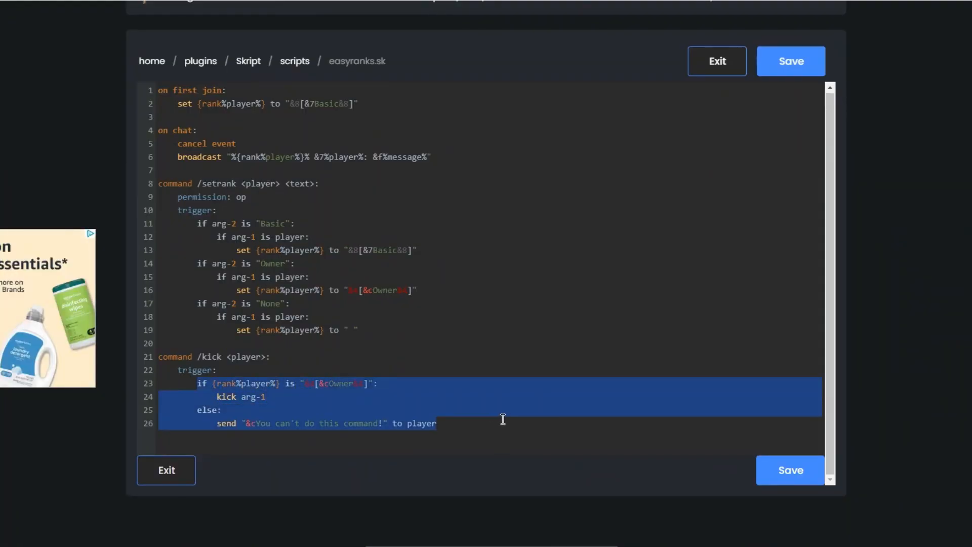
left_click(434, 423)
type(" or ")
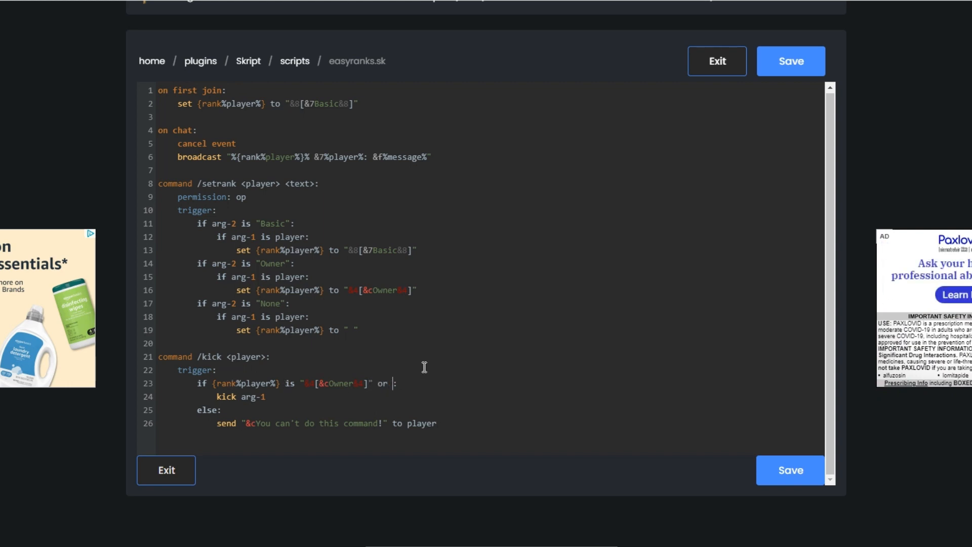
type("mo\"")
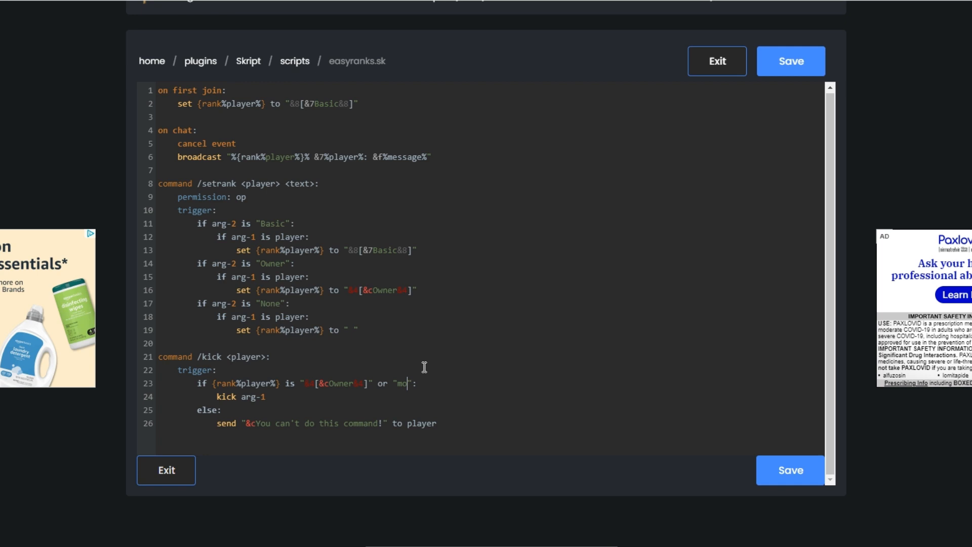
key("Backspace")
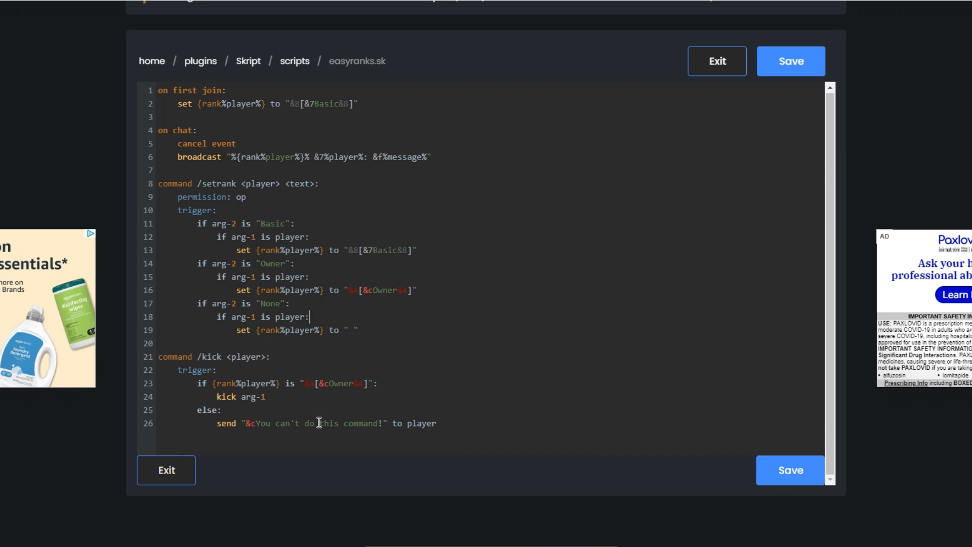
mouse_move(494, 384)
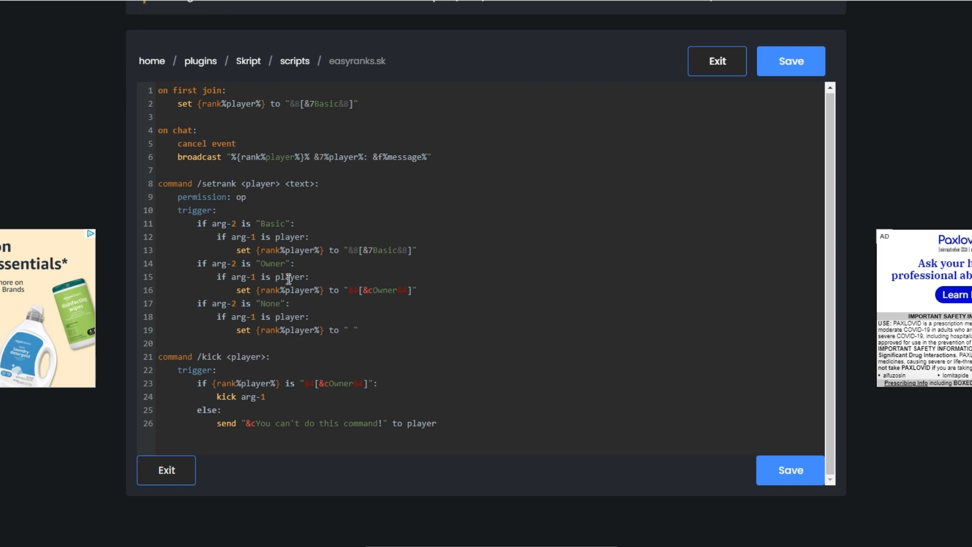
left_click(310, 316)
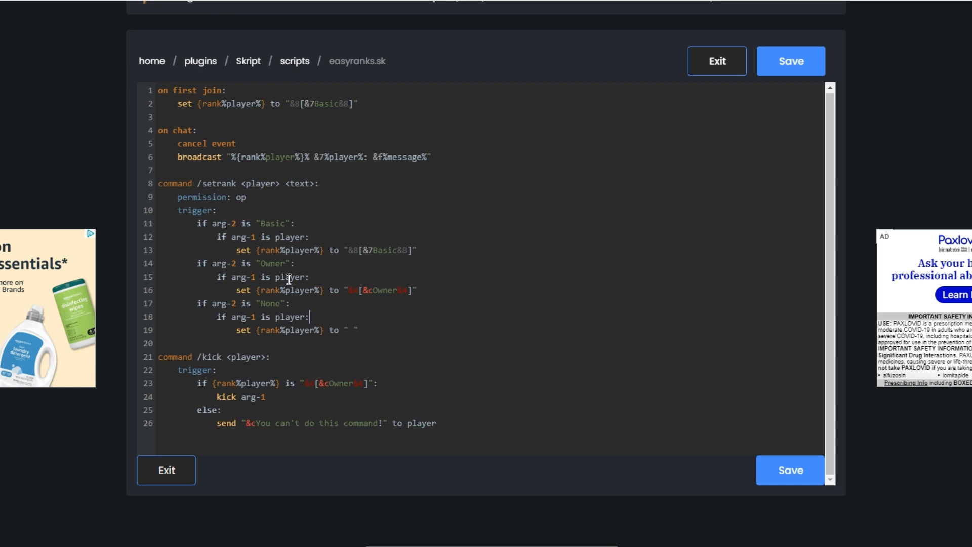